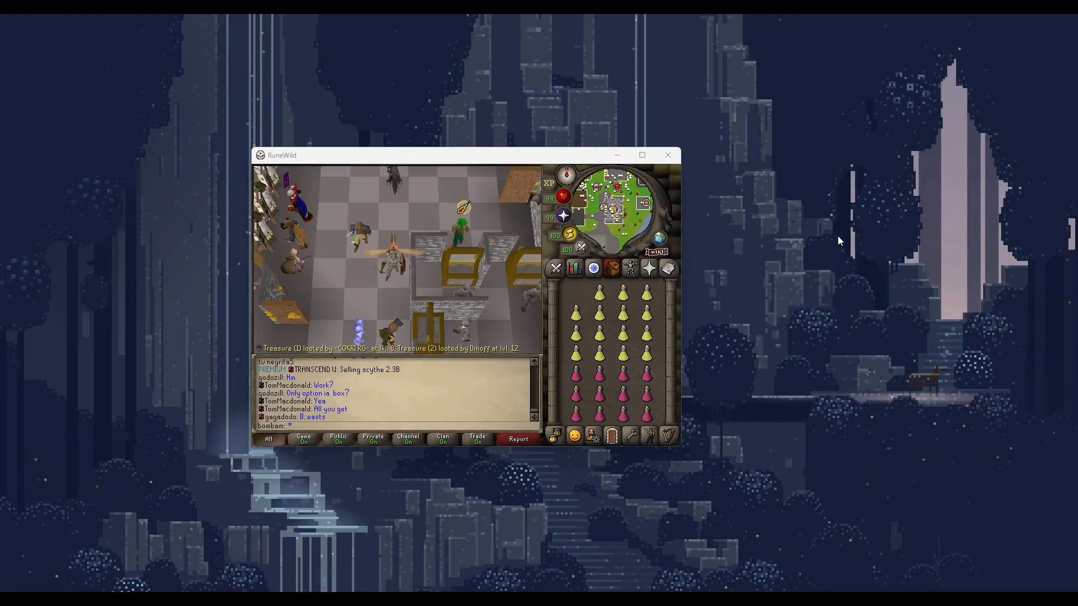
{"action": "mouse_move", "coordinate": [780, 198]}
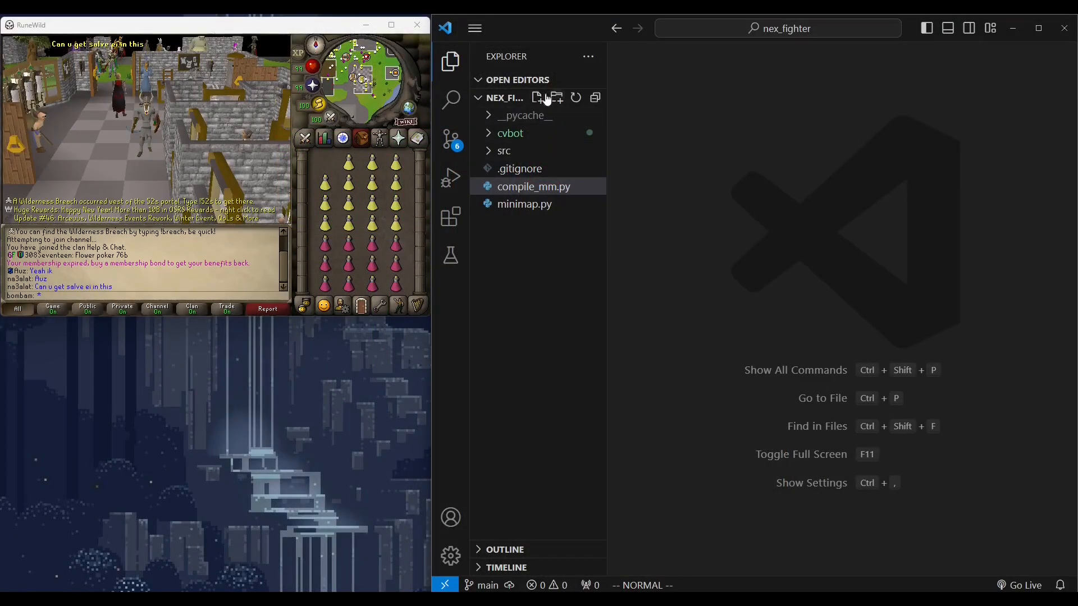
- Create a new file named player.py in the project
{"action": "left_click", "coordinate": [538, 98]}
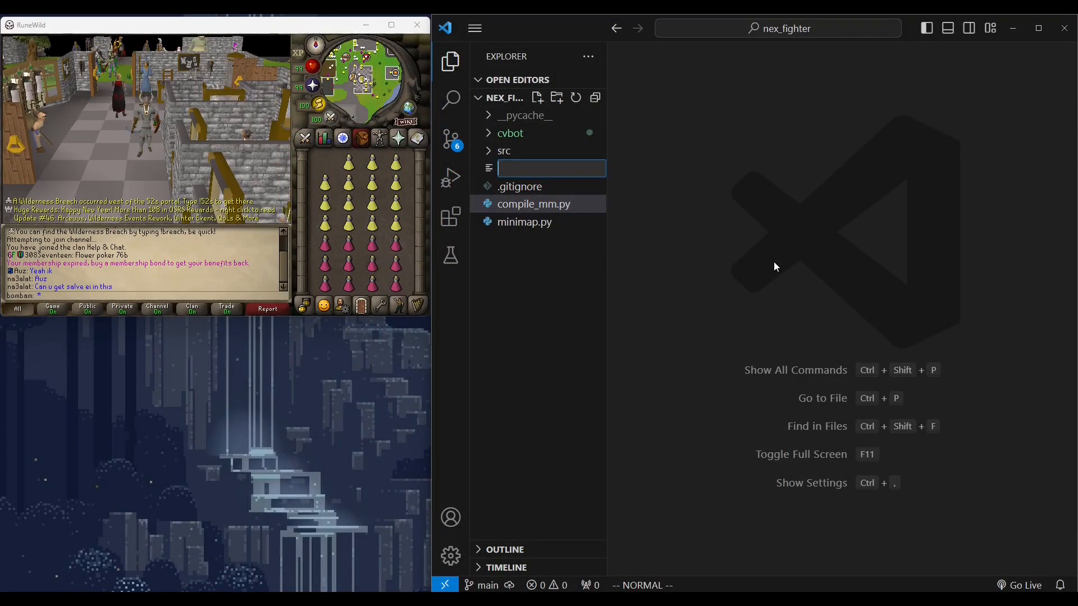
{"action": "type", "text": "player.py"}
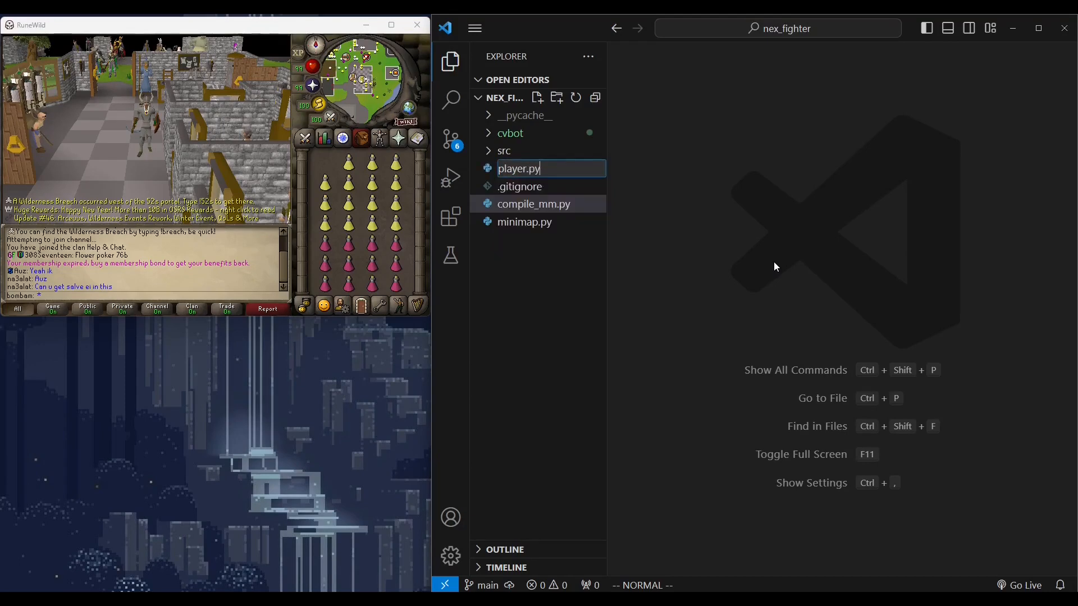
{"action": "key", "text": "Return"}
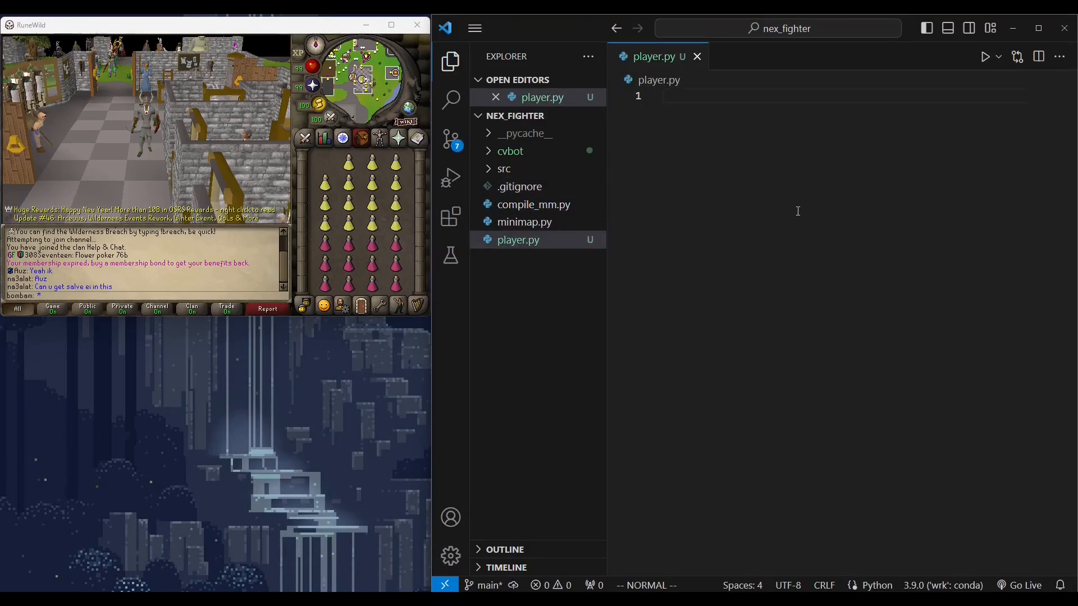
- Import cv2 as cv and define process_n(im) with a docstring about trimming black columns
{"action": "type", "text": "import cv2 as cv"}
{"action": "type", "text": "def"}
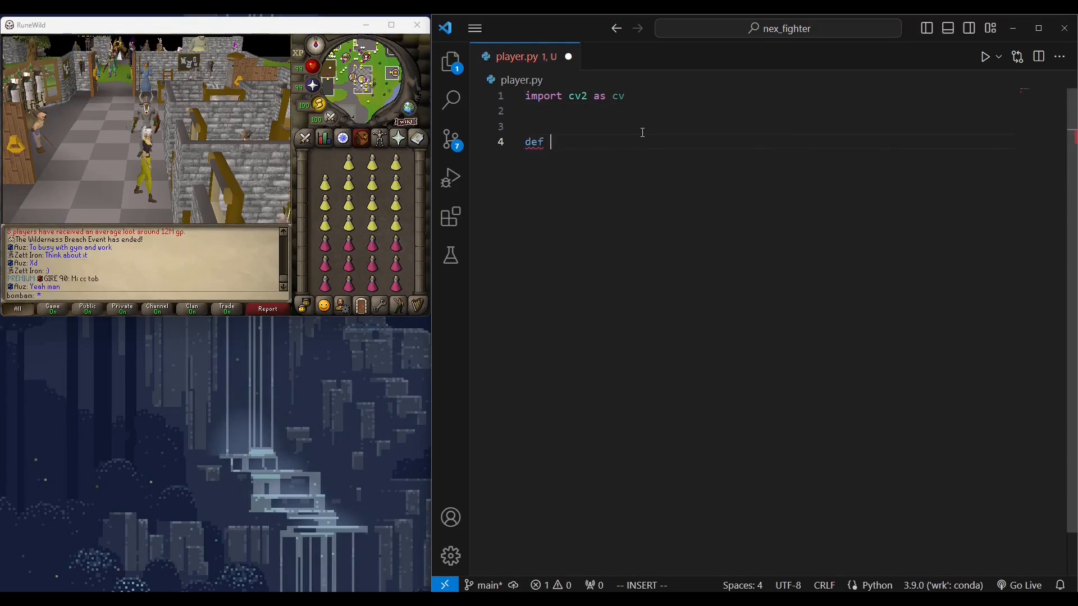
{"action": "type", "text": "process_n(im):"}
{"action": "type", "text": "Given a"}
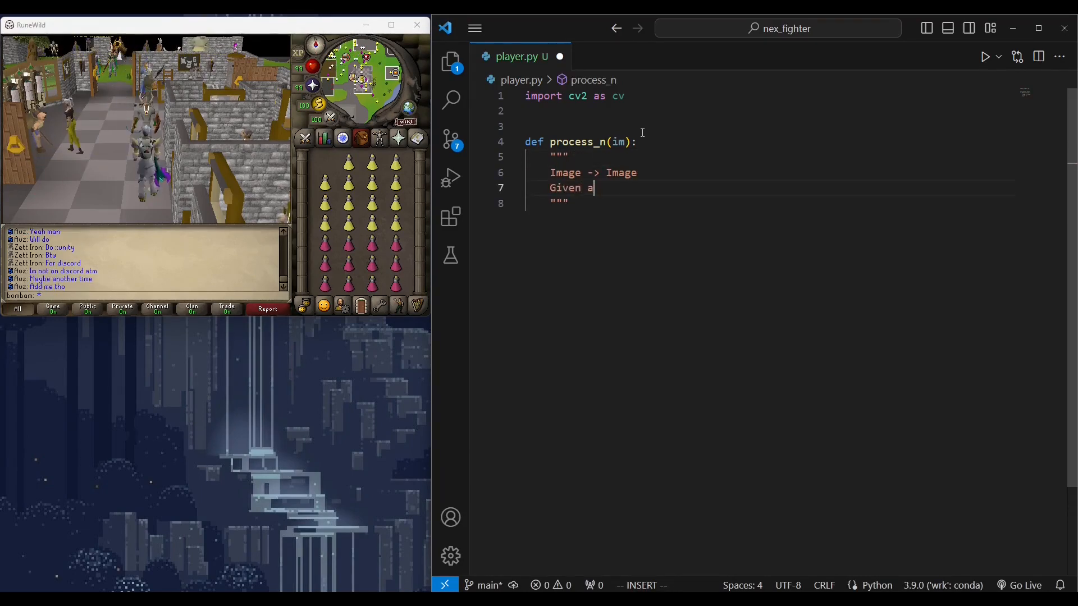
{"action": "type", "text": "n image of a full-number"}
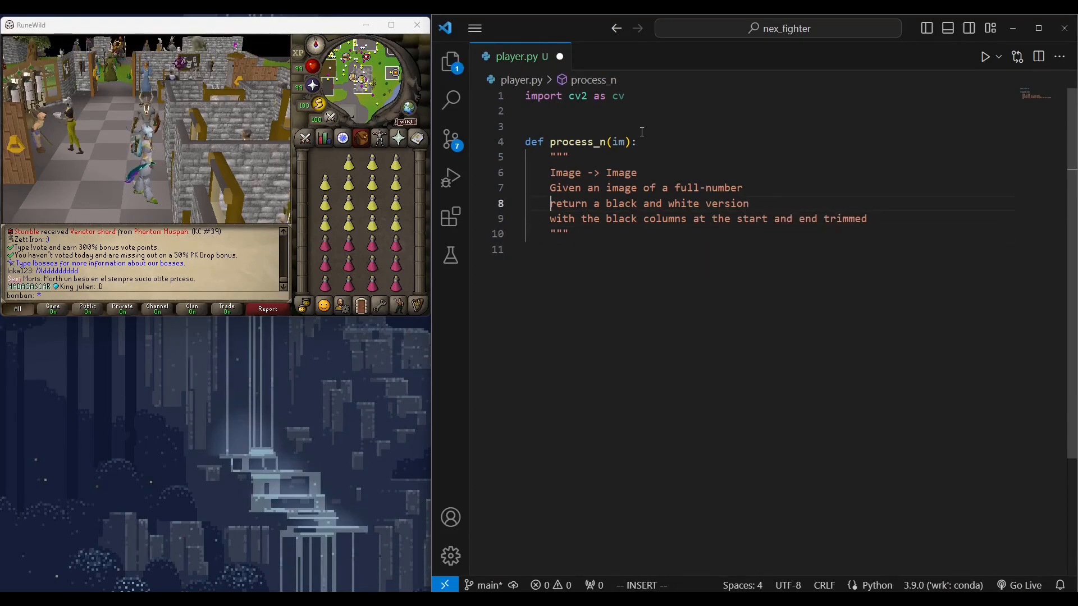
{"action": "type", "text": "fo"}
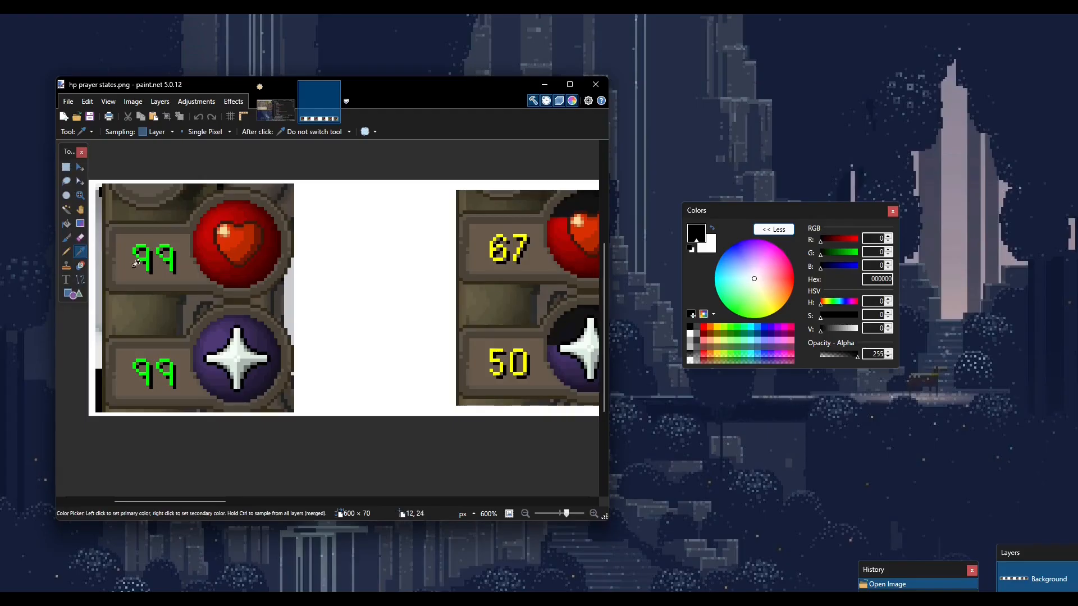
- Sample green 00FF00, background 685A48, yellow FFFF00 and orange FF981F in the HP/prayer image
{"action": "left_click", "coordinate": [155, 256]}
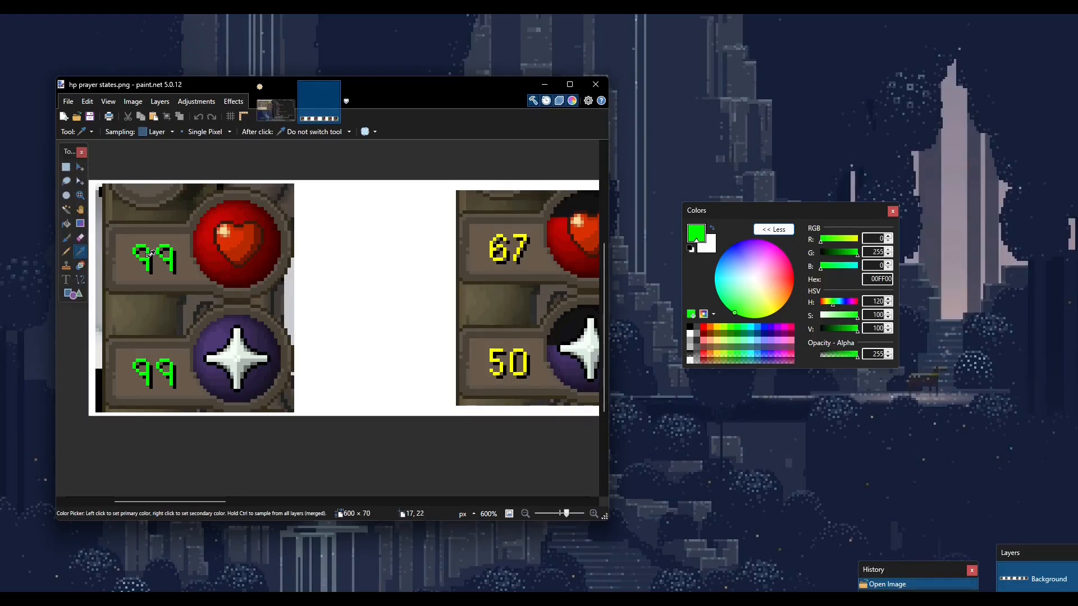
{"action": "mouse_move", "coordinate": [162, 266]}
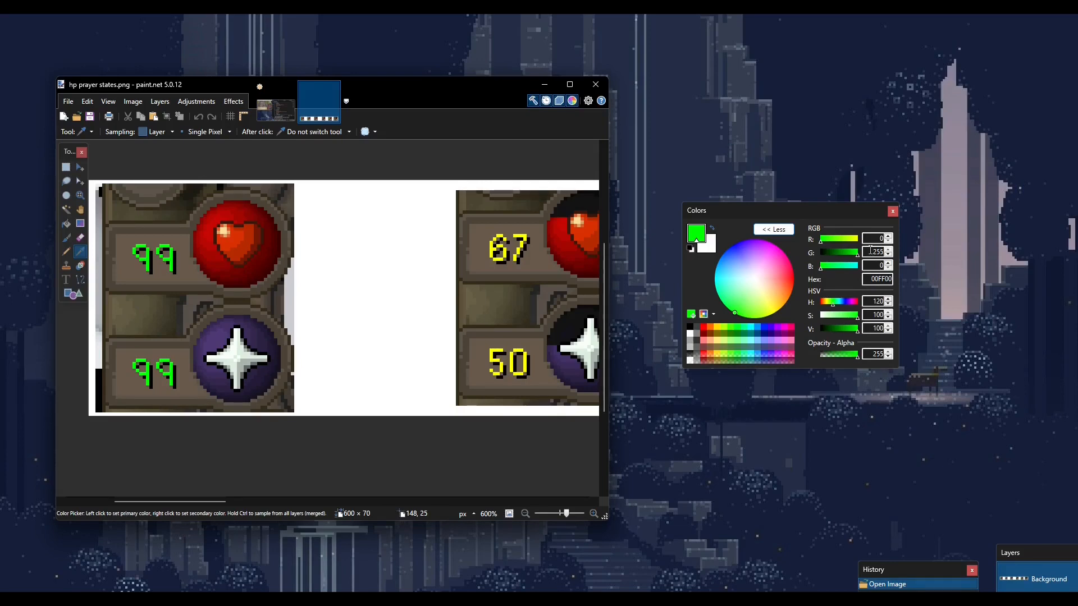
{"action": "left_click", "coordinate": [137, 268]}
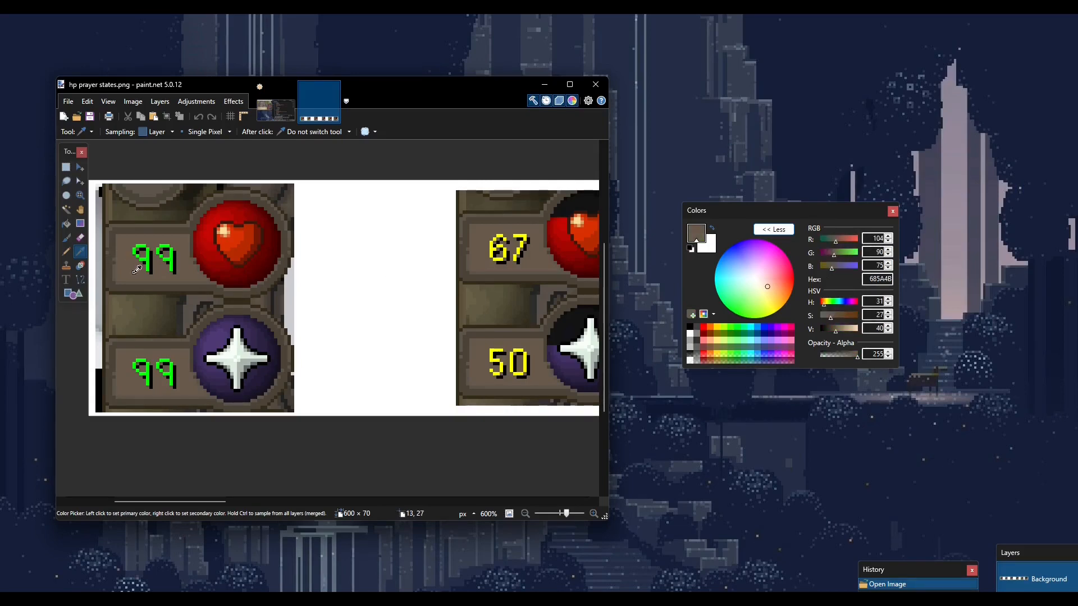
{"action": "mouse_move", "coordinate": [151, 269]}
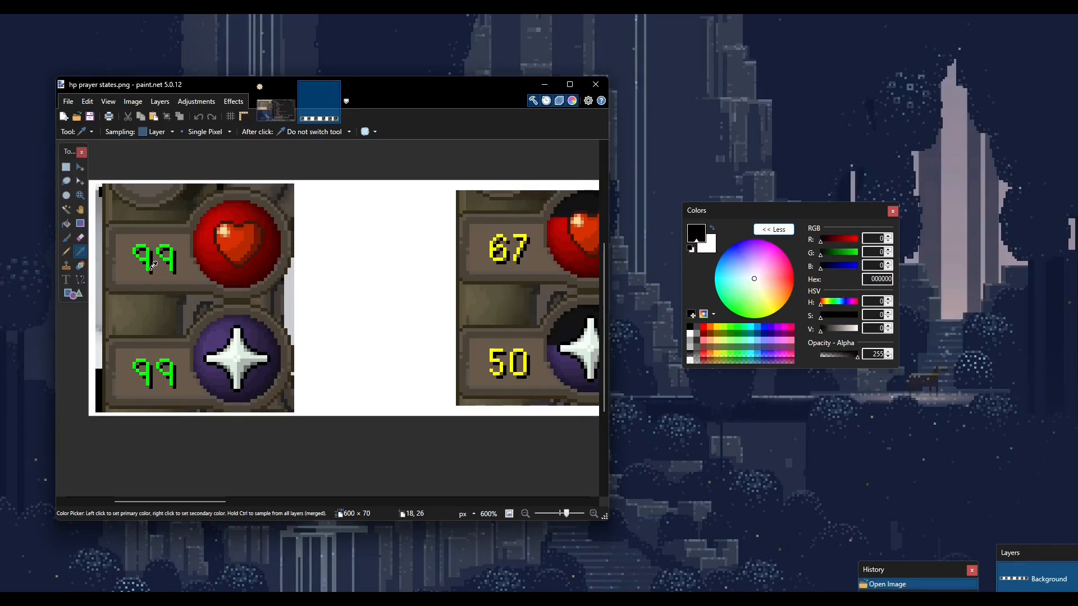
{"action": "left_click", "coordinate": [155, 256]}
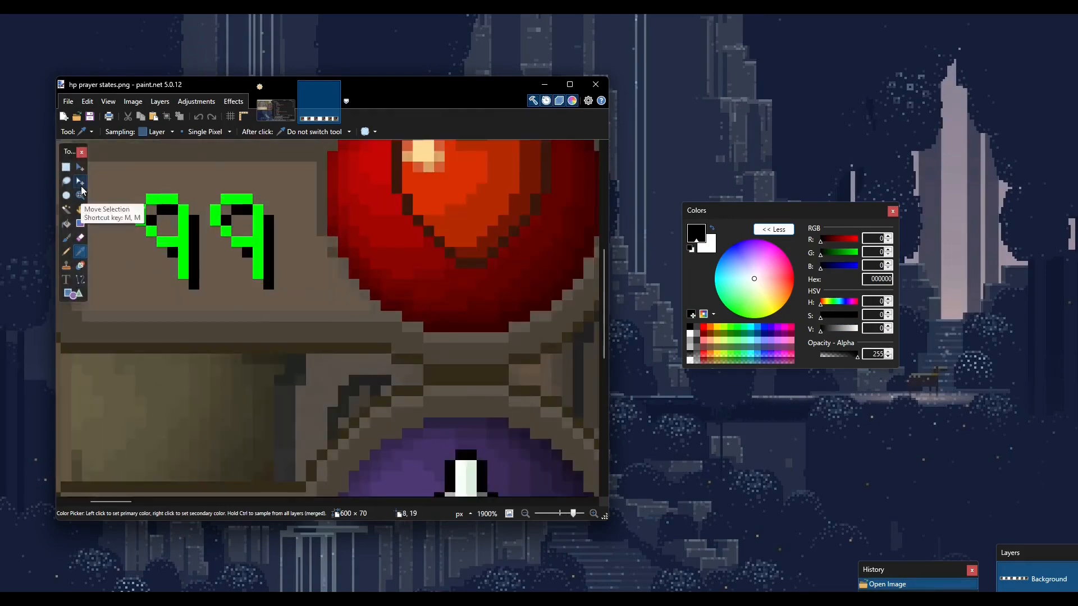
{"action": "left_click", "coordinate": [171, 198]}
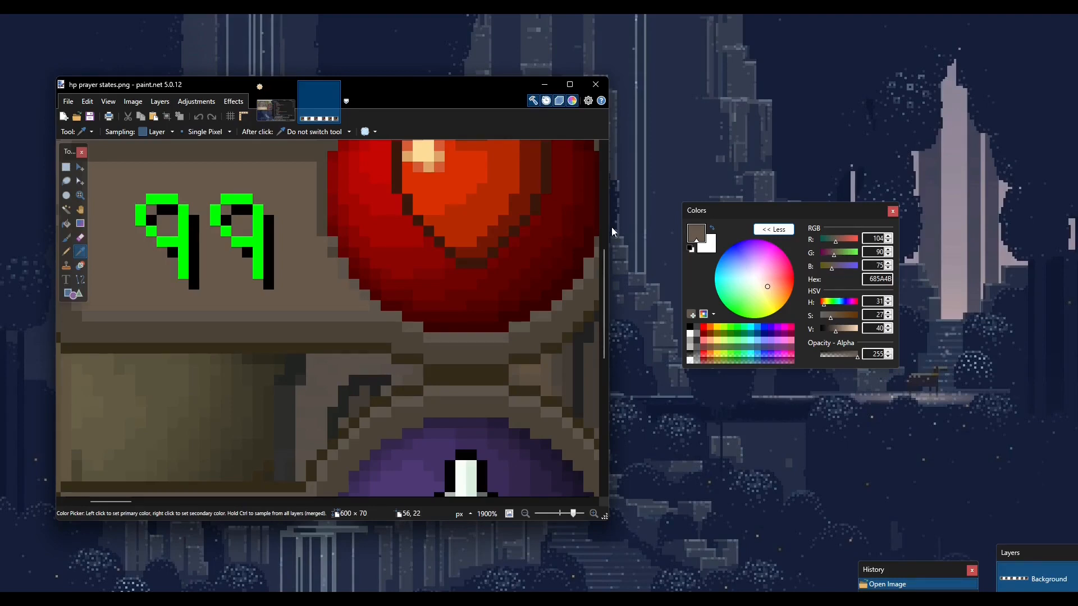
{"action": "mouse_move", "coordinate": [206, 196]}
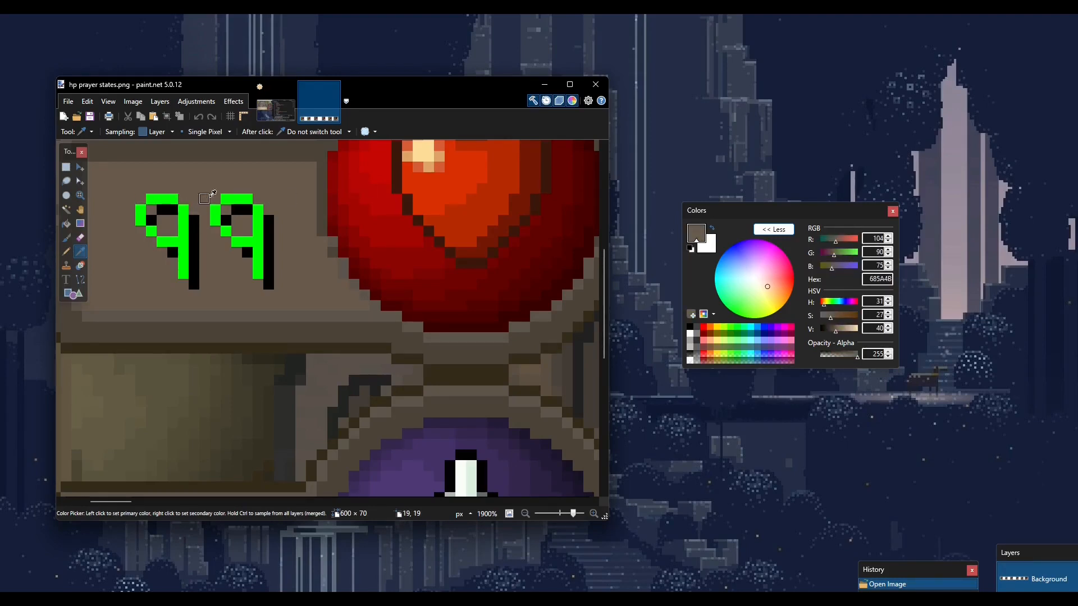
{"action": "mouse_move", "coordinate": [258, 481]}
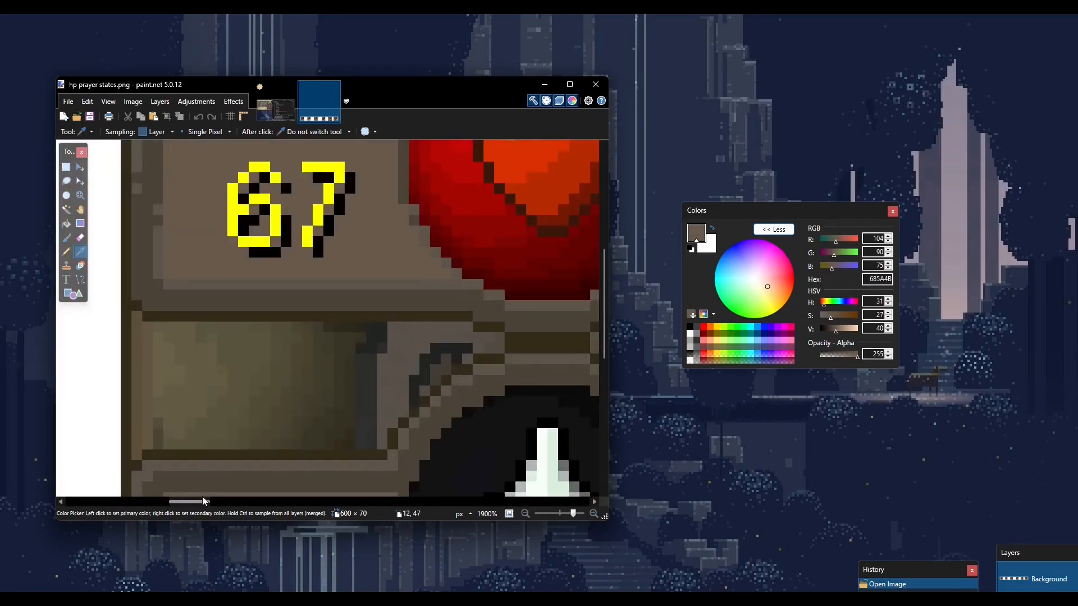
{"action": "mouse_move", "coordinate": [234, 167]}
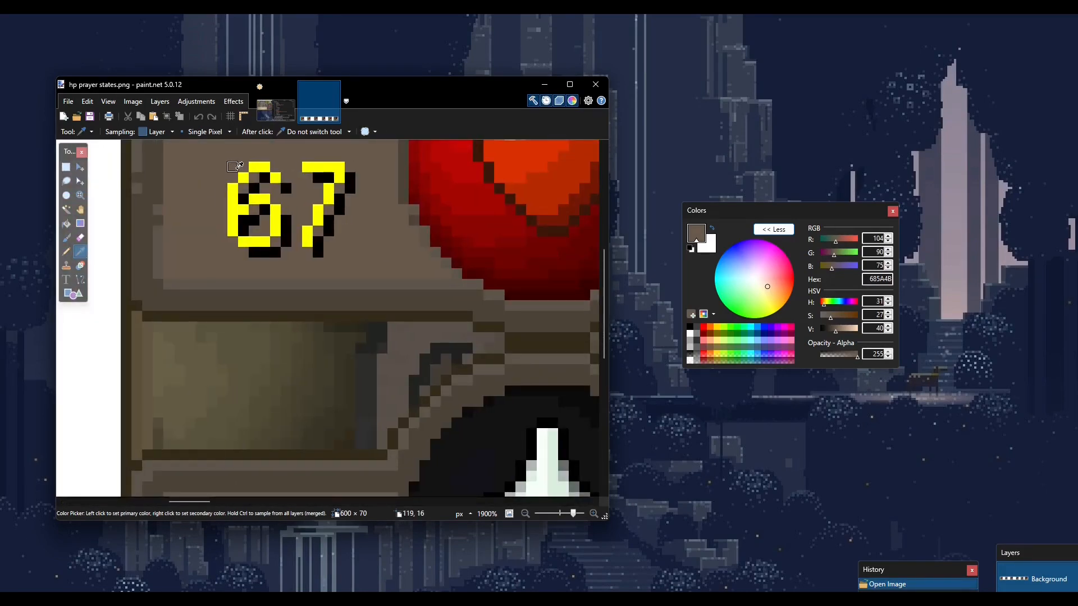
{"action": "left_click", "coordinate": [264, 166]}
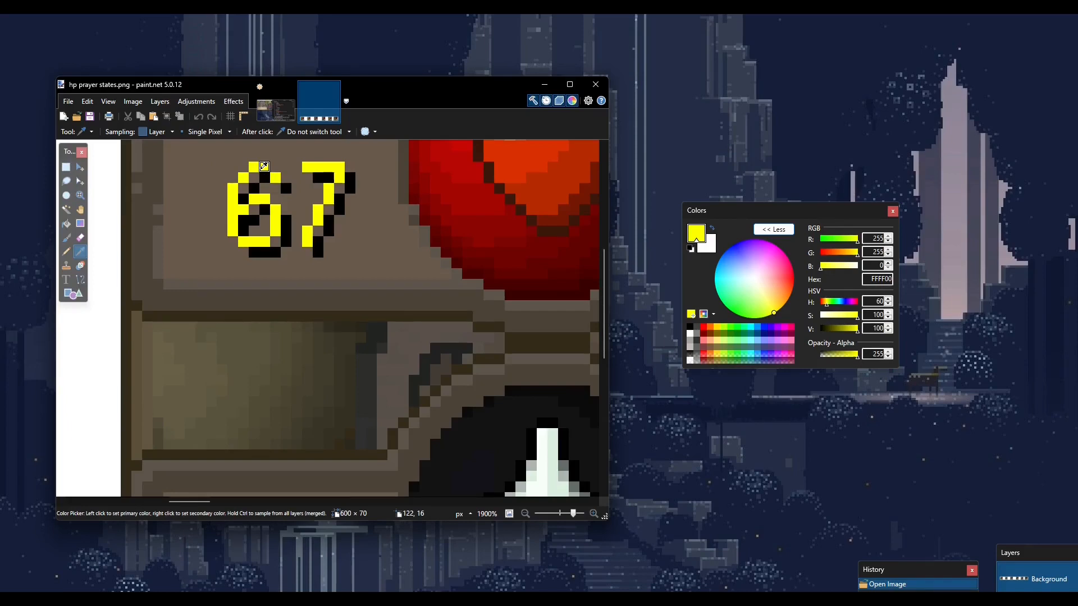
{"action": "mouse_move", "coordinate": [310, 166]}
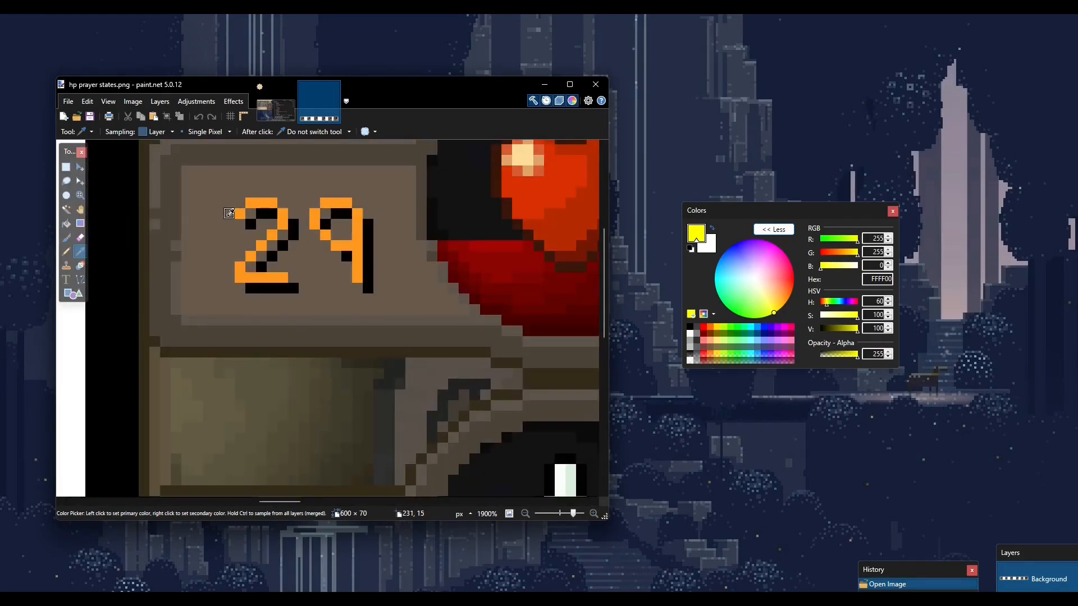
{"action": "left_click", "coordinate": [261, 201]}
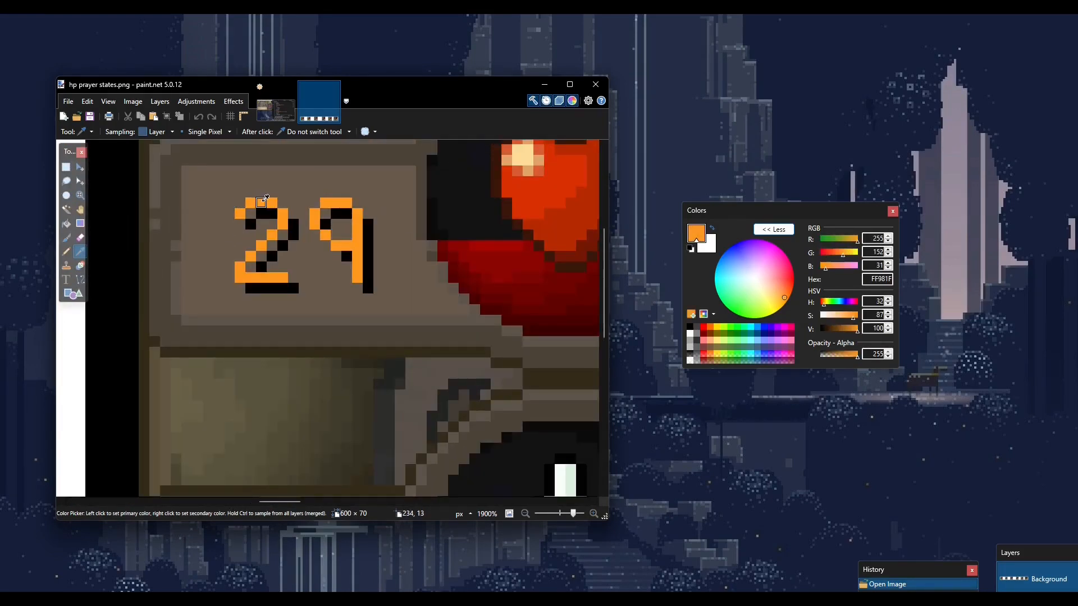
{"action": "mouse_move", "coordinate": [271, 203]}
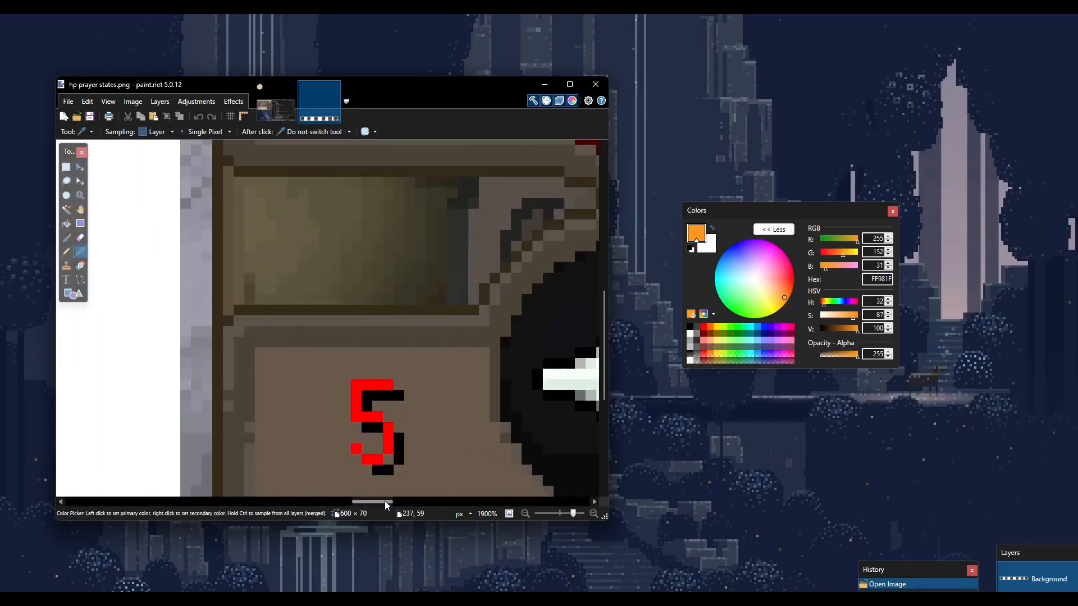
{"action": "left_click", "coordinate": [367, 384]}
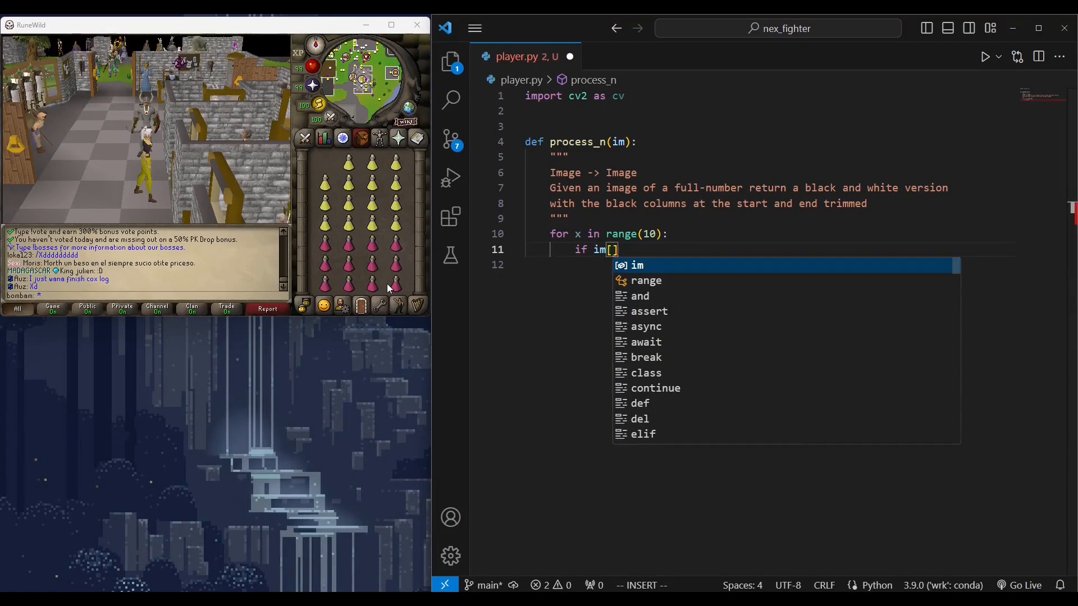
- Store the first pixel darker than 50 as clr, then begin bim = cv.inRange
{"action": "type", "text": "0, x][0] < 50:"}
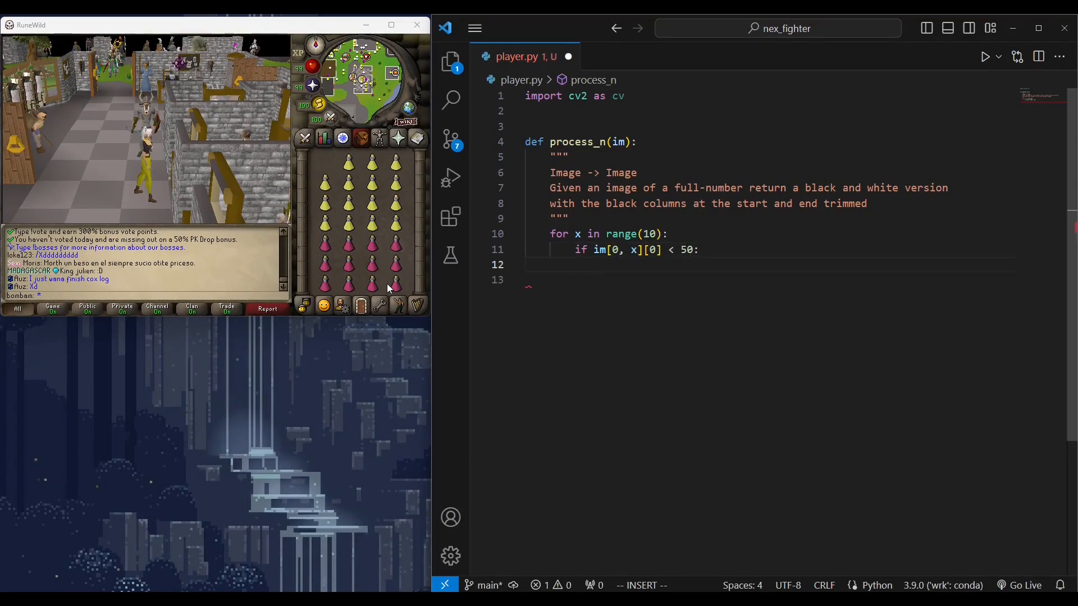
{"action": "type", "text": "clr ="}
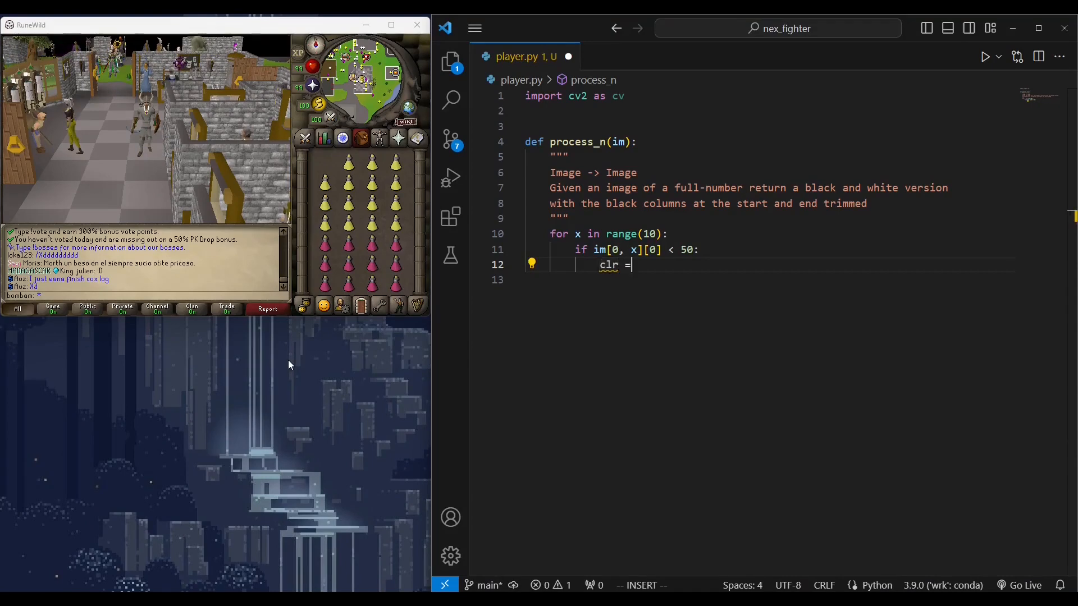
{"action": "type", "text": "im[0, x]"}
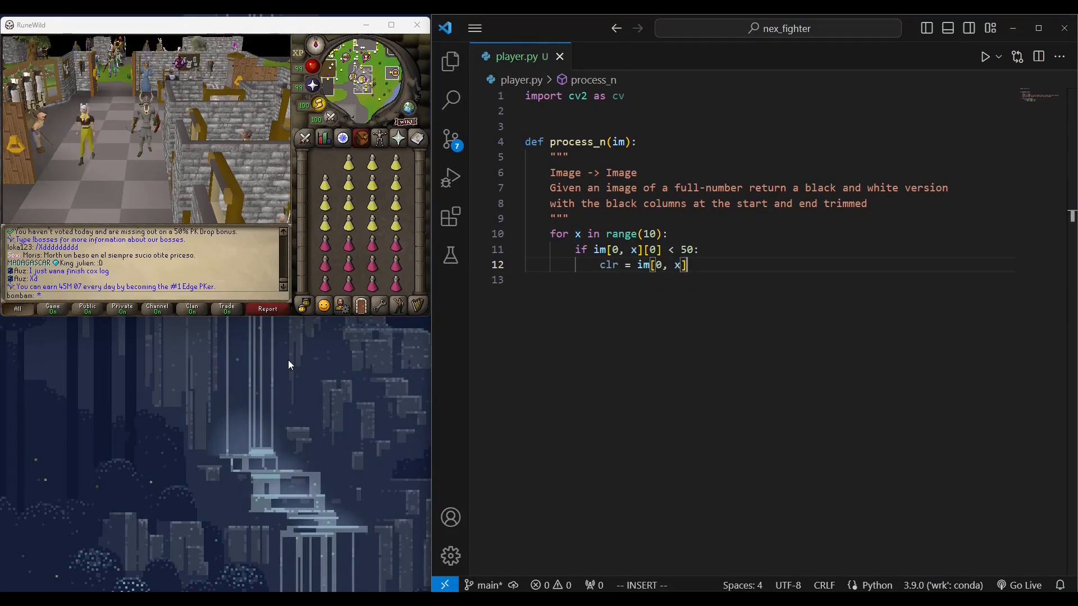
{"action": "type", "text": "#"}
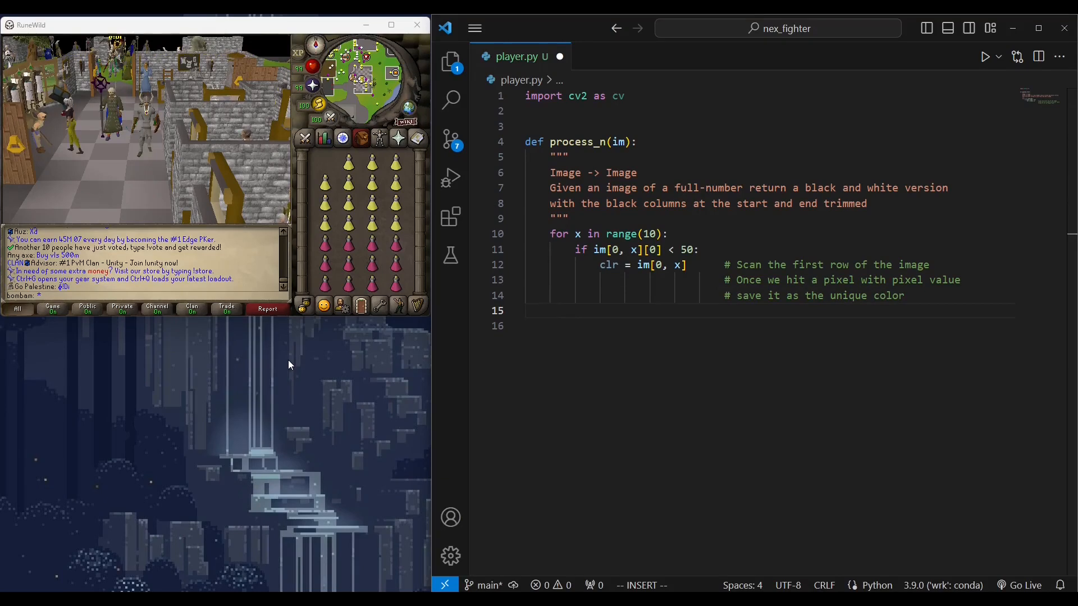
{"action": "type", "text": "bim = cv.inRange"}
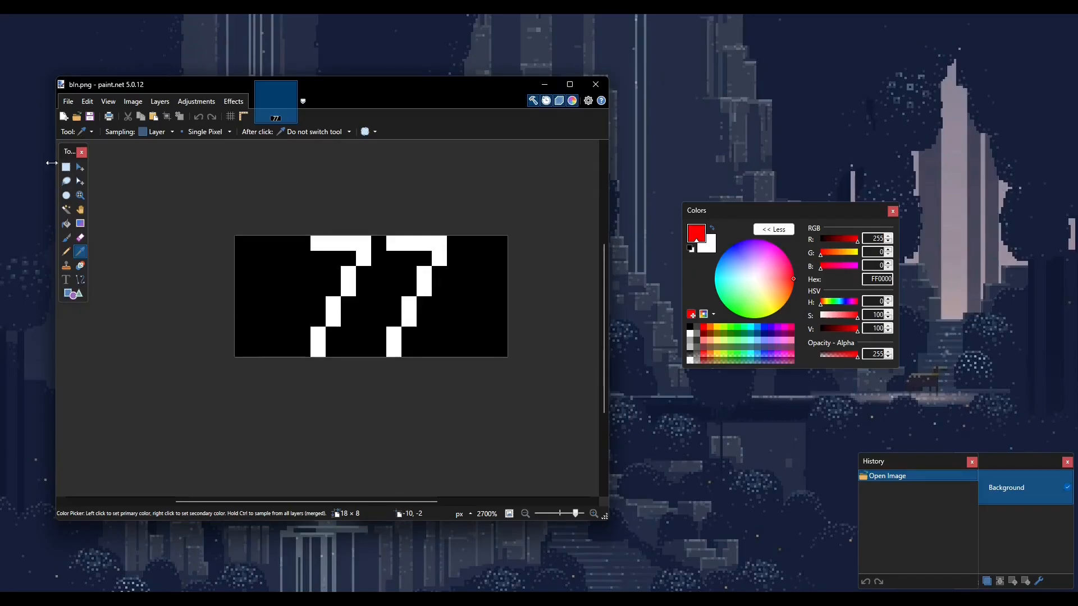
{"action": "mouse_move", "coordinate": [256, 242]}
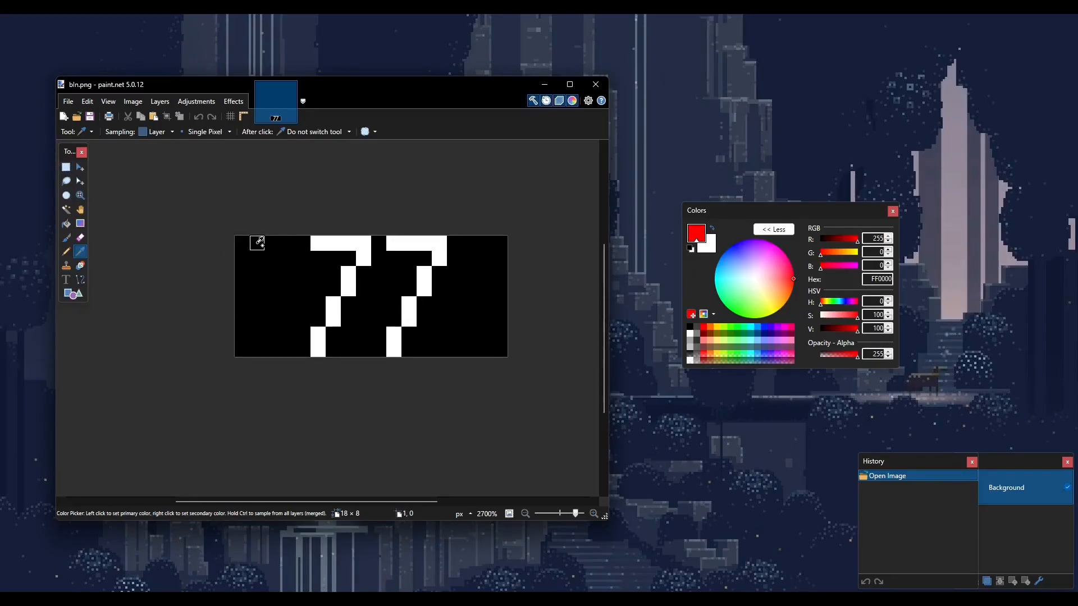
{"action": "left_click", "coordinate": [65, 168]}
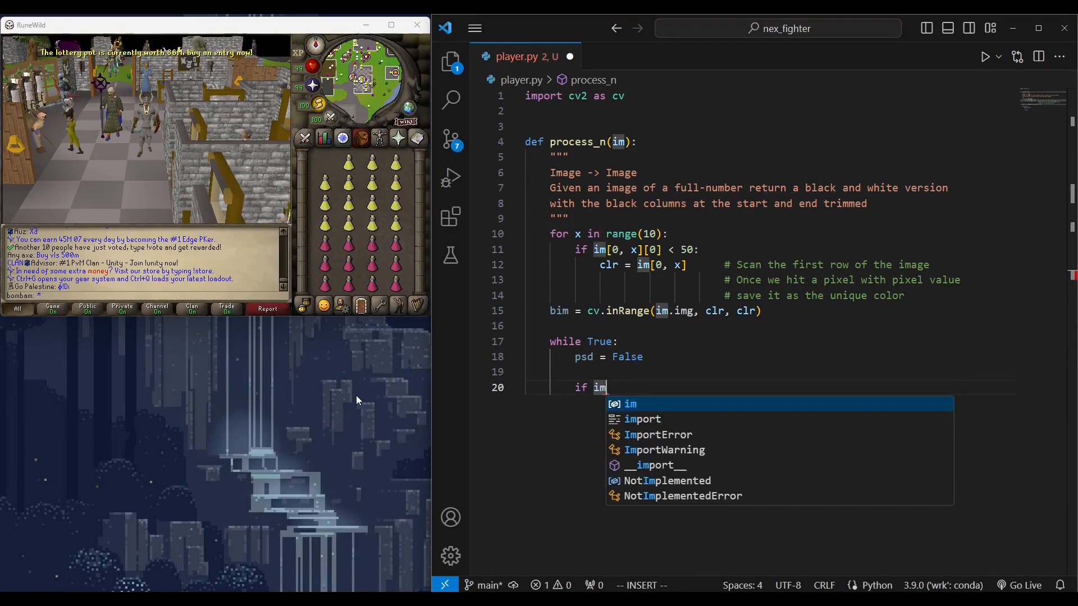
- Write the while loop slicing fully black start and end columns off bim, and save
{"action": "type", "text": "255 not"}
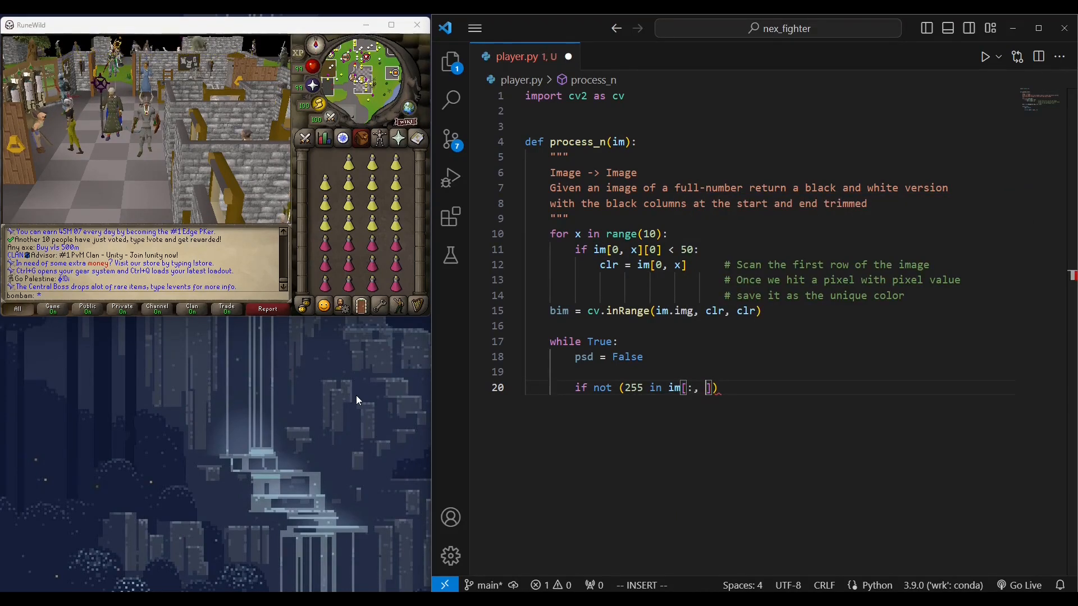
{"action": "type", "text": "0]):"}
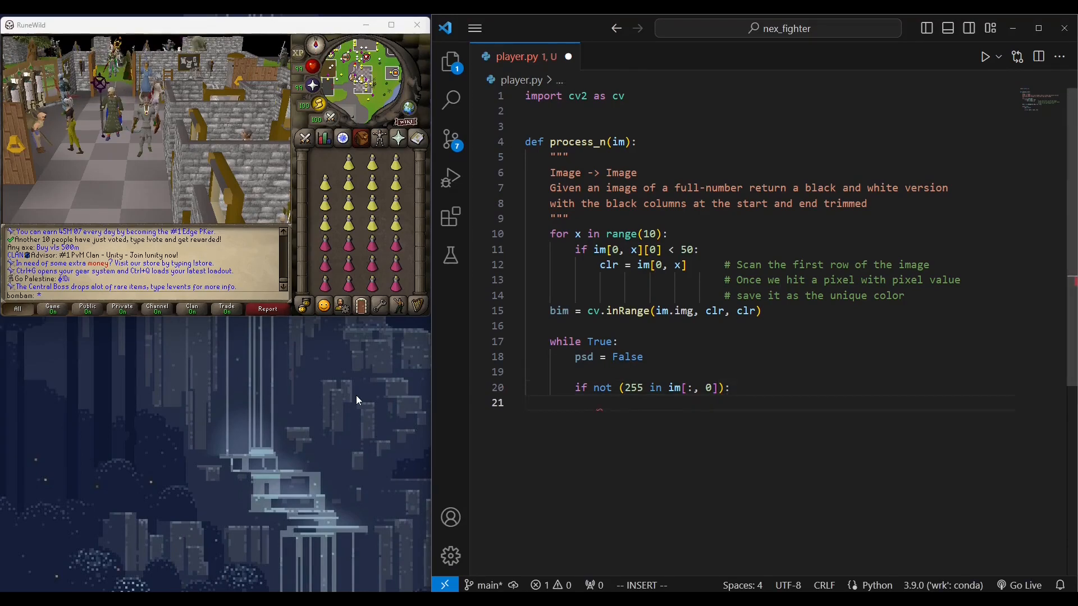
{"action": "type", "text": "im = img"}
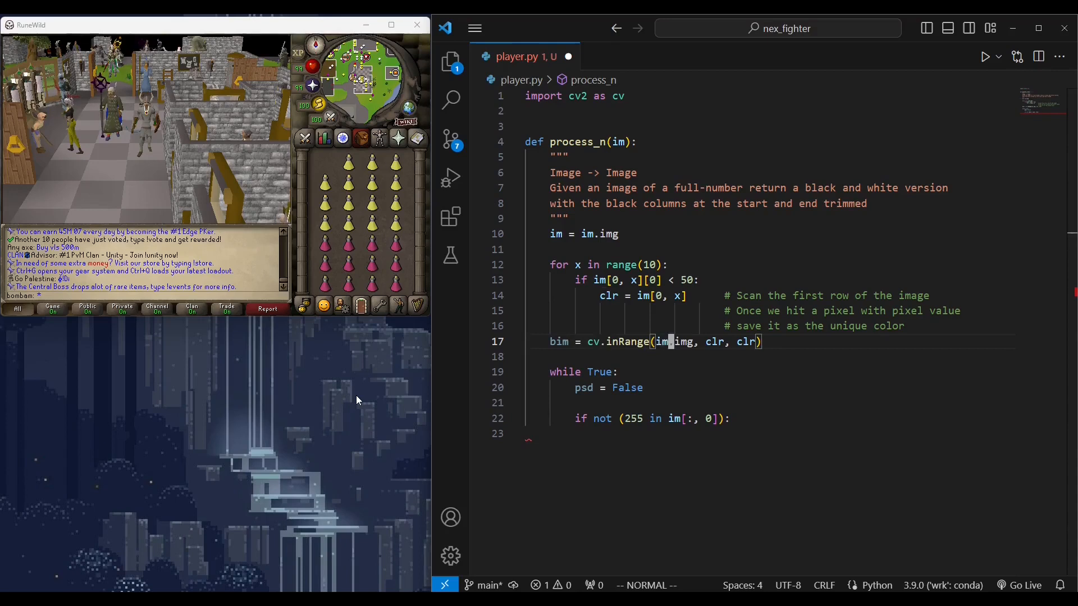
{"action": "type", "text": "im = im"}
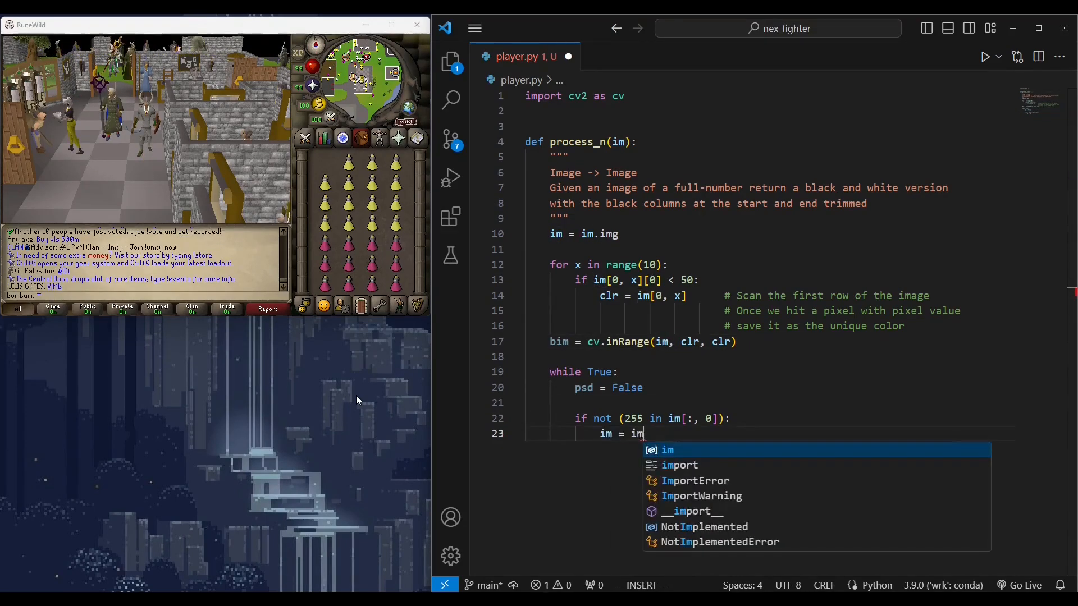
{"action": "type", "text": "[:, :]"}
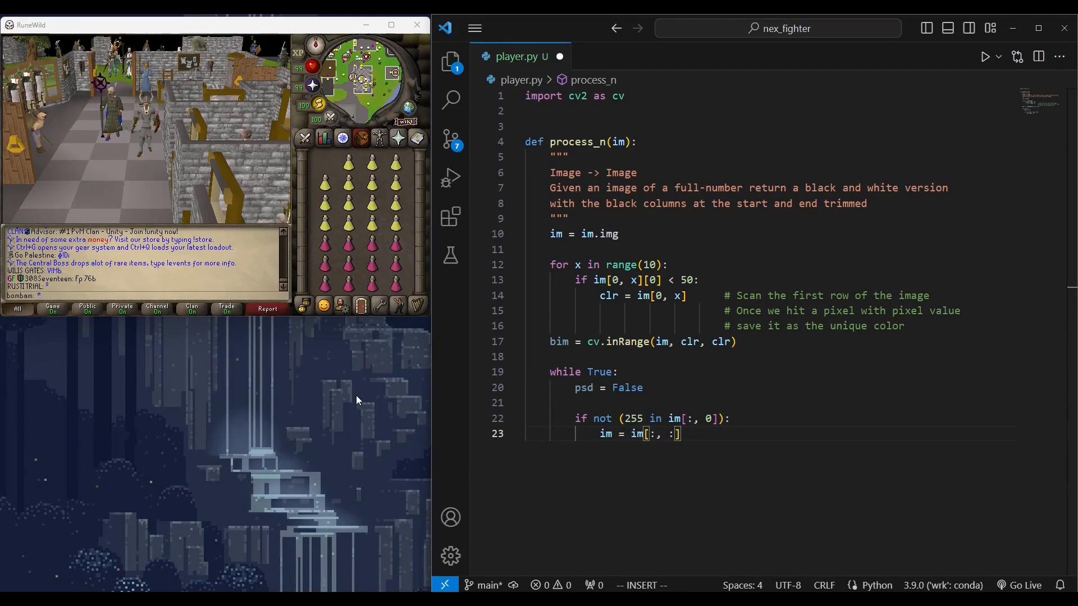
{"action": "type", "text": "else"}
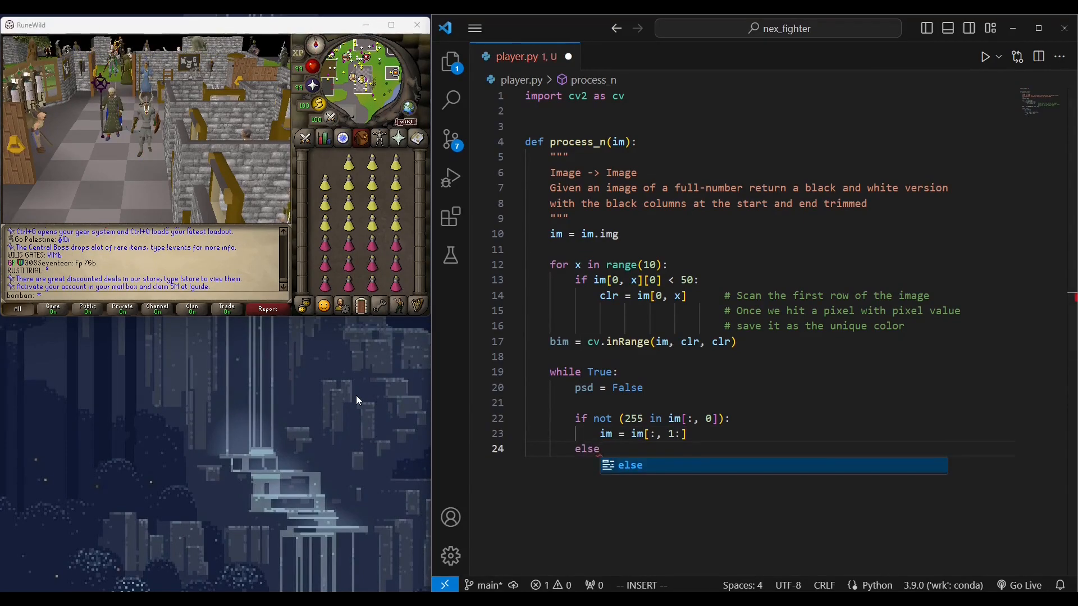
{"action": "type", "text": "psd = T"}
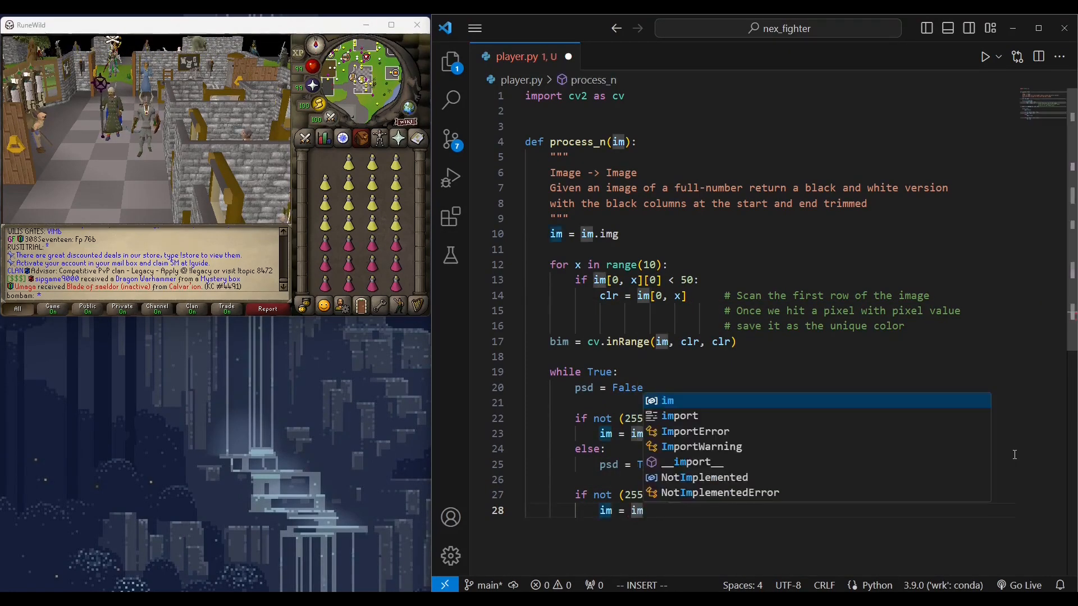
{"action": "key", "text": "Escape"}
{"action": "type", "text": "[:, "}
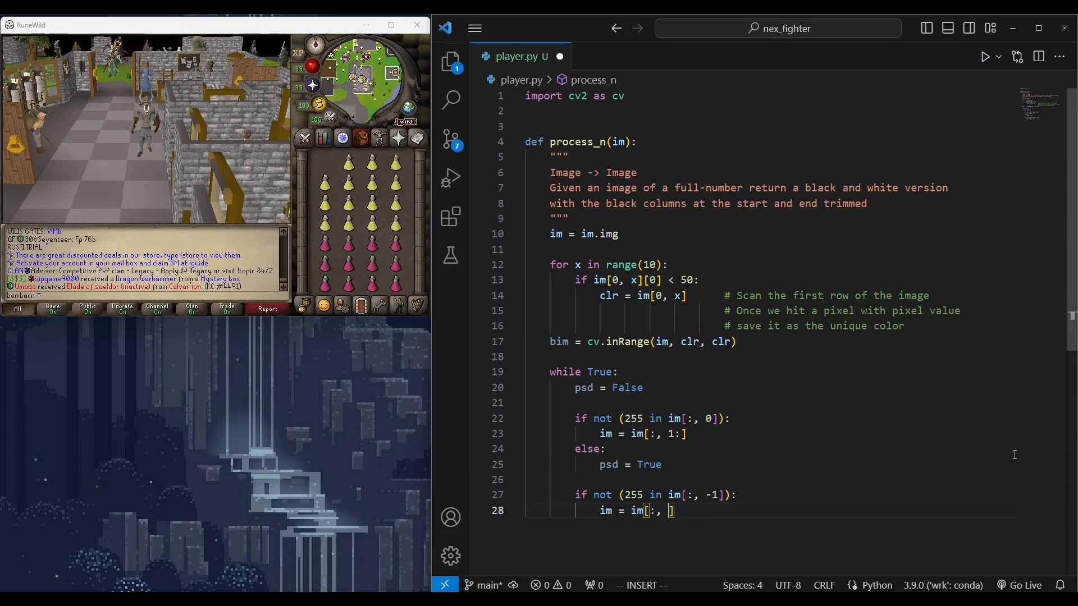
{"action": "type", "text": ":-1"}
{"action": "left_click", "coordinate": [644, 342]}
{"action": "type", "text": "."}
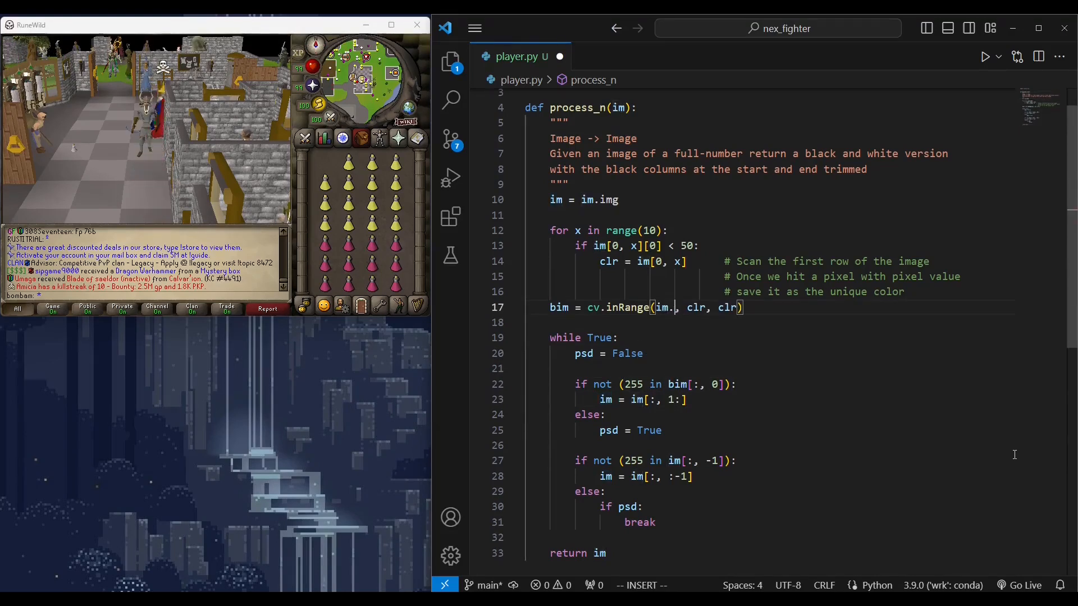
{"action": "key", "text": "ctrl+s"}
{"action": "type", "text": "img"}
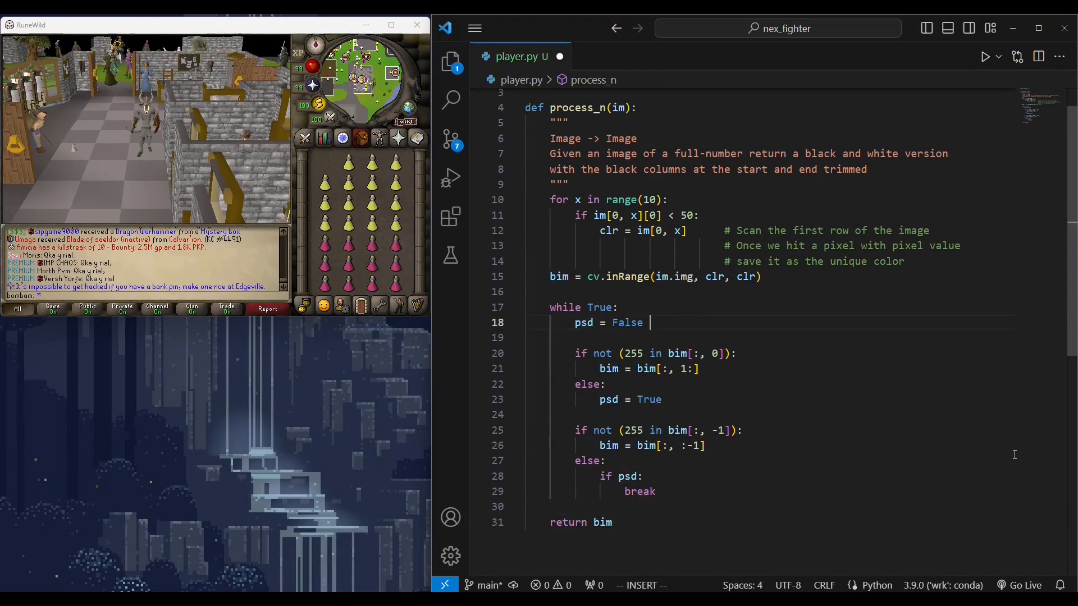
- Add a '# This part will trim/remove' comment, save, and start the if __name__ block
{"action": "type", "text": "# This part will trim/remove"}
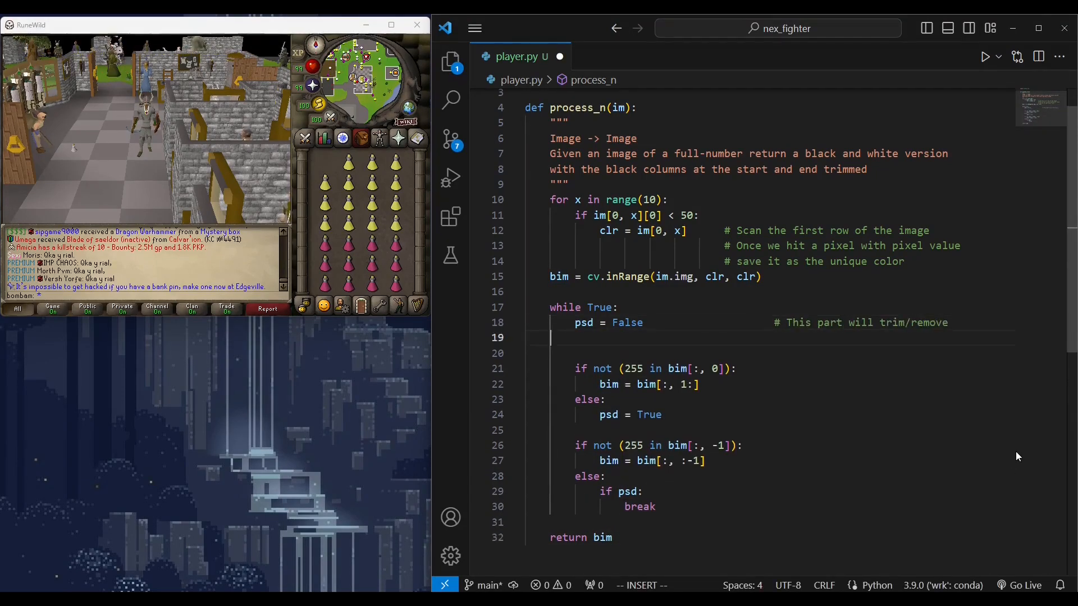
{"action": "key", "text": "ctrl+s"}
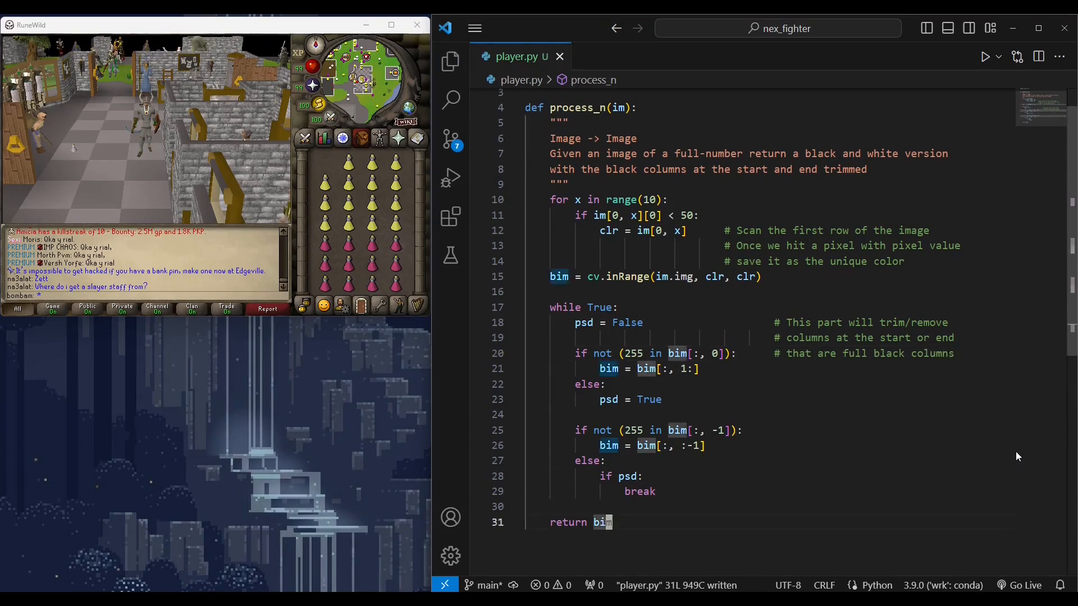
{"action": "type", "text": "if __name__ == \"__main__\":"}
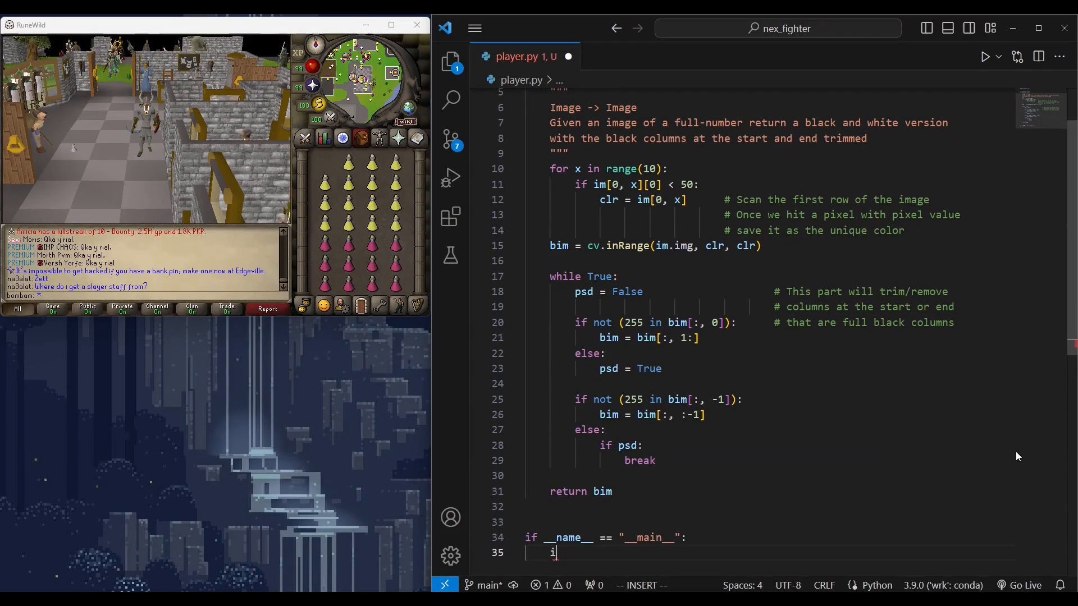
{"action": "type", "text": "from"}
{"action": "type", "text": "mg = read_img("}
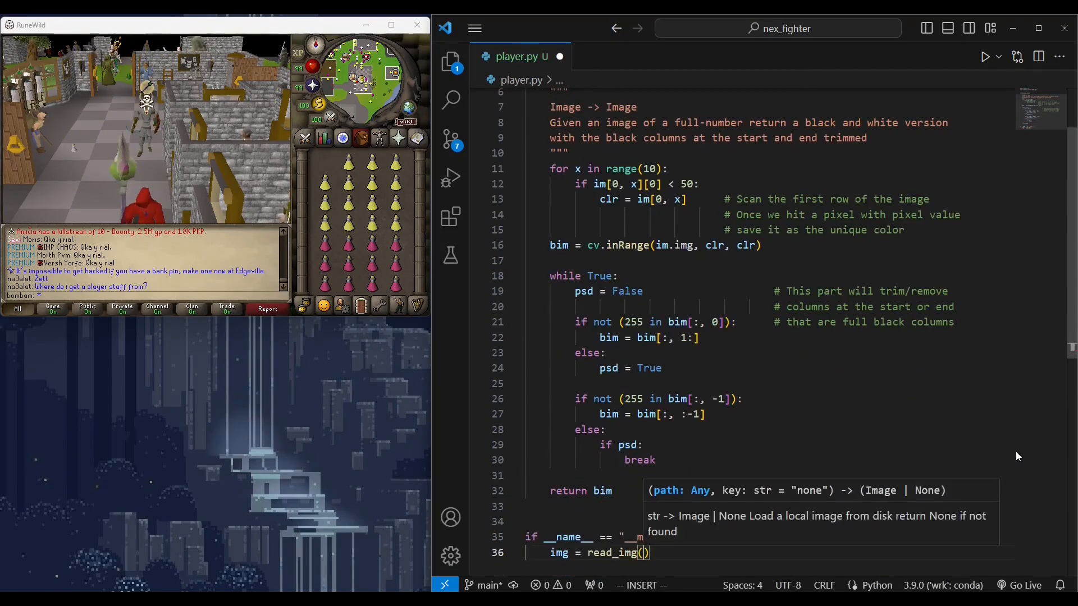
- Load the image with read_img, run process_n on it, and show bimg
{"action": "type", "text": "\""}
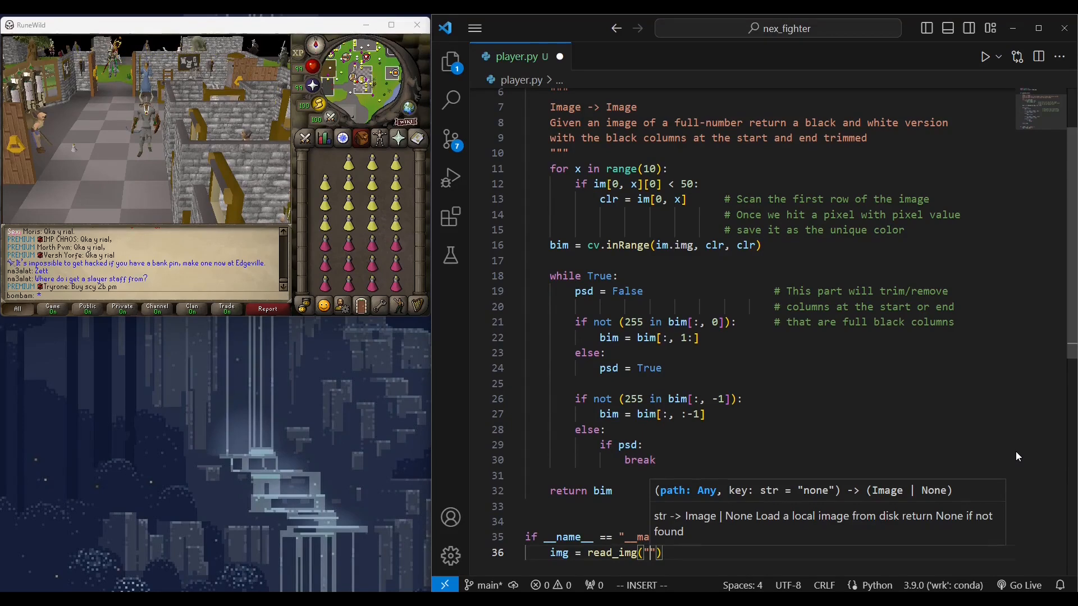
{"action": "type", "text": "process_n("}
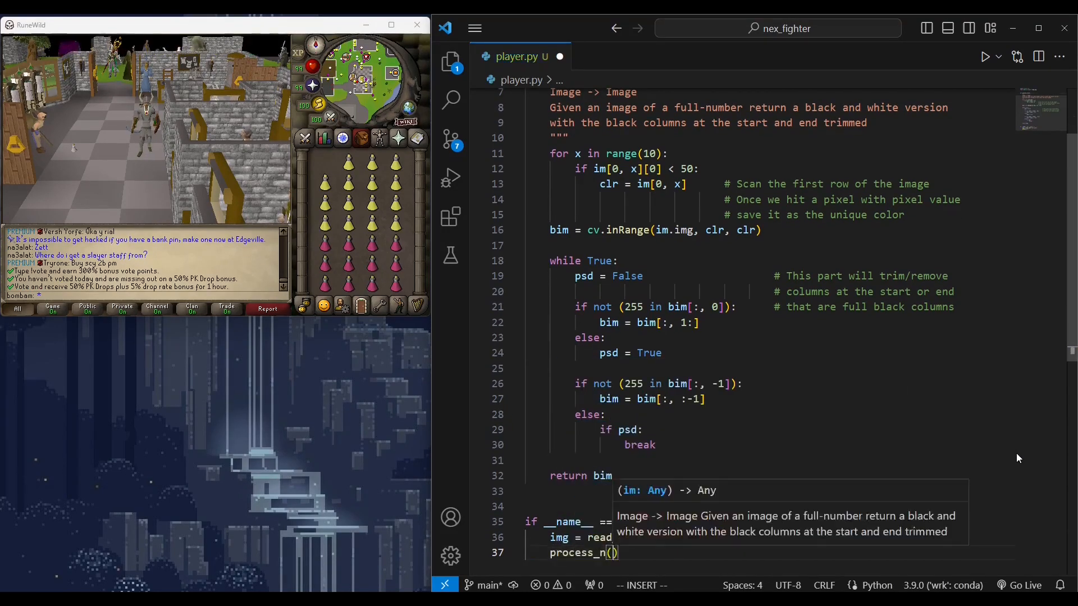
{"action": "key", "text": "Escape"}
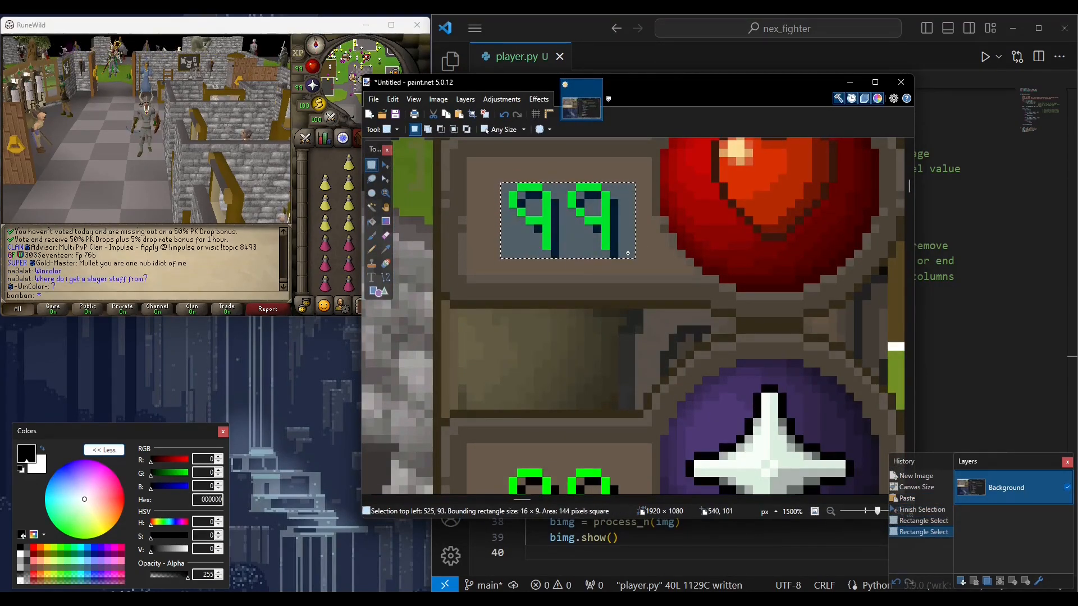
{"action": "mouse_move", "coordinate": [472, 114]}
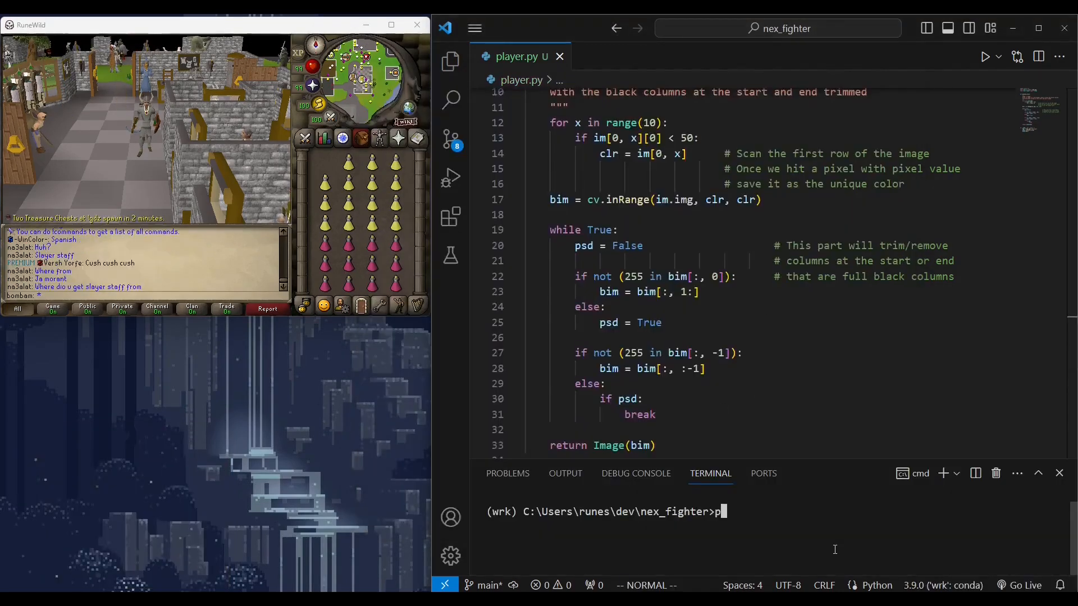
- Run player.py, save the processed result with save_img(bimg, ...), and open btest.png
{"action": "type", "text": "ython player.py"}
{"action": "key", "text": "Return"}
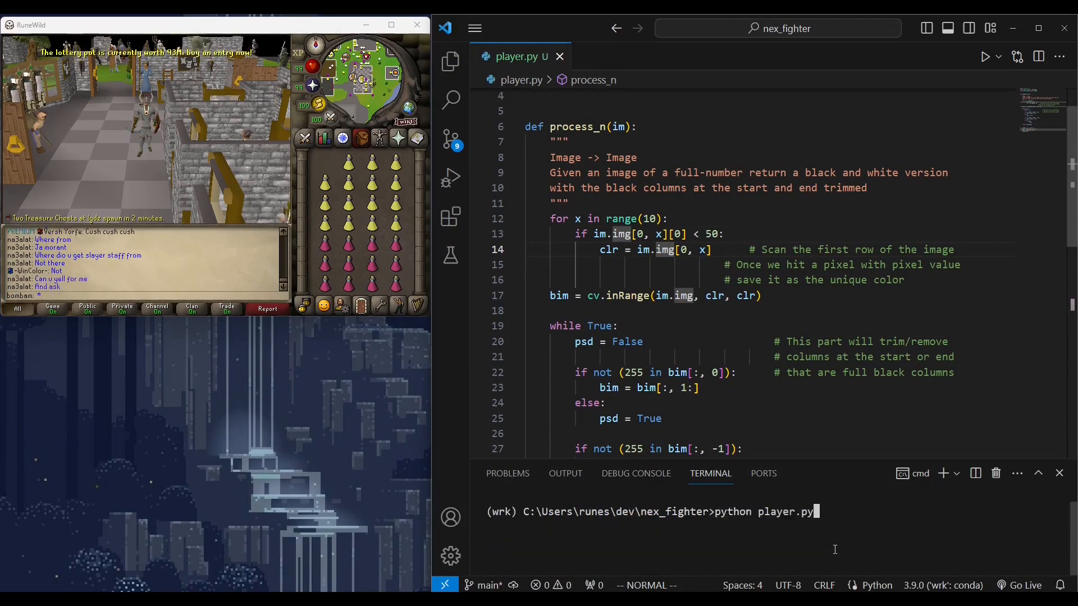
{"action": "key", "text": "Return"}
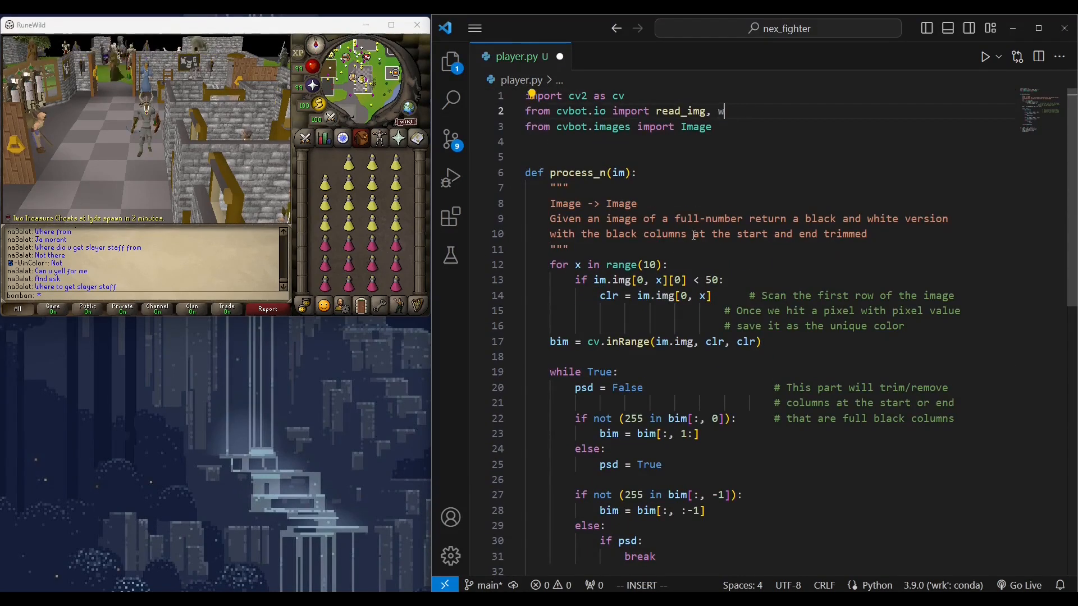
{"action": "scroll", "scroll_direction": "down", "scroll_amount": 3}
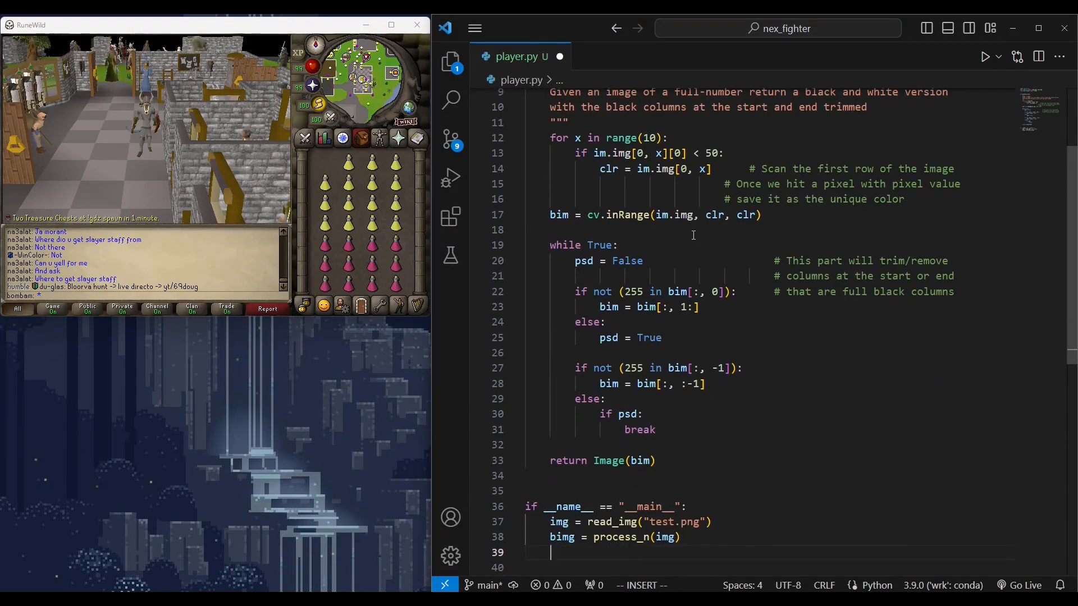
{"action": "type", "text": "save_img(bimg, \"r\")"}
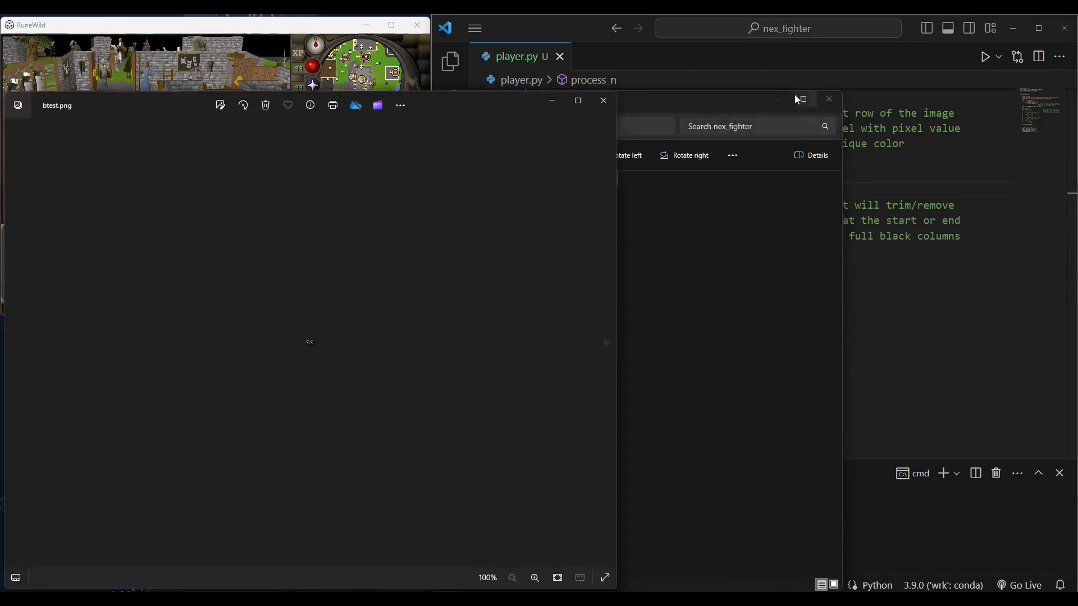
{"action": "left_click", "coordinate": [603, 100]}
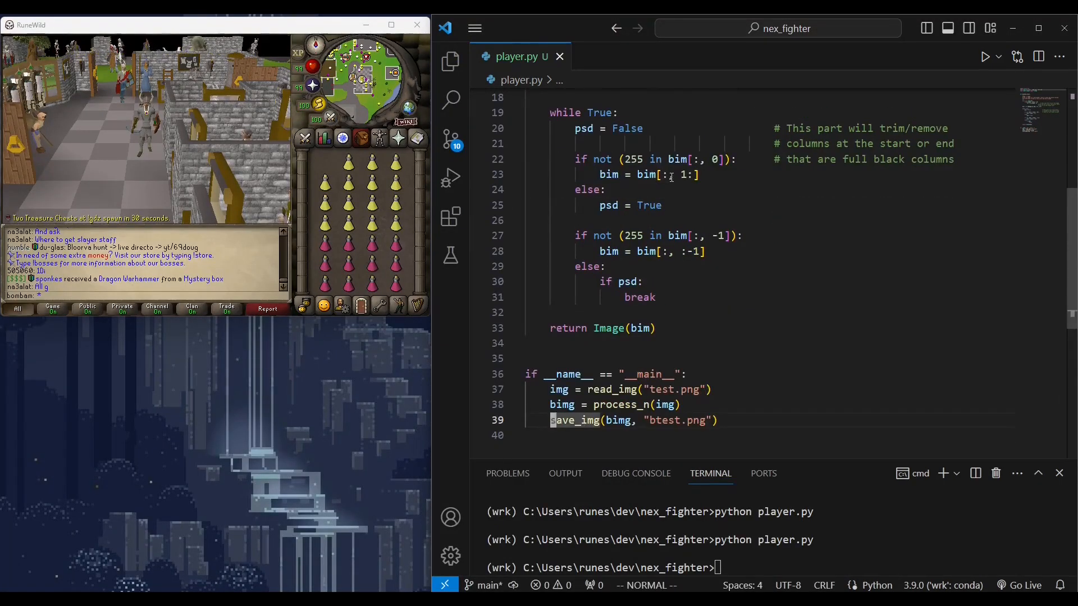
- Define read_n(im), read the image size, and initialise prta, prtb and prtc
{"action": "type", "text": "def read_n(im):"}
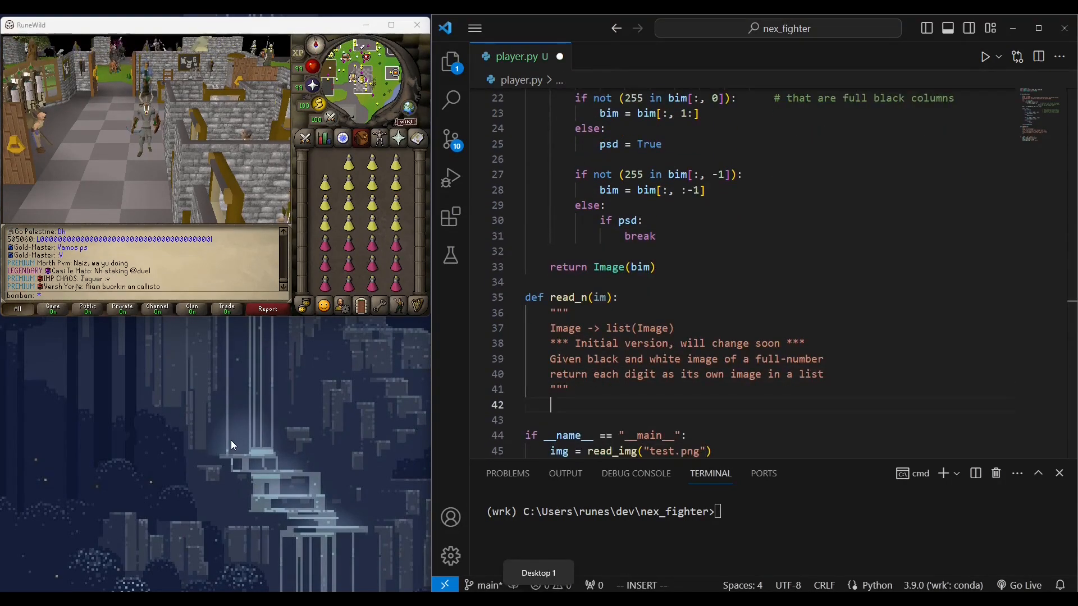
{"action": "type", "text": "im."}
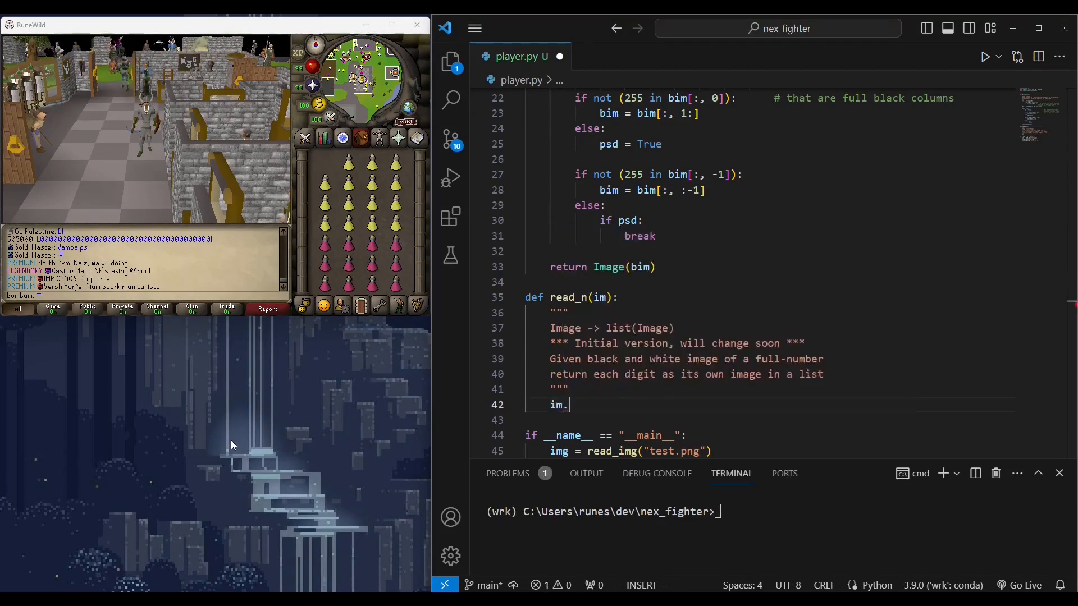
{"action": "type", "text": "size"}
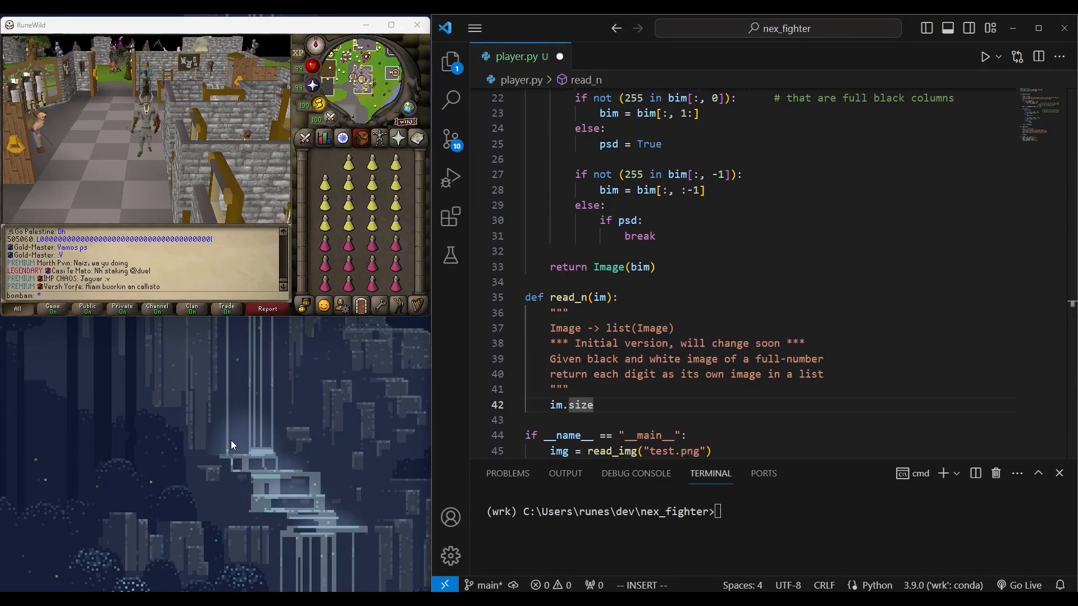
{"action": "type", "text": "()"}
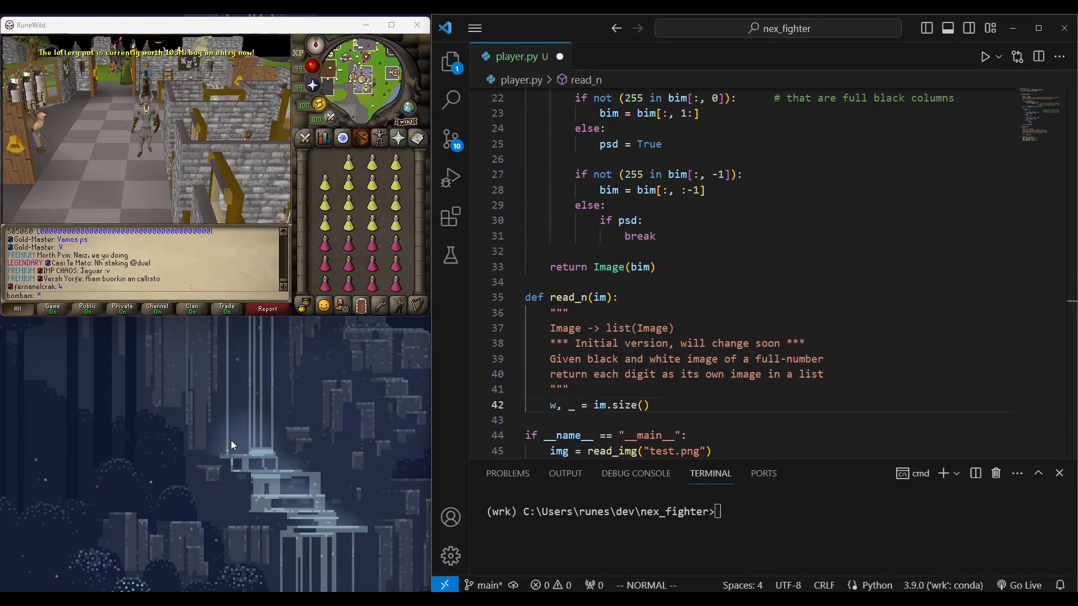
{"action": "type", "text": "prta"}
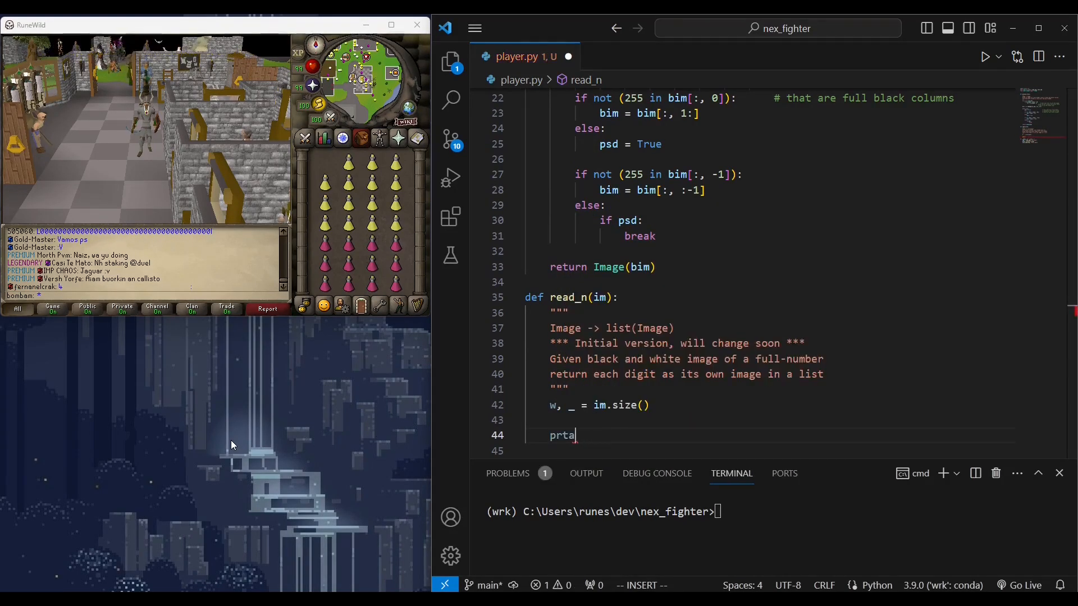
{"action": "type", "text": ", prtb, prtc = None, None, None"}
{"action": "type", "text": "if"}
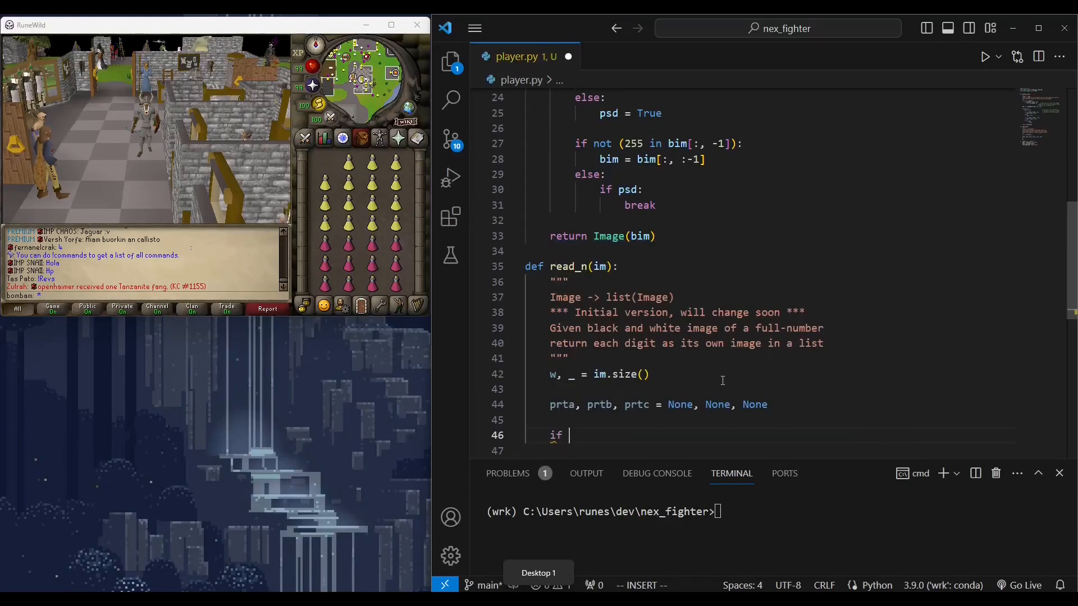
- Add a width check and loop over range(w), reading each column from im.img
{"action": "type", "text": "w"}
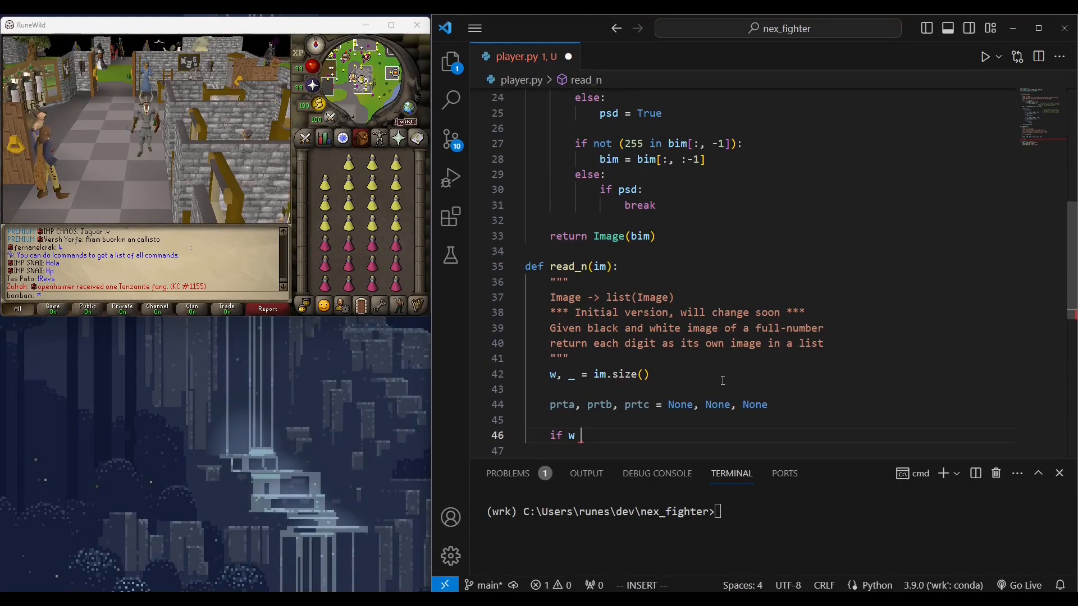
{"action": "type", "text": ">"}
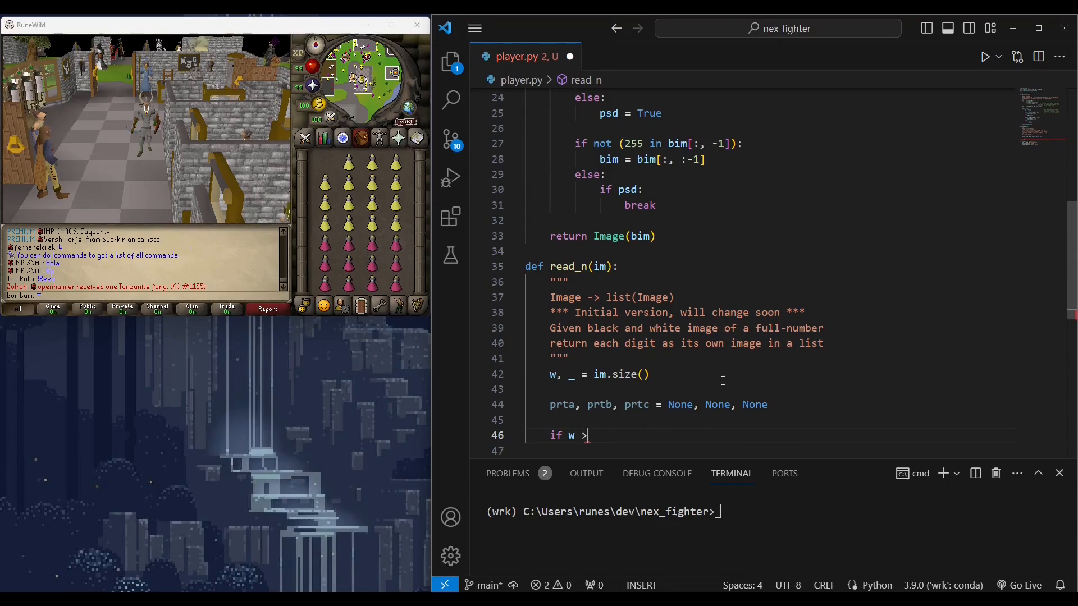
{"action": "type", "text": "= 7:"}
{"action": "type", "text": "for"}
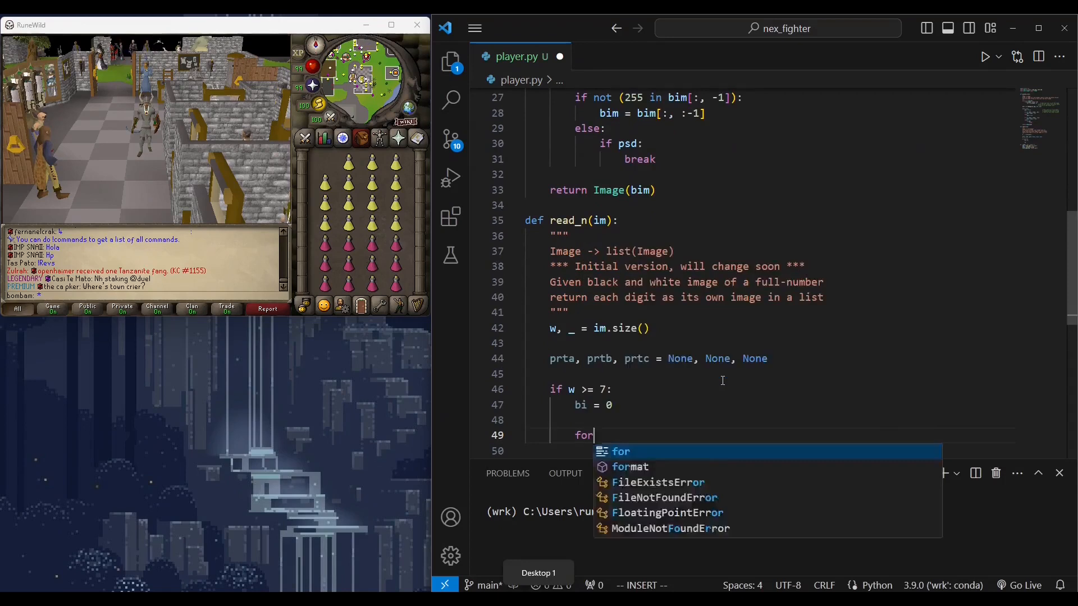
{"action": "type", "text": "x in"}
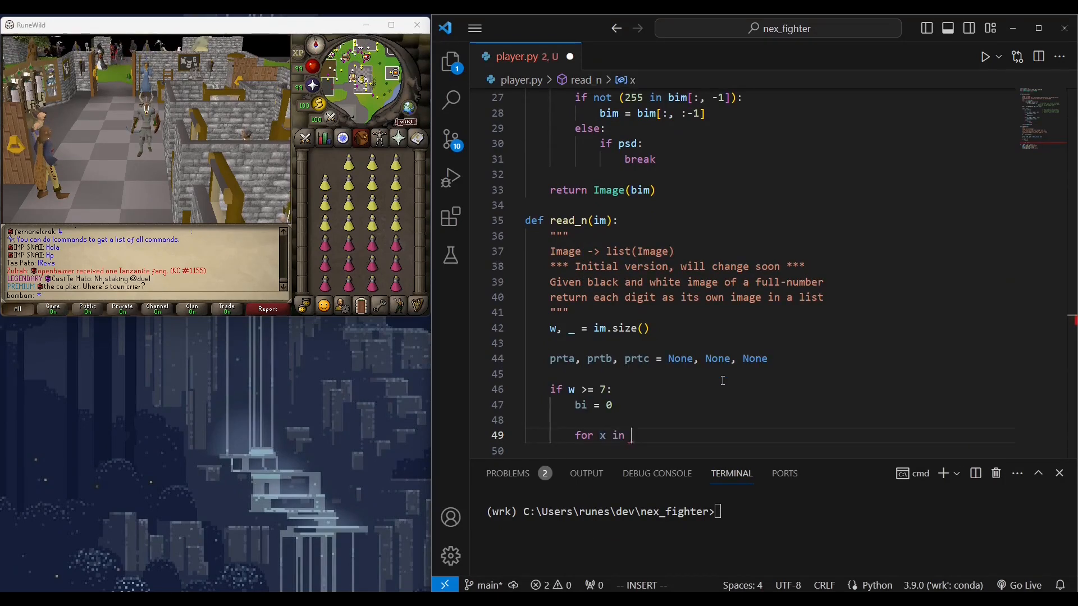
{"action": "type", "text": "range(w):"}
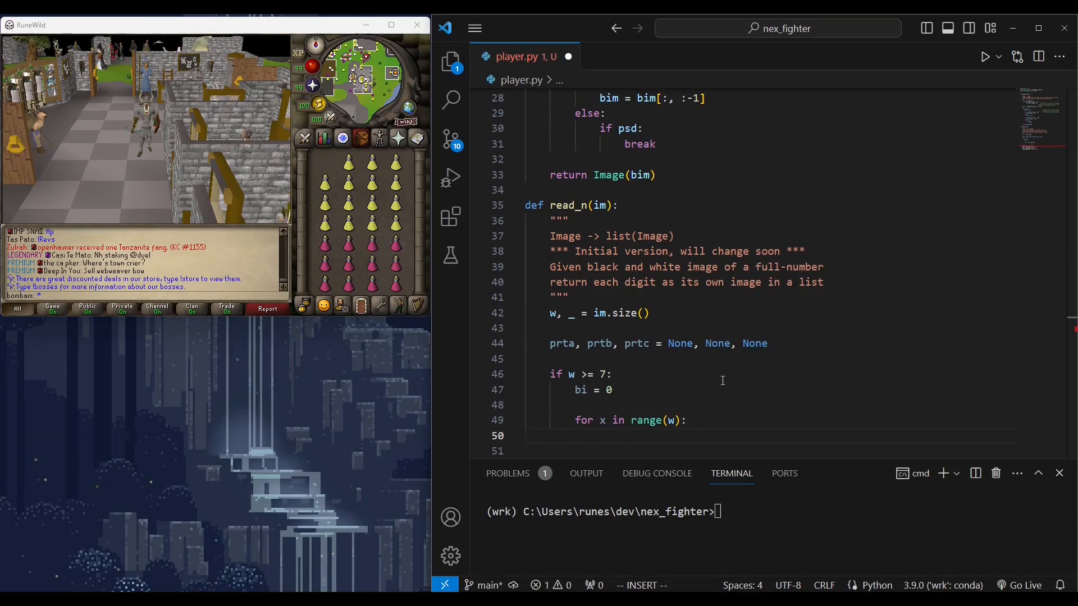
{"action": "type", "text": "col = im.img[:, x]  # Columns from left to right of the image"}
{"action": "type", "text": "elif prtb is None and n"}
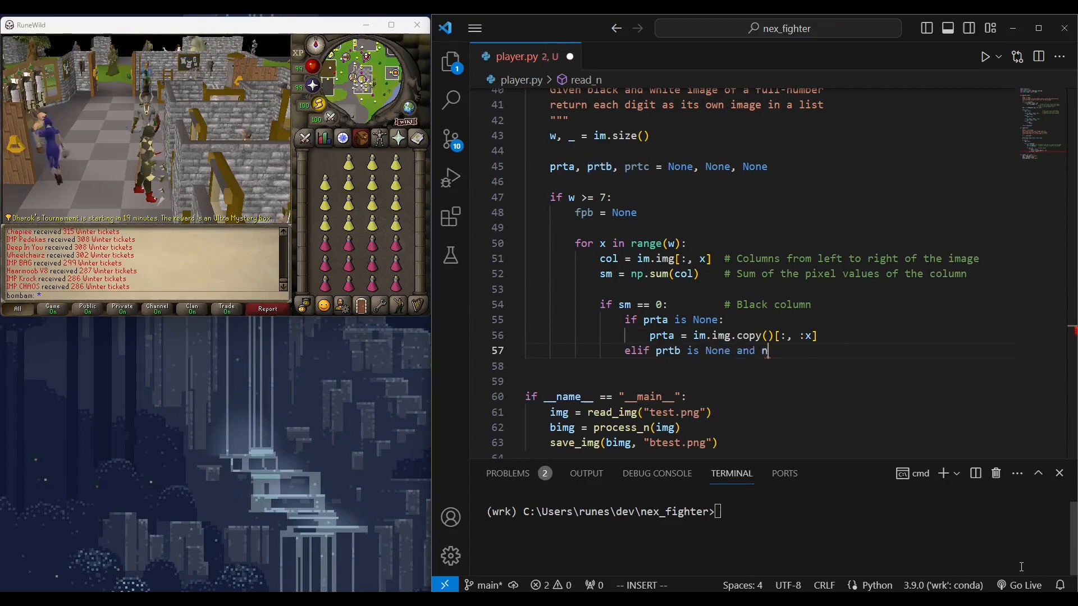
- Record black-column split points in fxb, slice the parts, and return [prta, prtb, prtc]
{"action": "type", "text": "ot (fxb is None):"}
{"action": "left_click", "coordinate": [767, 366]}
{"action": "type", "text": "prtb = im.img.copy()[:, fxb:"}
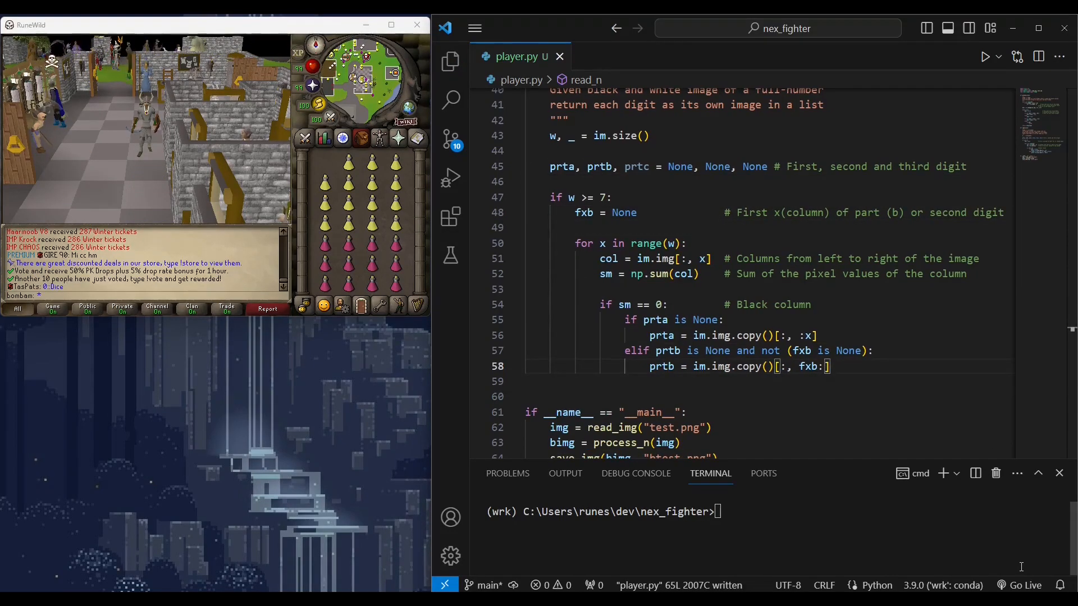
{"action": "type", "text": "elif prtb is No"}
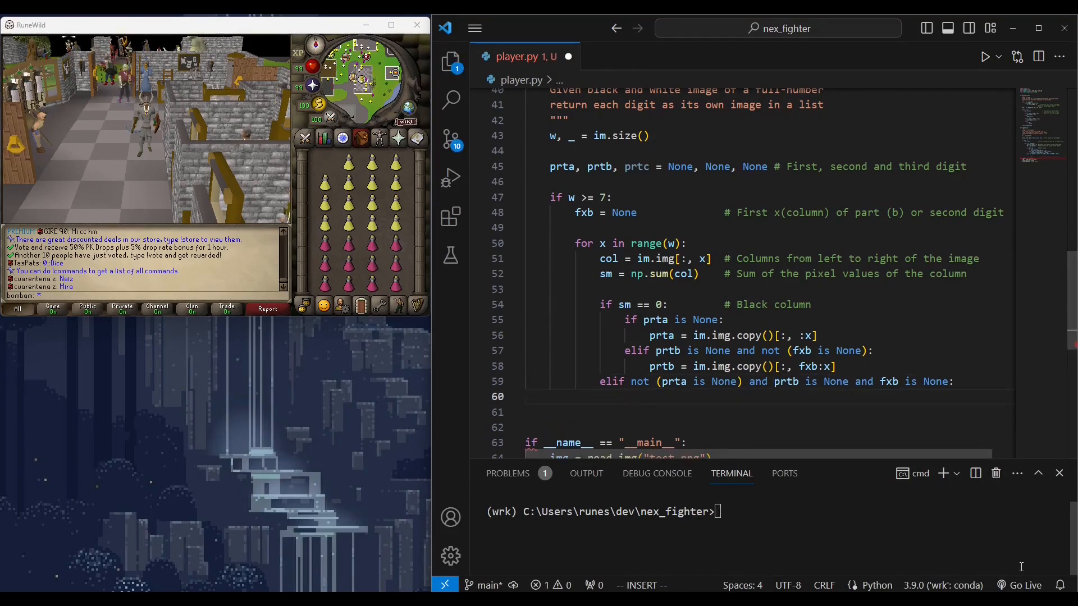
{"action": "type", "text": "fxb = x"}
{"action": "type", "text": "prtc ="}
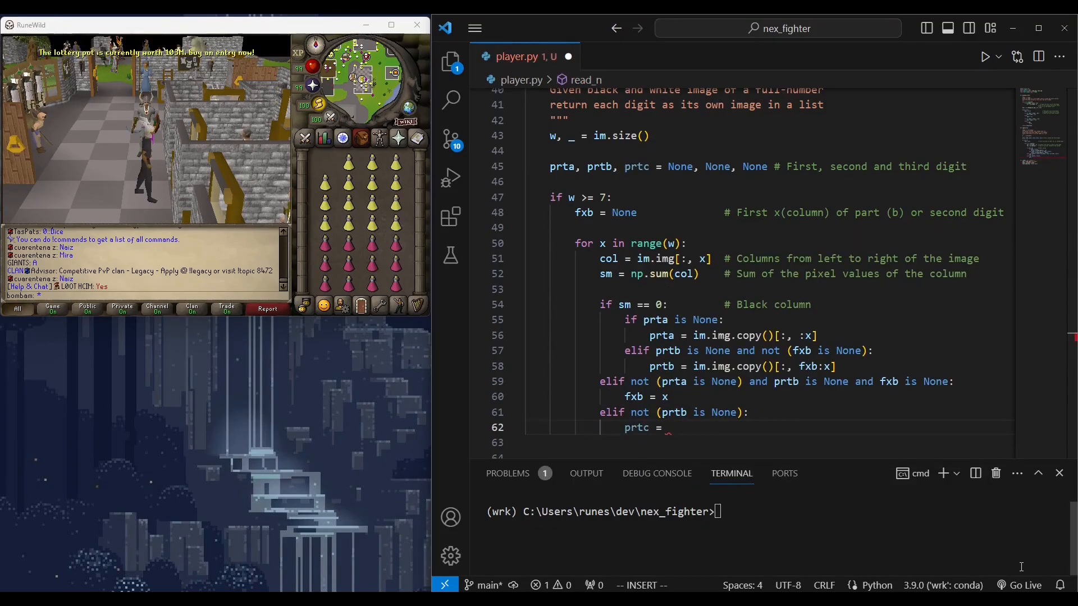
{"action": "type", "text": "im.img.copy()[:, x:]"}
{"action": "type", "text": "prta = im.img"}
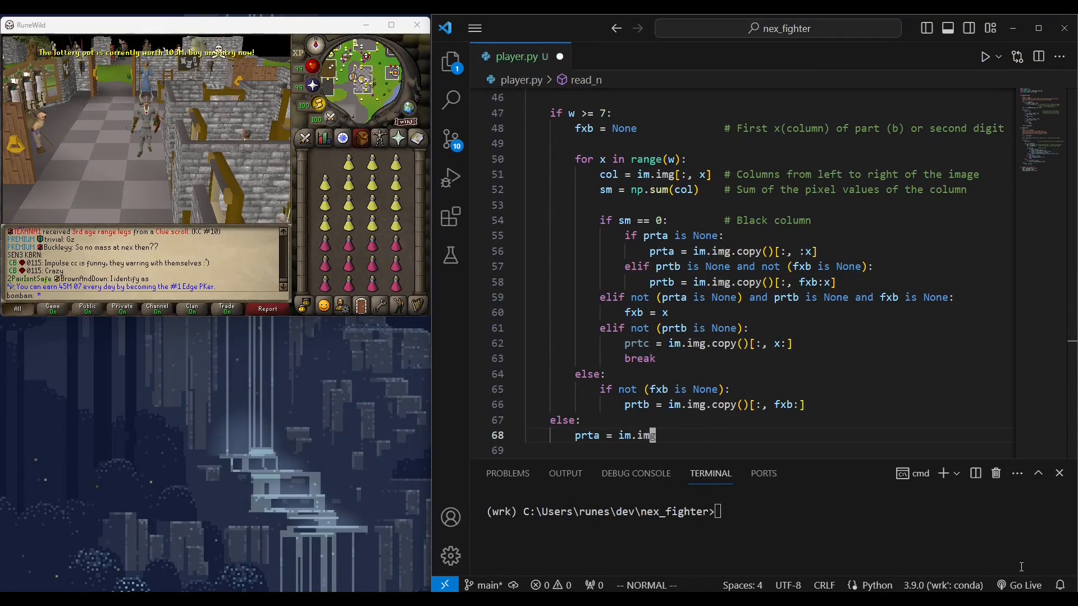
{"action": "type", "text": "return [prta, prtb, ]"}
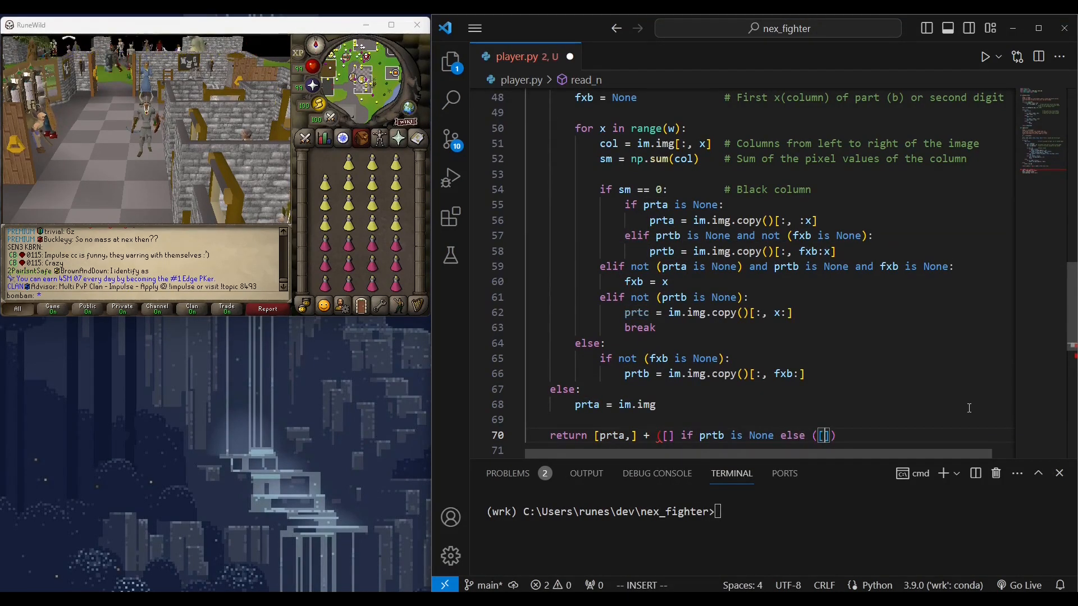
{"action": "type", "text": "prtb,"}
{"action": "left_click", "coordinate": [775, 450]}
{"action": "type", "text": "([] if prtc is None else [])"}
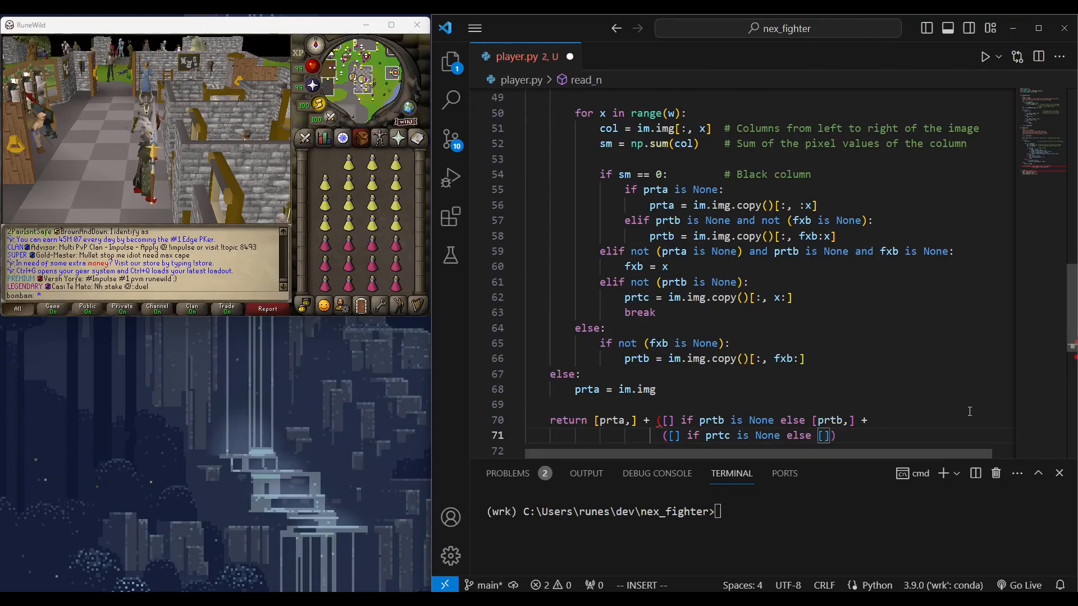
- Run python player.py, add a for loop saving each digit image, and save
{"action": "scroll", "scroll_direction": "down", "scroll_amount": 3}
{"action": "type", "text": "prtc,"}
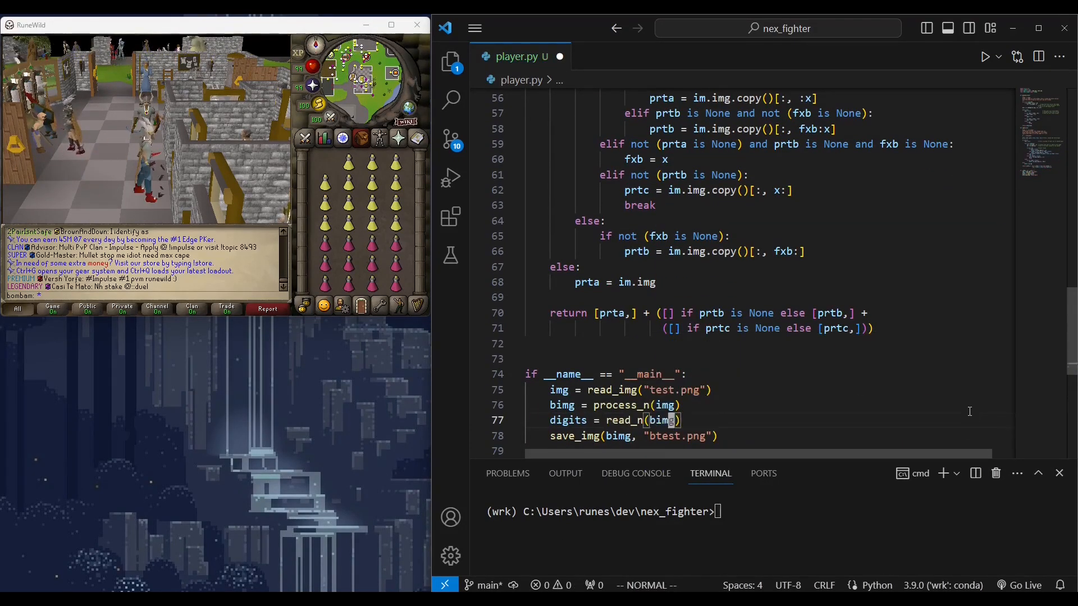
{"action": "type", "text": "python player.py"}
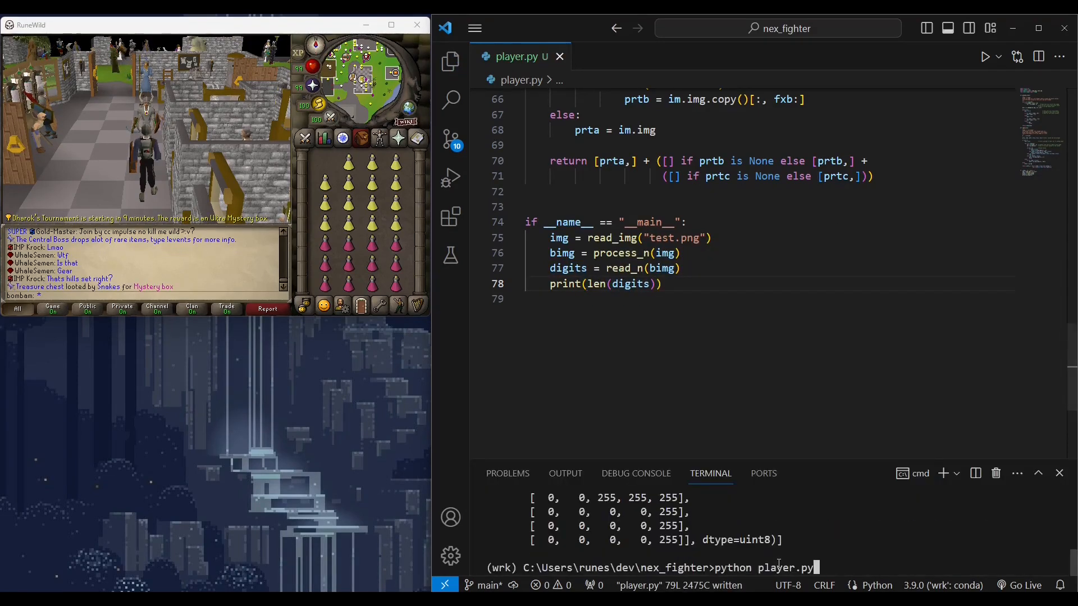
{"action": "key", "text": "Return"}
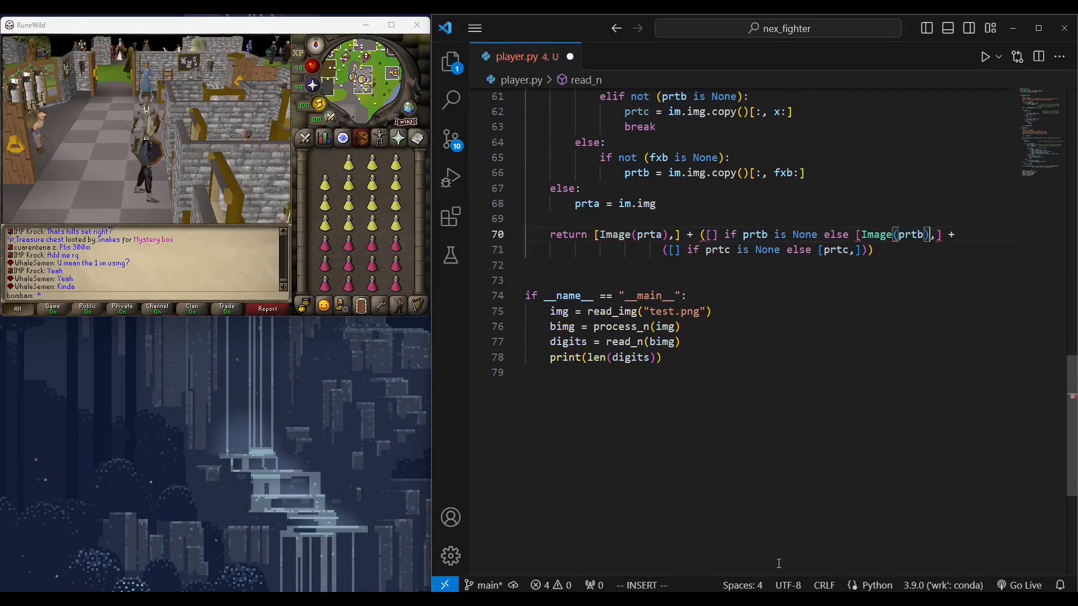
{"action": "type", "text": "for i, d in enumerate(d"}
{"action": "type", "text": "save_img(\"digit{}.p\", d)"}
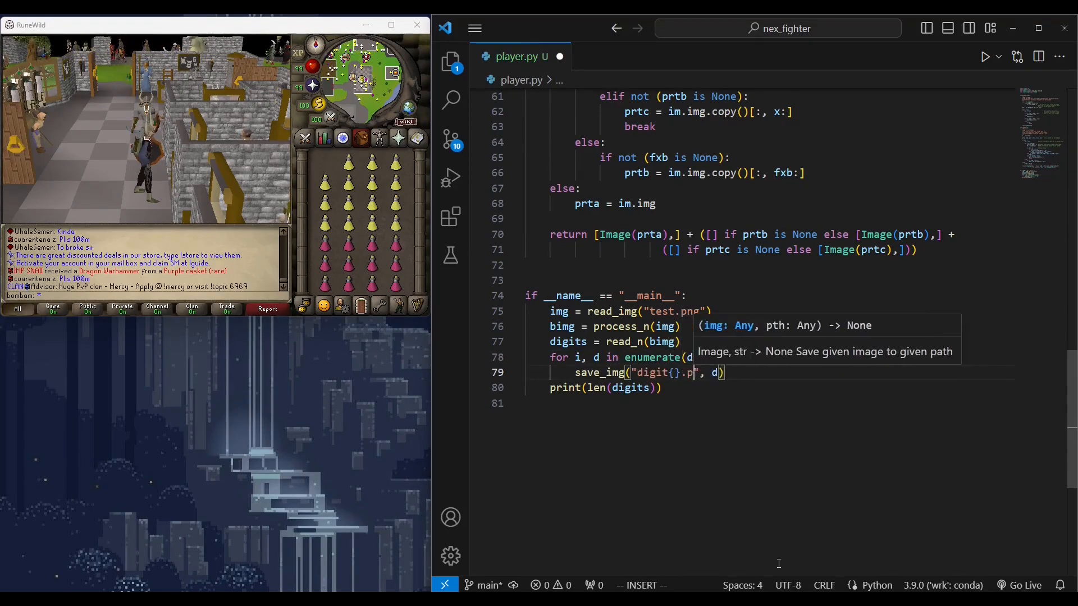
{"action": "key", "text": "ctrl+s"}
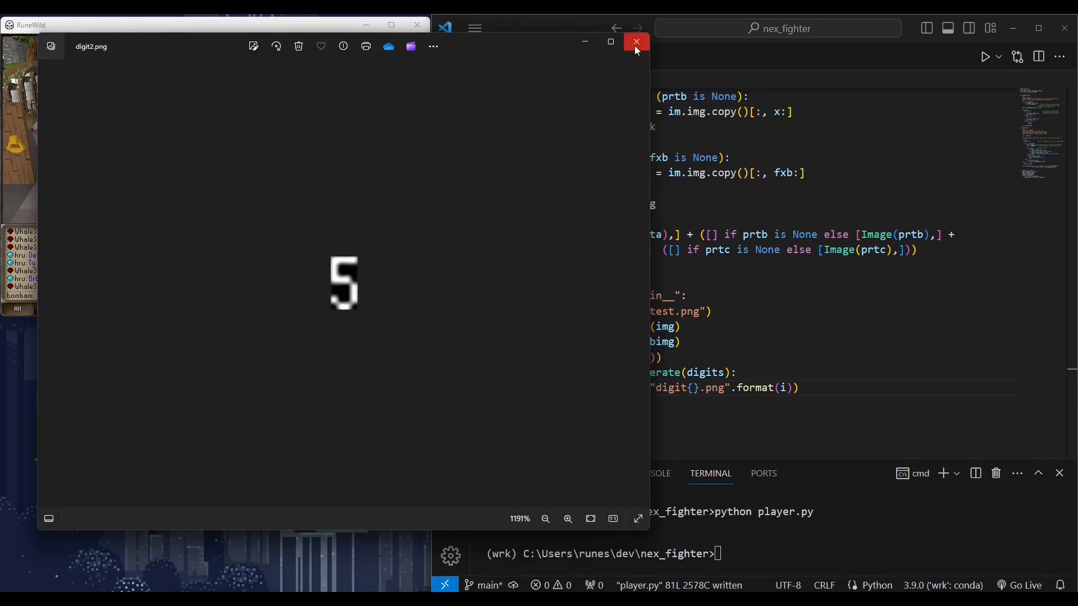
- Close digit2.png in Photos and view digit0.png, showing a lone 4
{"action": "left_click", "coordinate": [635, 42]}
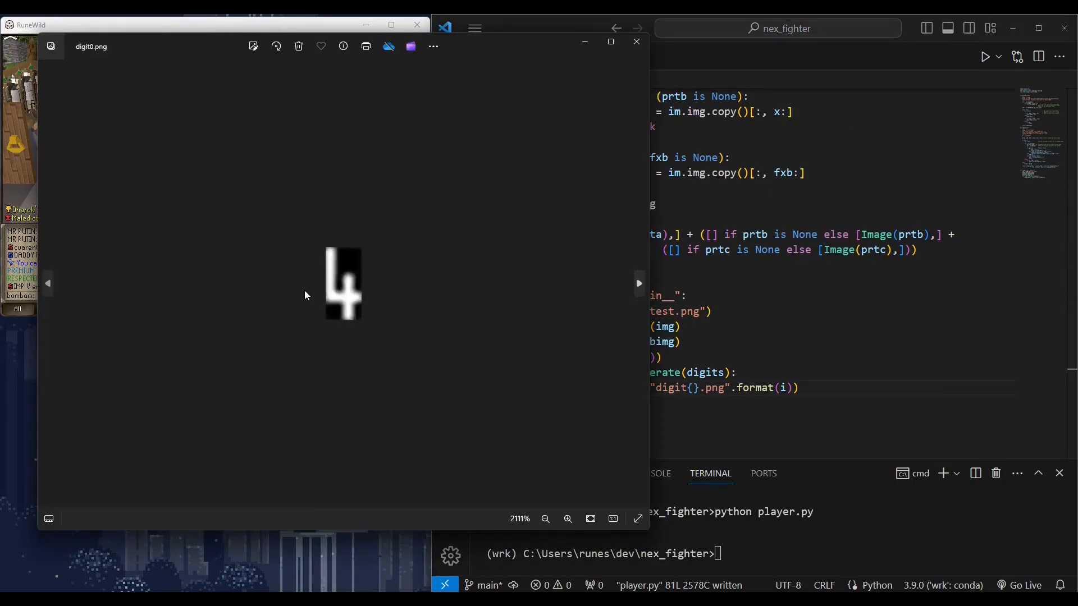
{"action": "left_click", "coordinate": [634, 41]}
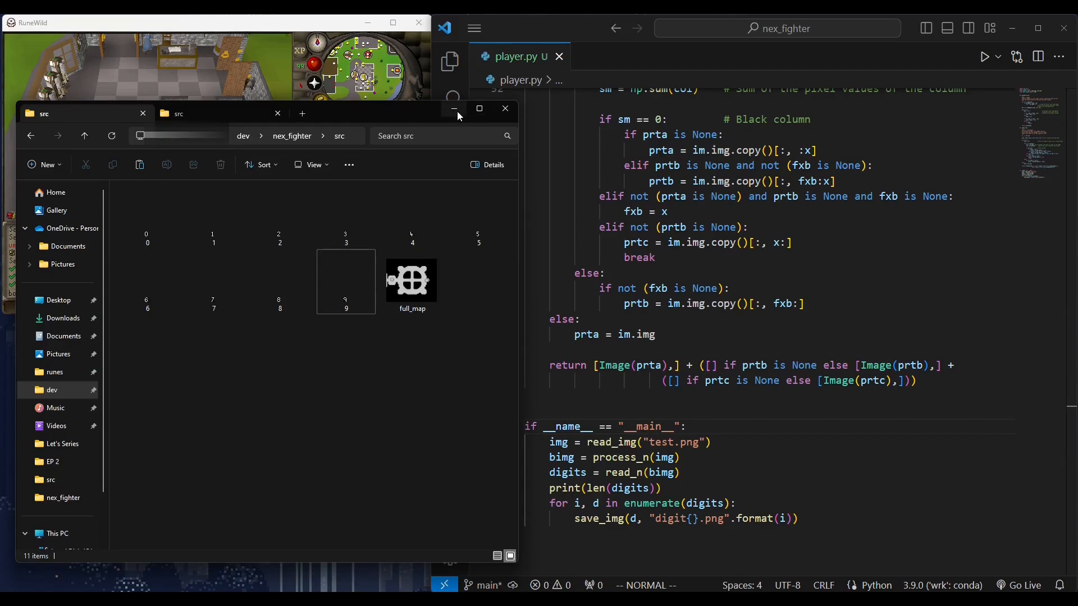
{"action": "mouse_move", "coordinate": [453, 110]}
{"action": "type", "text": "def"}
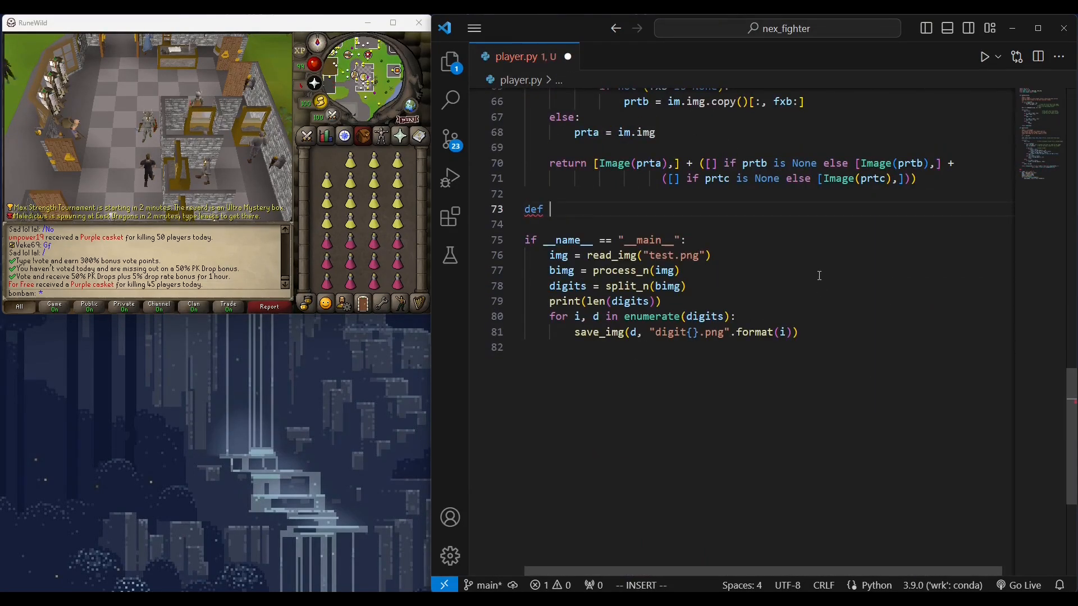
- Define read_n(dims) with a docstring and a loop over enumerate(dims)
{"action": "type", "text": "read_n(dims):"}
{"action": "type", "text": "Read each digit"}
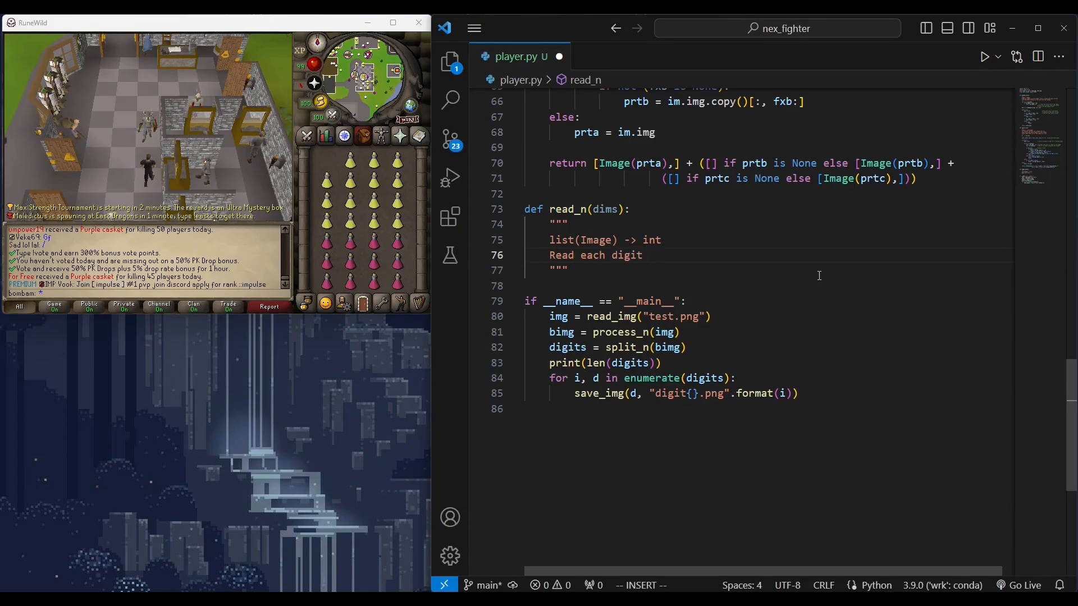
{"action": "type", "text": "image and return the full-number"}
{"action": "type", "text": "results = ["}
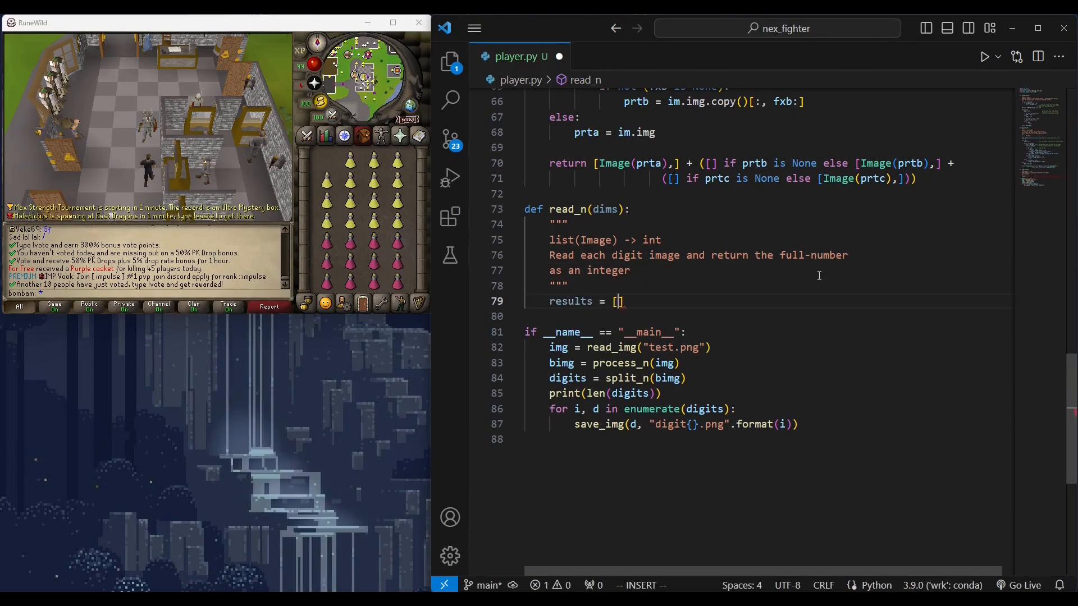
{"action": "type", "text": "for i, dim in enumerate("}
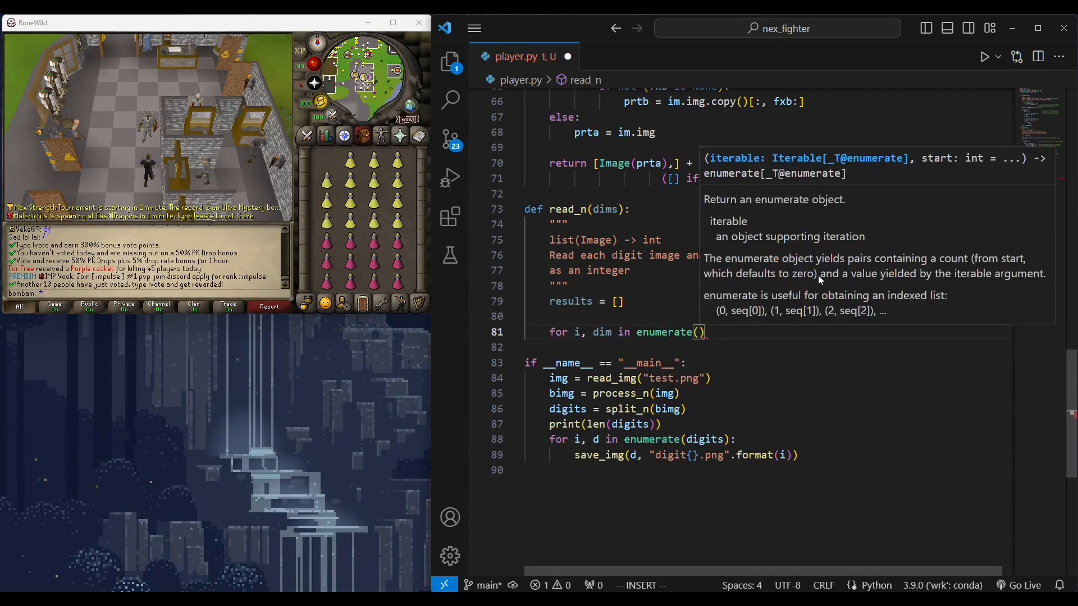
{"action": "type", "text": "dims):"}
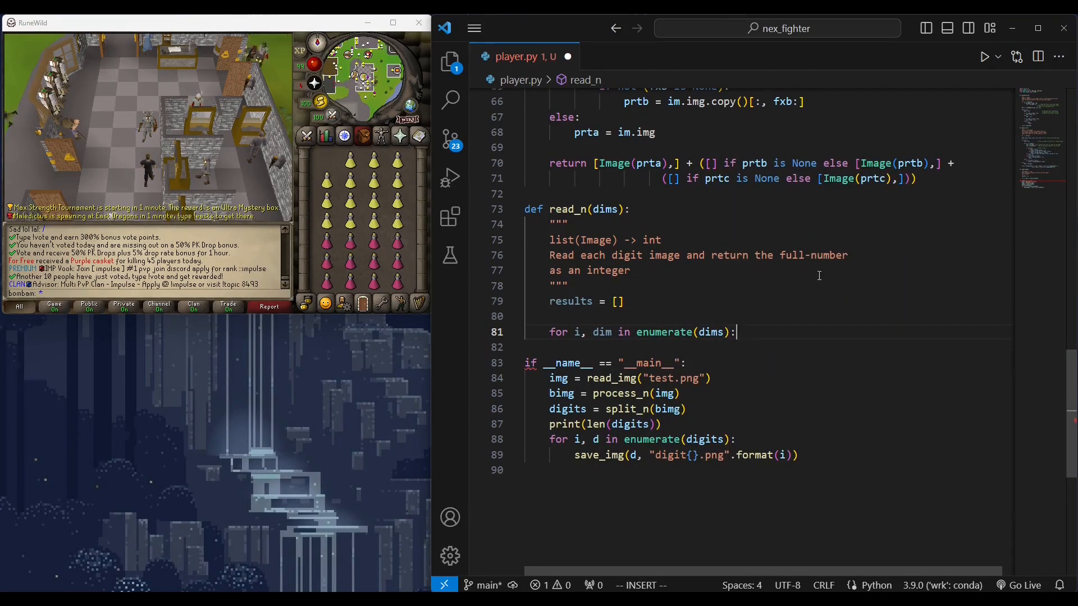
{"action": "key", "text": "Escape"}
{"action": "type", "text": "for"}
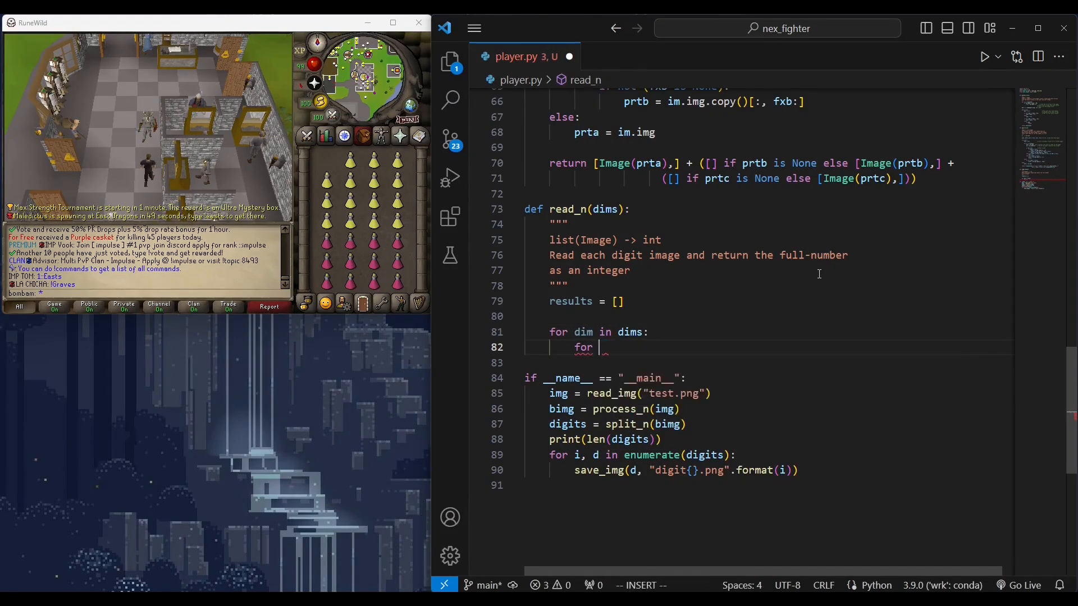
- Add an inner loop over SDIMS, defined as ten templates read from src/{}.png
{"action": "type", "text": "D"}
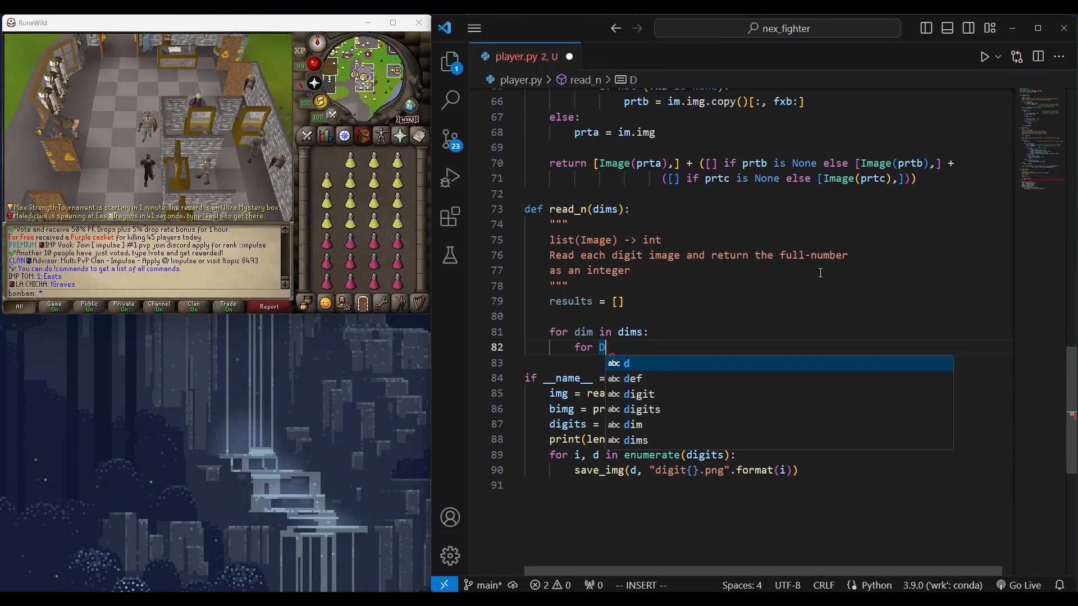
{"action": "type", "text": "SDIM in SDIMS:"}
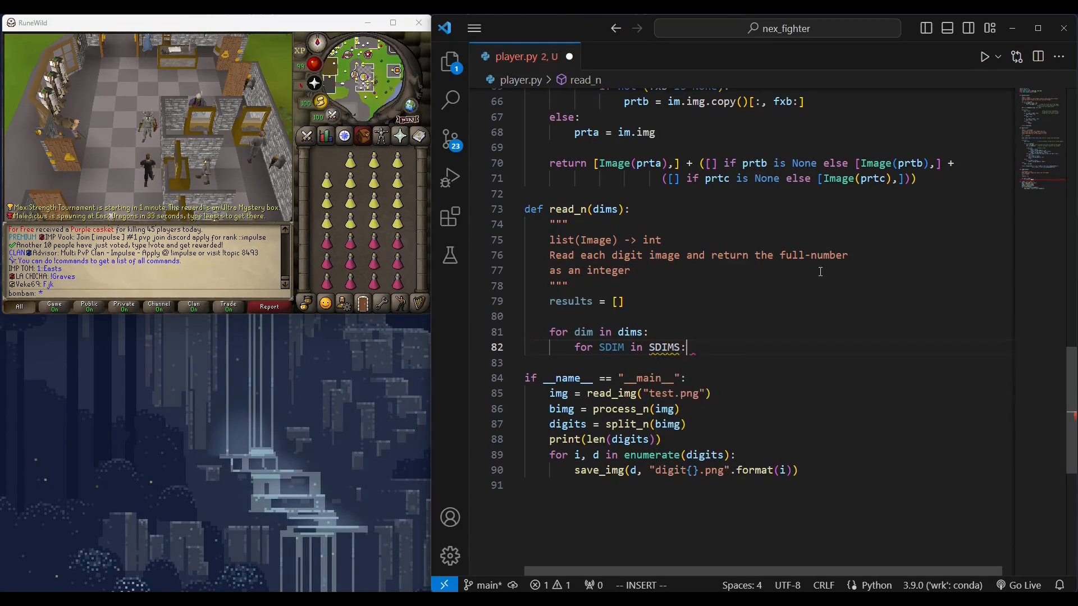
{"action": "scroll", "scroll_direction": "up", "scroll_amount": 3}
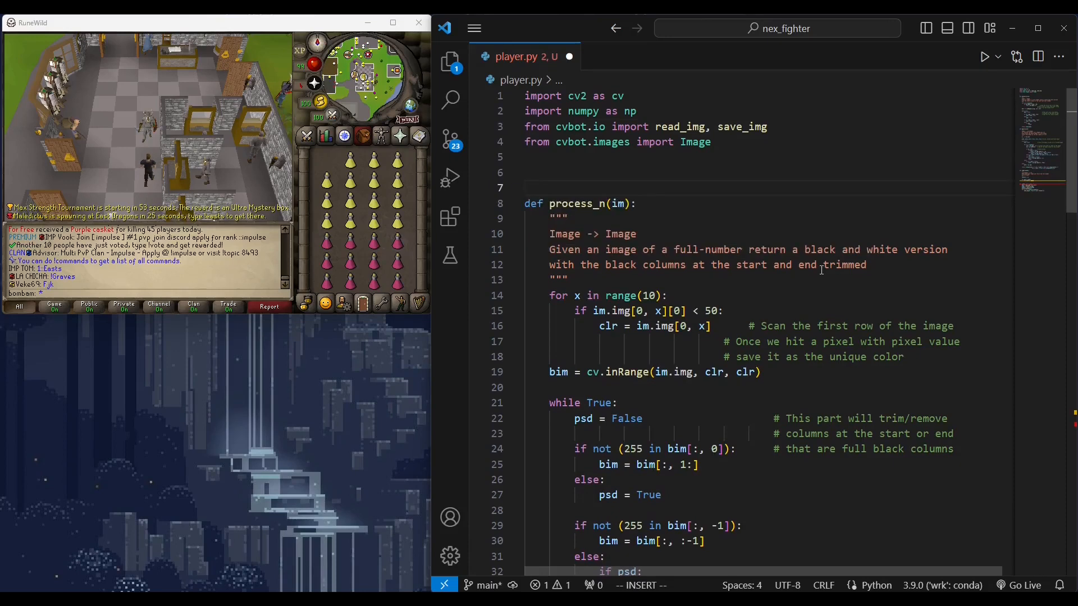
{"action": "type", "text": "SDIMS = [read_img()]"}
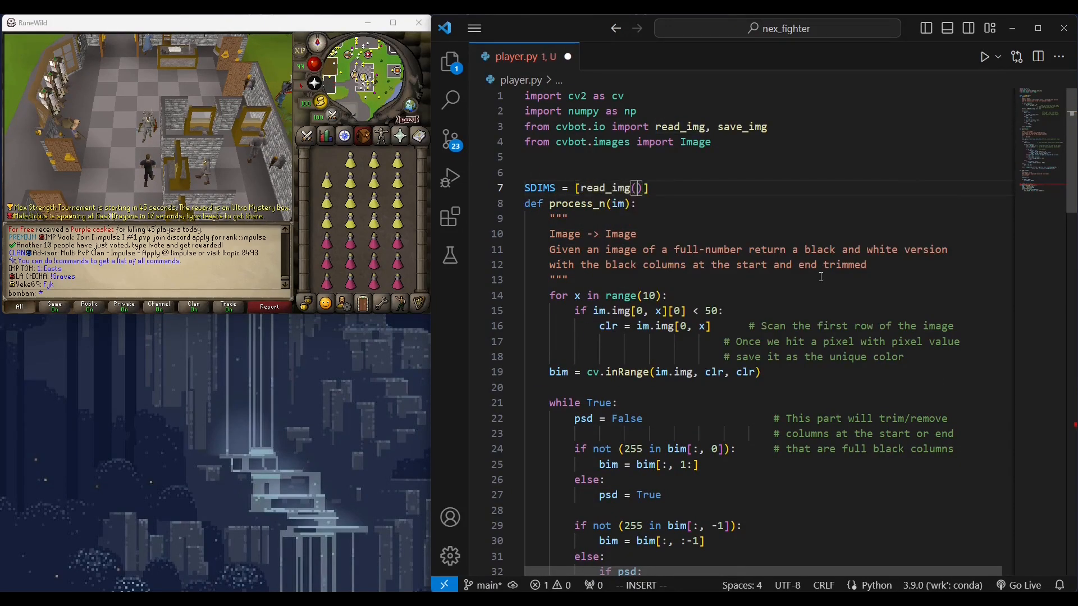
{"action": "type", "text": "\"src/{}.png\".format(i), \"grey\") for i in range(10"}
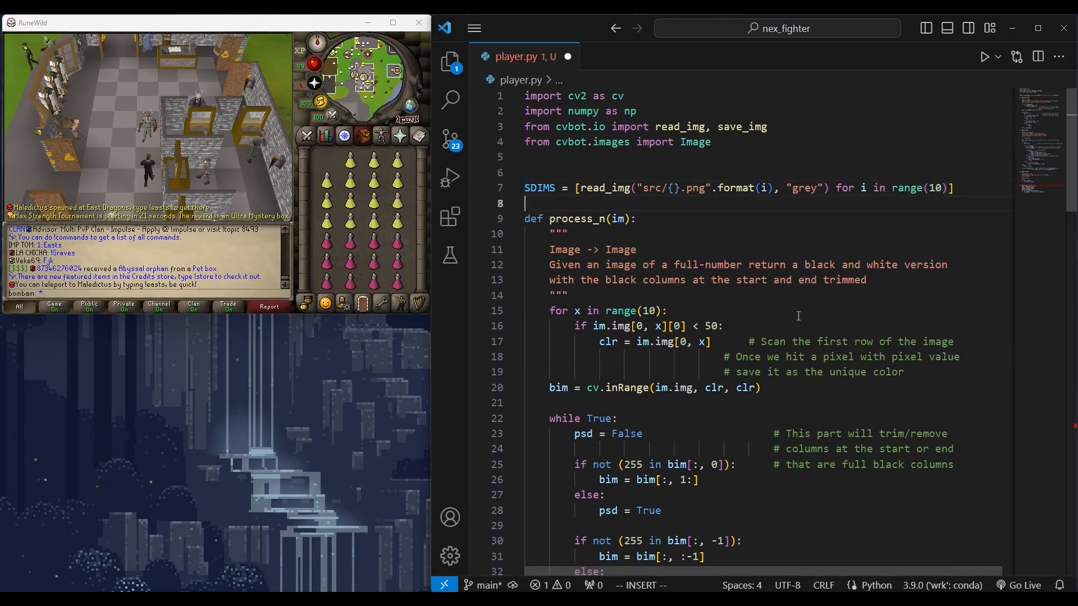
{"action": "scroll", "scroll_direction": "down", "scroll_amount": 3}
{"action": "type", "text": "for i, SDIM in enumerate(SDIMS:"}
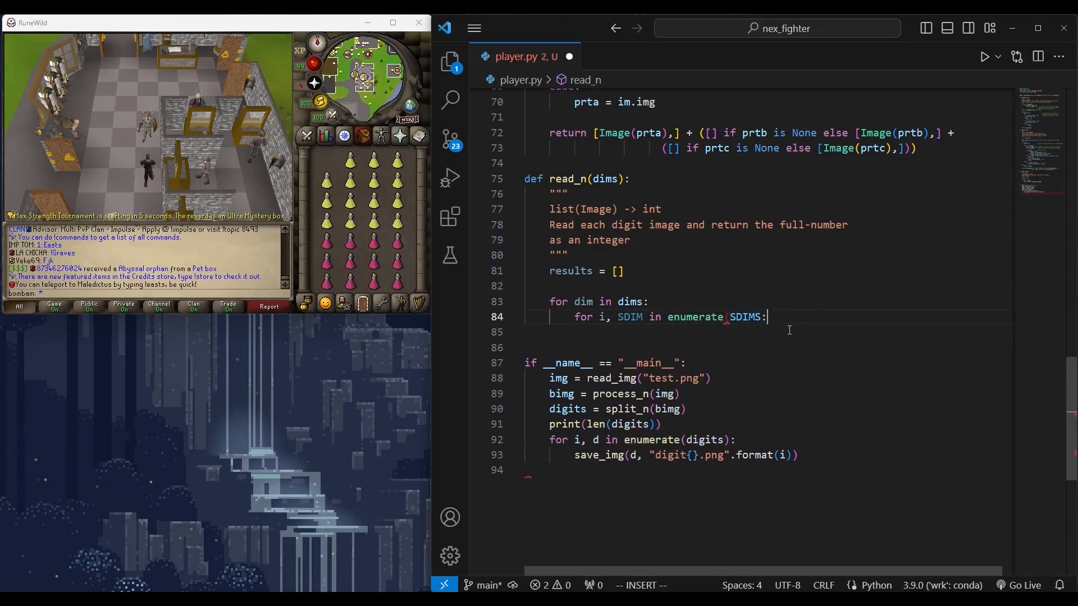
- Resize each digit to the template size, compute mse, and comment why sizes must match
{"action": "key", "text": "enter"}
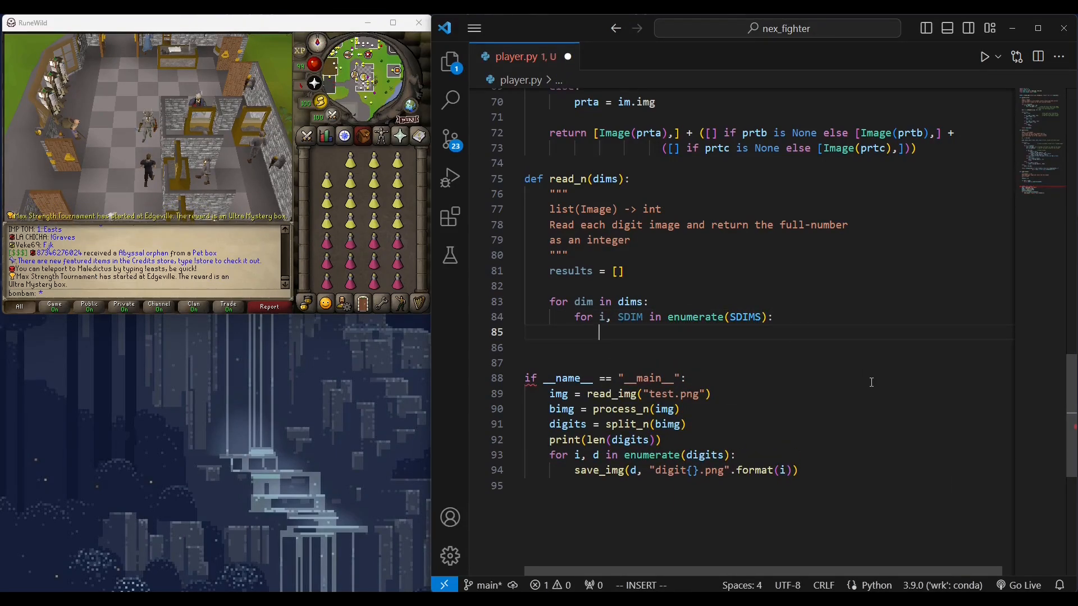
{"action": "type", "text": "dim = dim.resize()"}
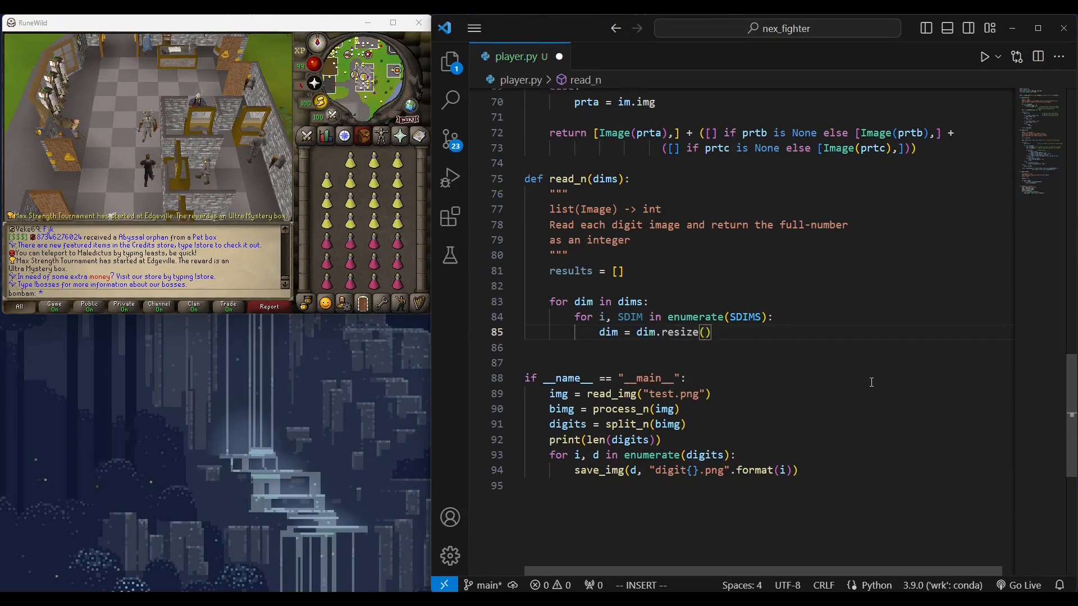
{"action": "key", "text": "Escape"}
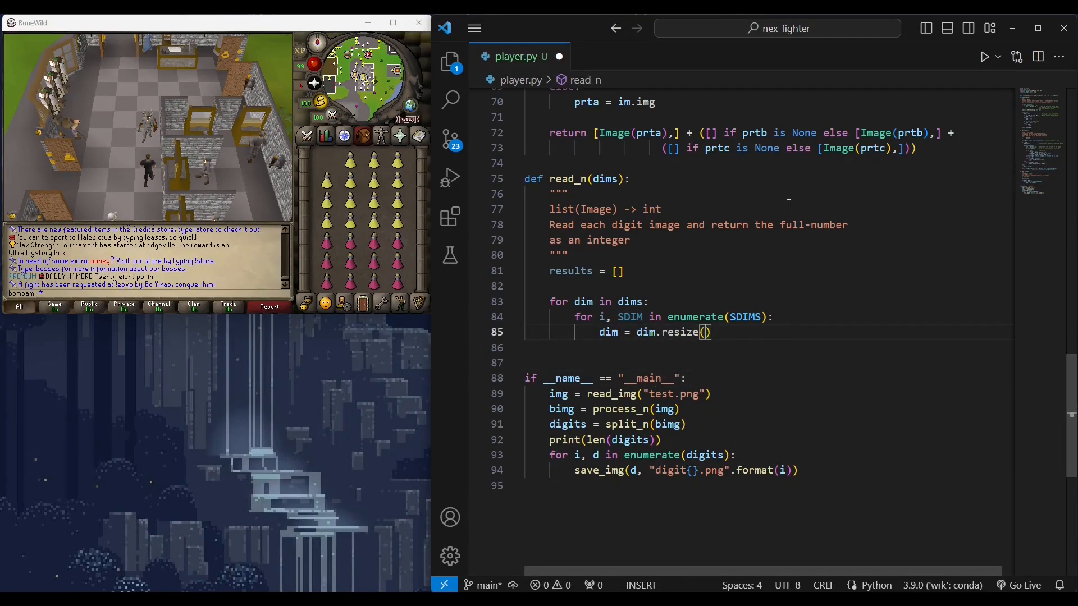
{"action": "type", "text": "(SDIM.size"}
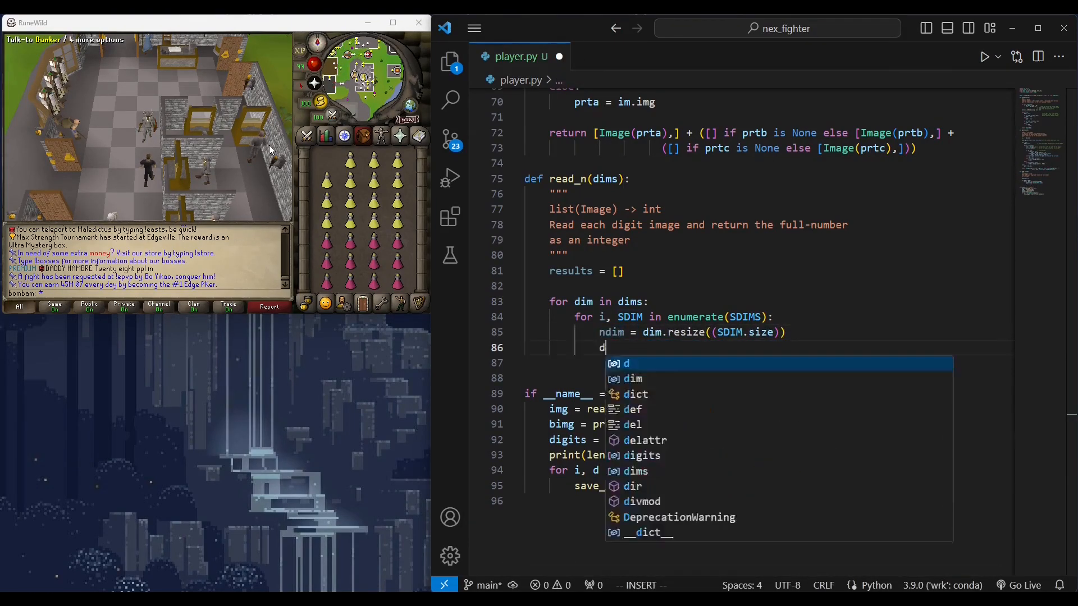
{"action": "type", "text": "f = mse(ndim, SDIM"}
{"action": "type", "text": "best ="}
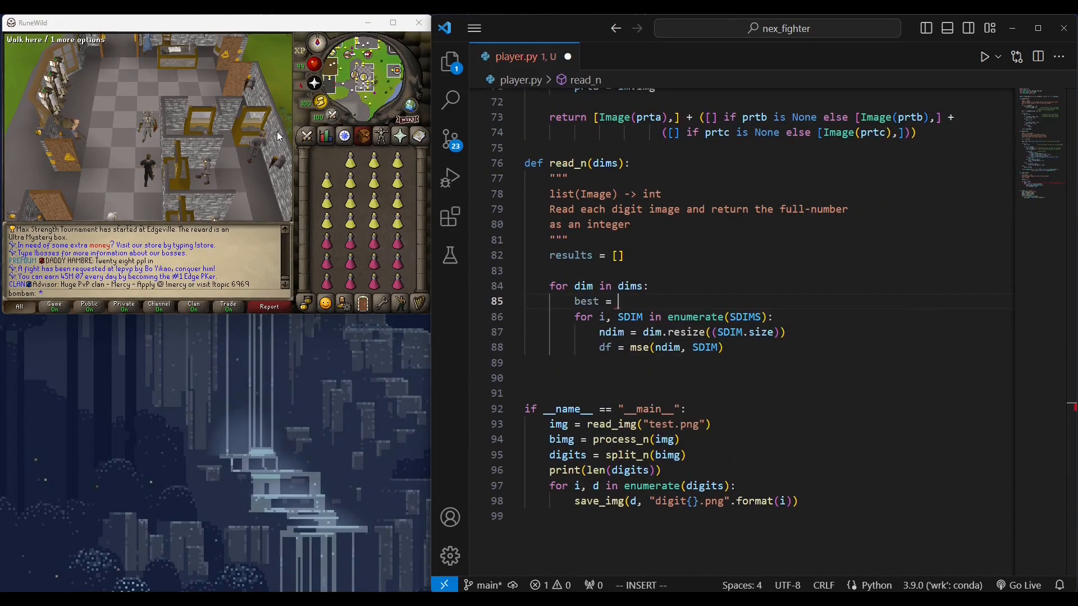
{"action": "type", "text": "None"}
{"action": "type", "text": "results.append(best"}
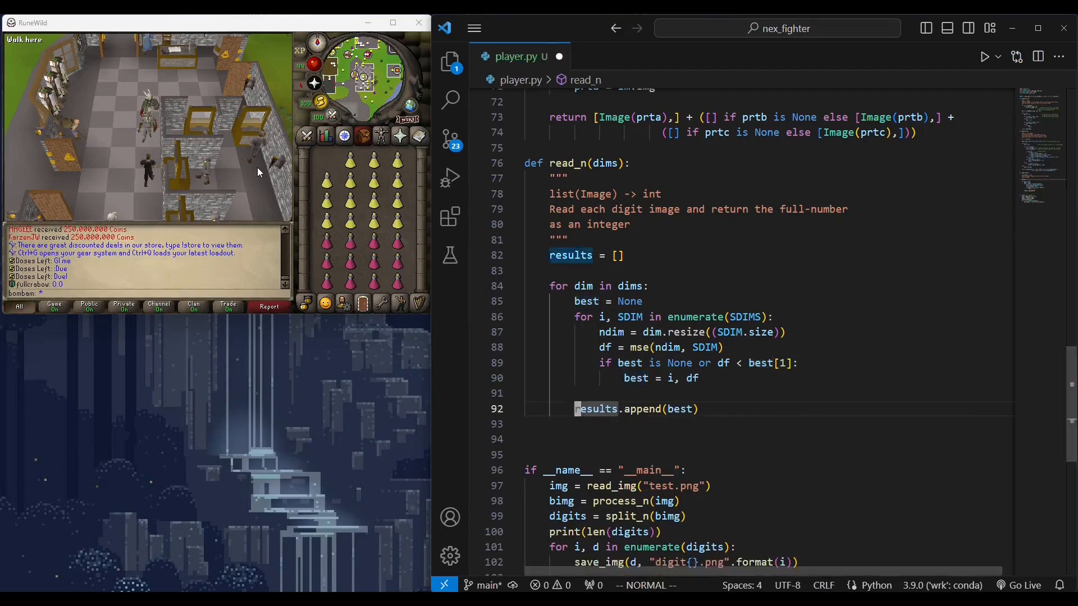
{"action": "type", "text": "# Must be the same size befo"}
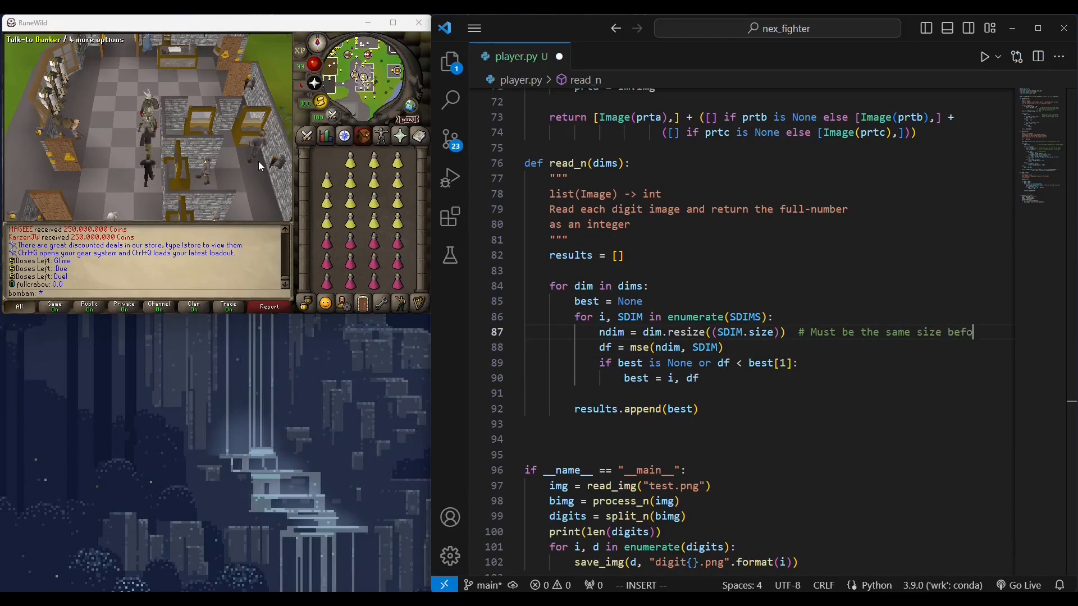
{"action": "type", "text": "# doing mean squared difference"}
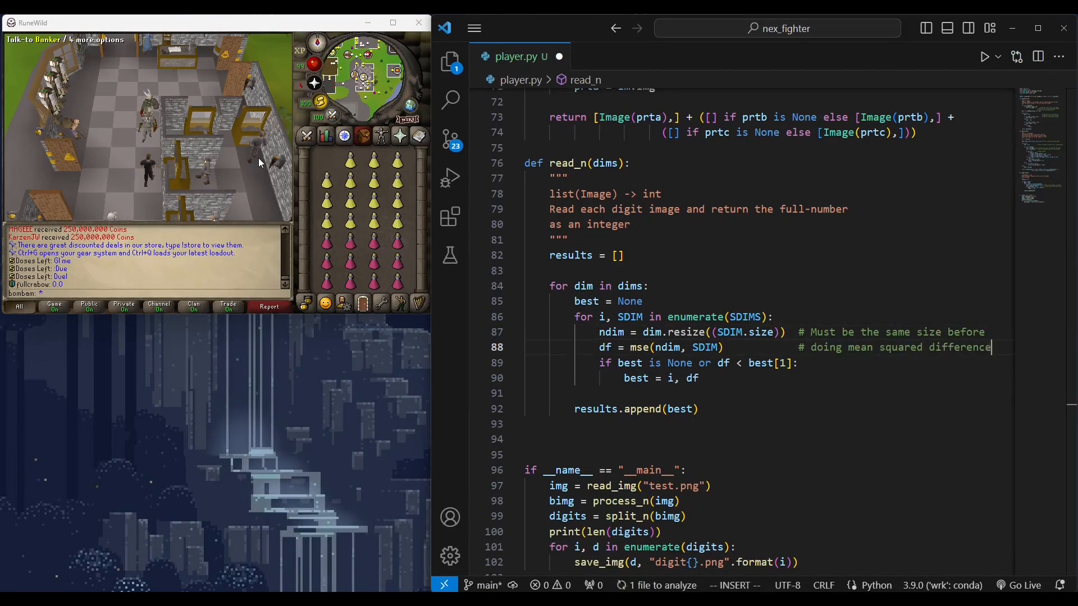
{"action": "type", "text": "# Which is just a pixel for pixel"}
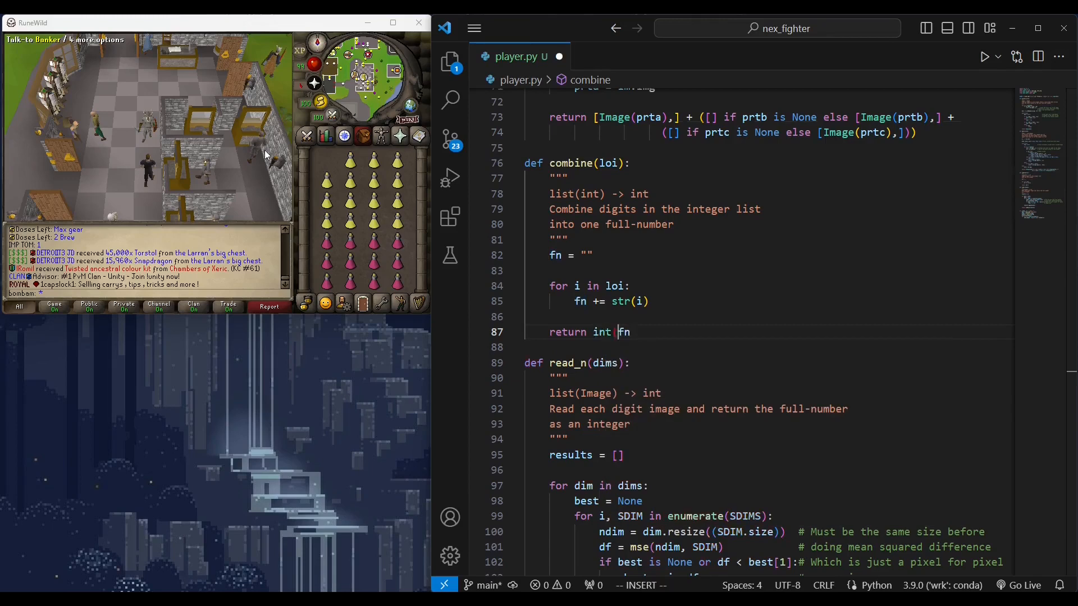
- Save player.py, then write read_vitals(region) using get_region, split_n and a reg tuple
{"action": "key", "text": "Escape"}
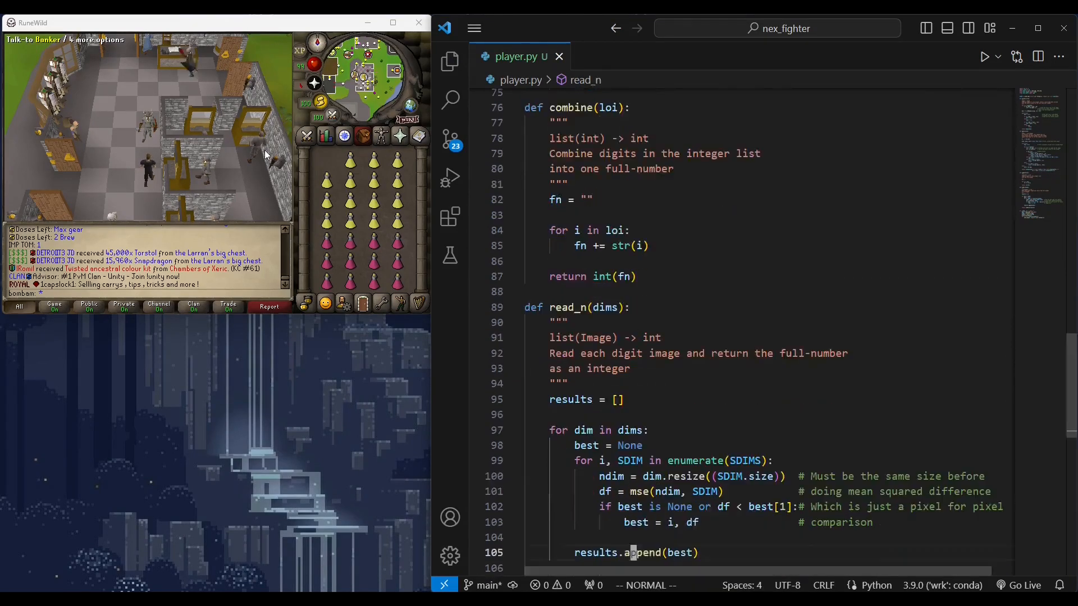
{"action": "type", "text": "def read_"}
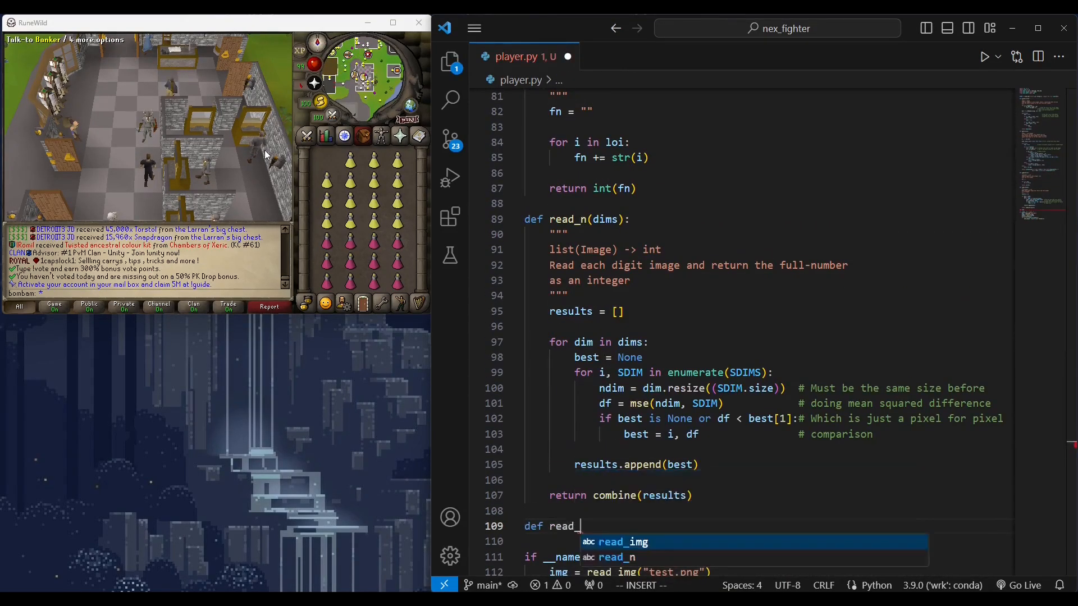
{"action": "type", "text": "vitals(region):"}
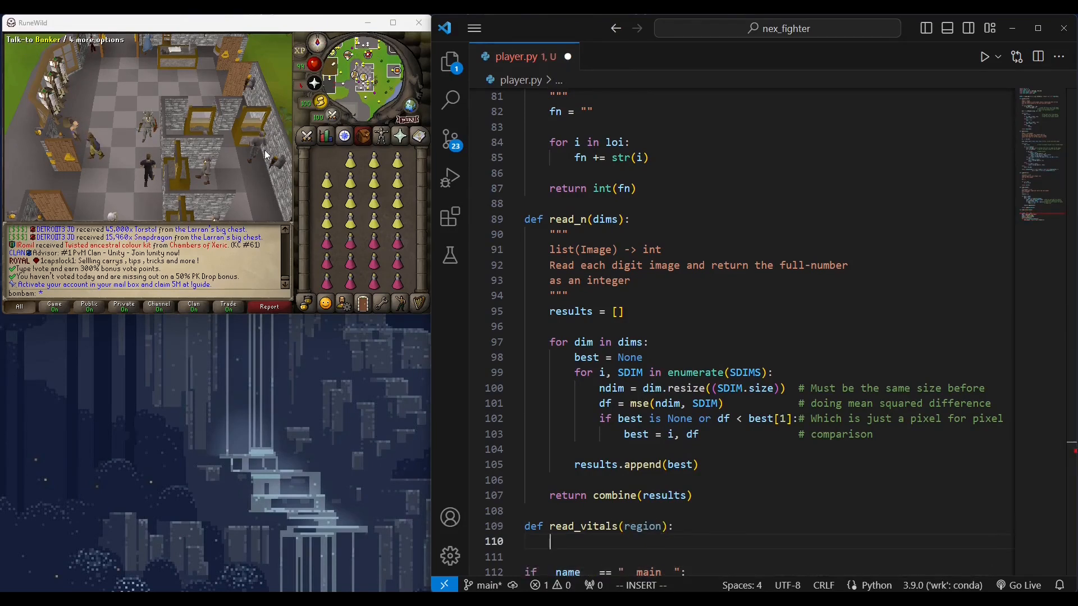
{"action": "type", "text": "img = get_region(region"}
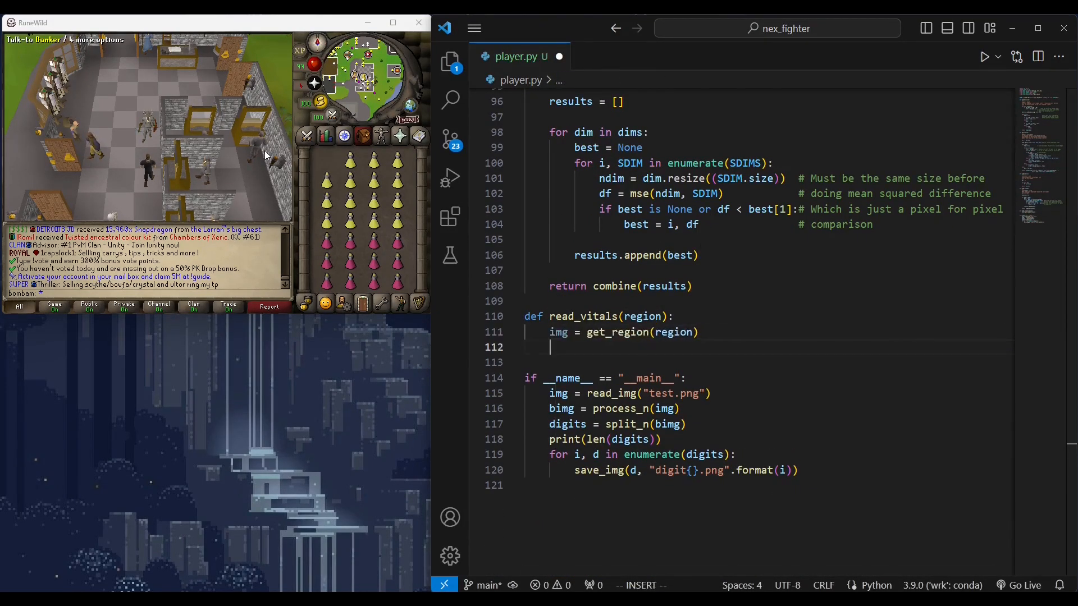
{"action": "type", "text": "split_n(img))"}
{"action": "type", "text": "# -------- Save digits -------------------------"}
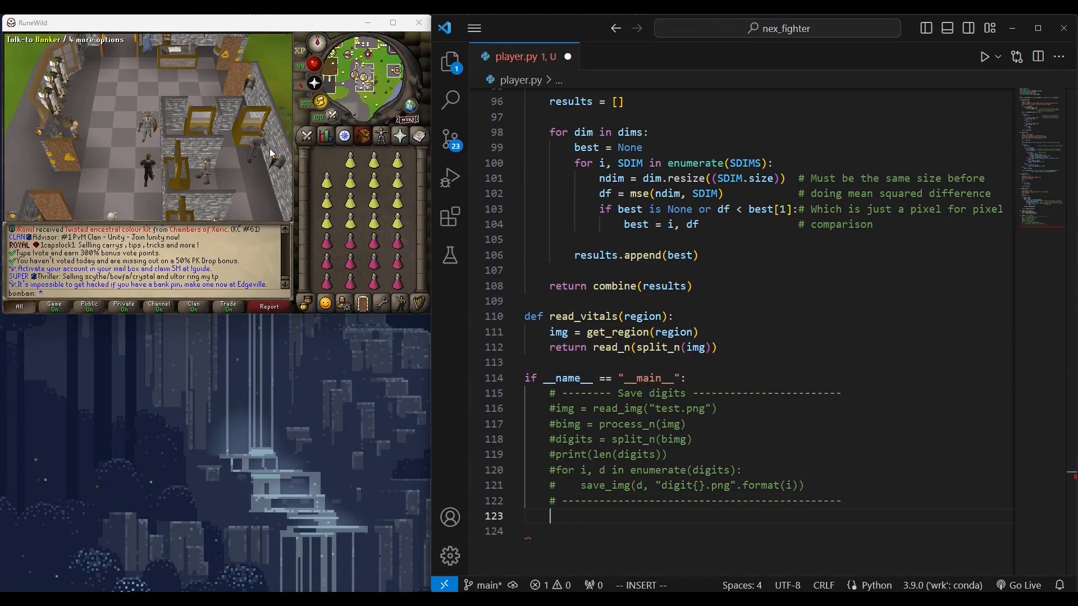
{"action": "type", "text": "reg = ()"}
{"action": "type", "text": "conda actia"}
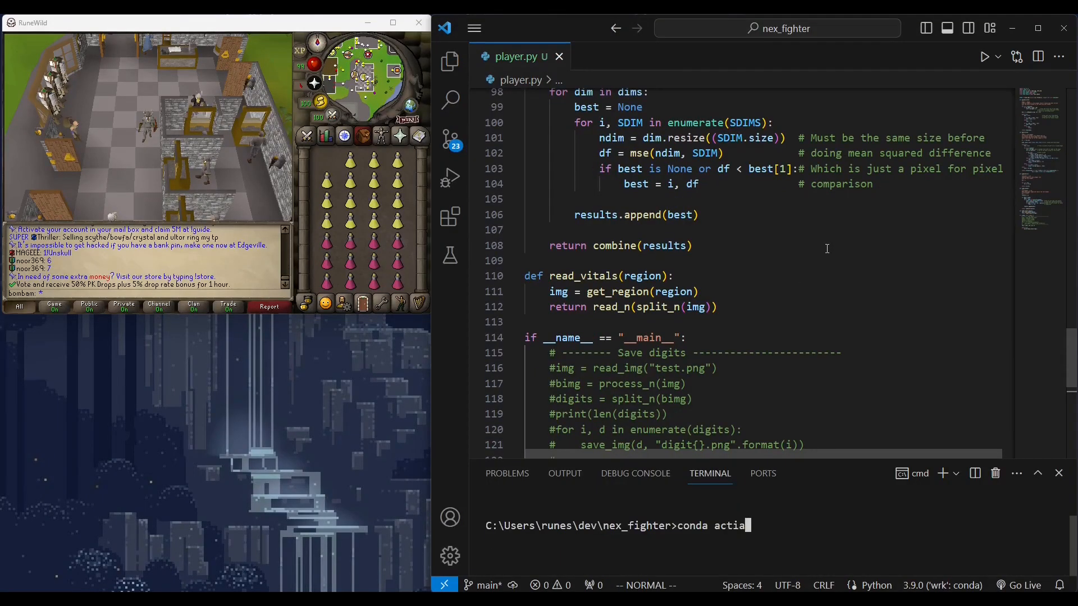
- Activate the conda environment, wrap the captured region in process_n, and clear the terminal
{"action": "key", "text": "Return"}
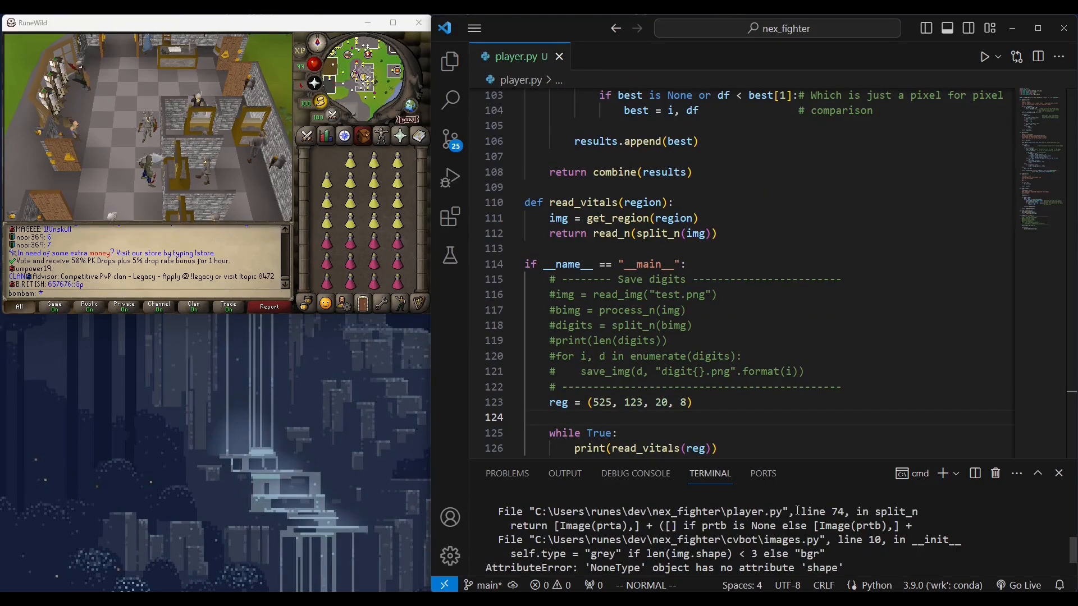
{"action": "scroll", "scroll_direction": "up", "scroll_amount": 3}
{"action": "type", "text": "process_n("}
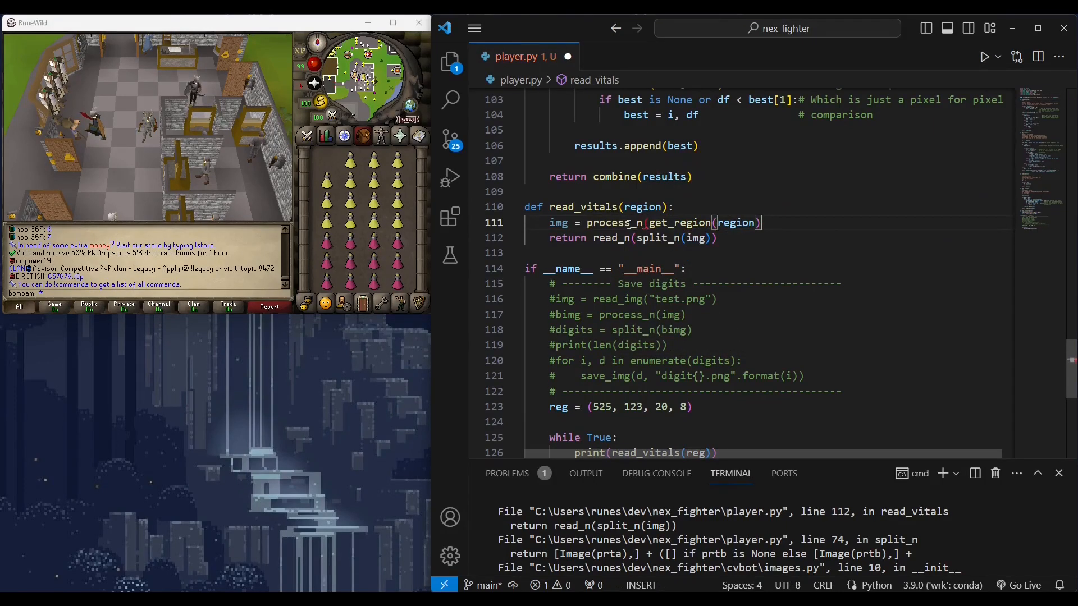
{"action": "key", "text": "ctrl+s"}
{"action": "type", "text": "cls"}
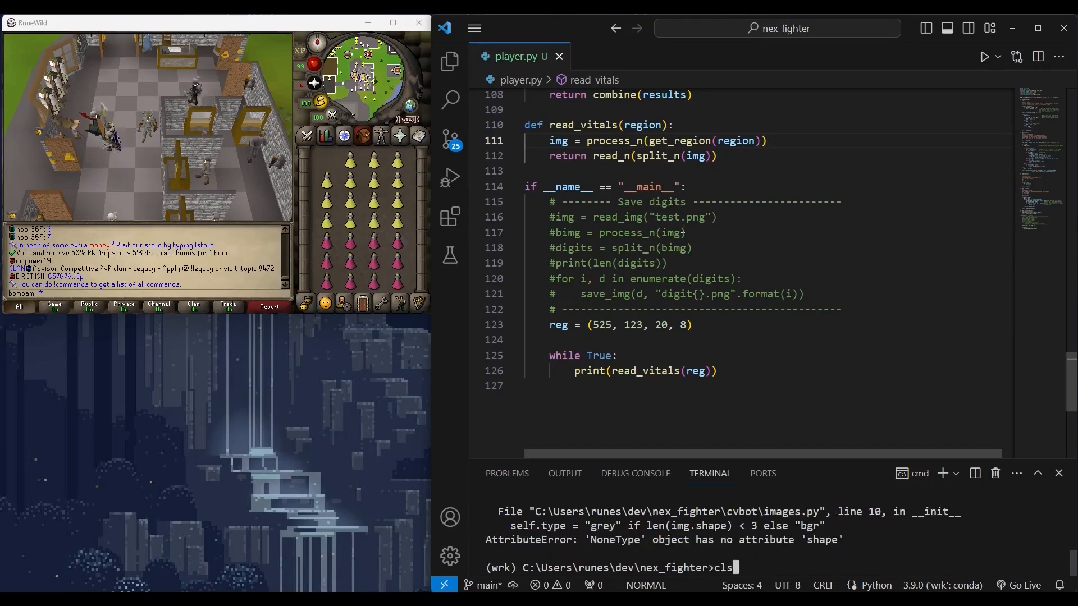
{"action": "key", "text": "Return"}
{"action": "type", "text": "print(l)"}
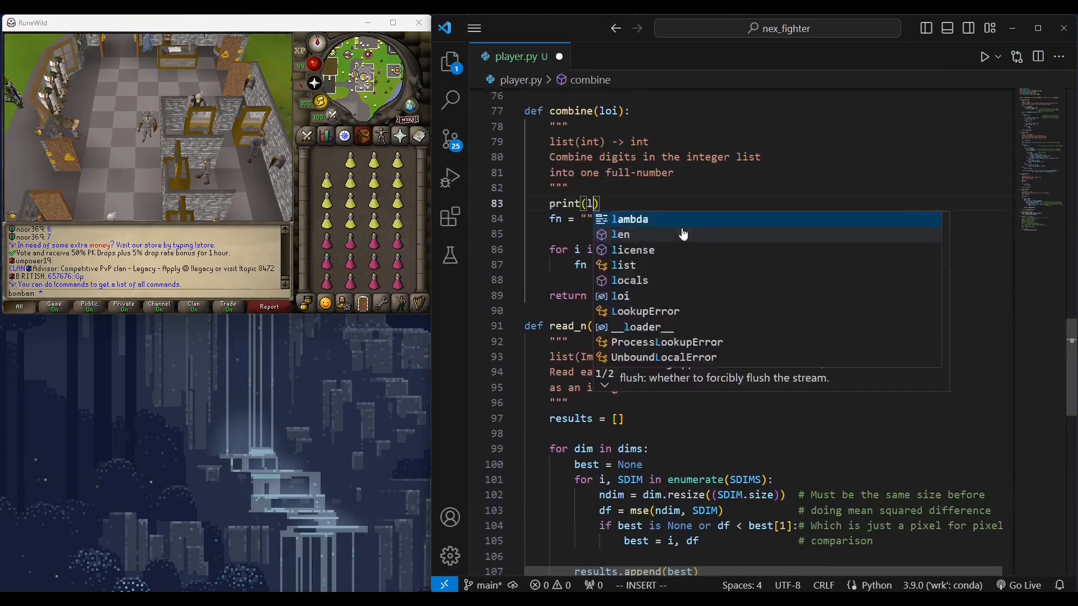
- Print the digit list in combine and make read_n append best[0]
{"action": "key", "text": "Escape"}
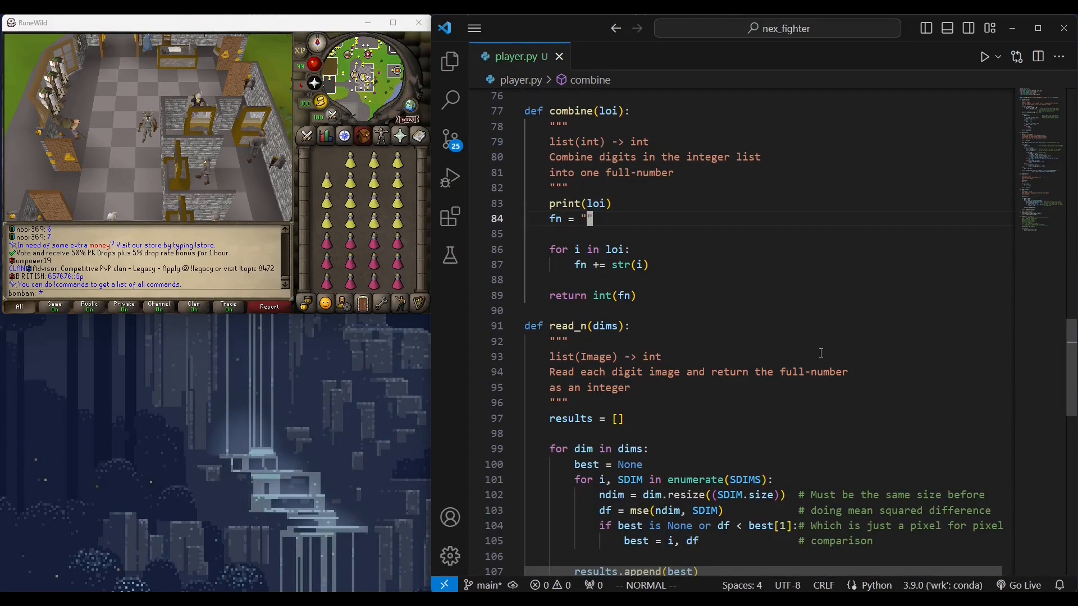
{"action": "scroll", "scroll_direction": "down", "scroll_amount": 3}
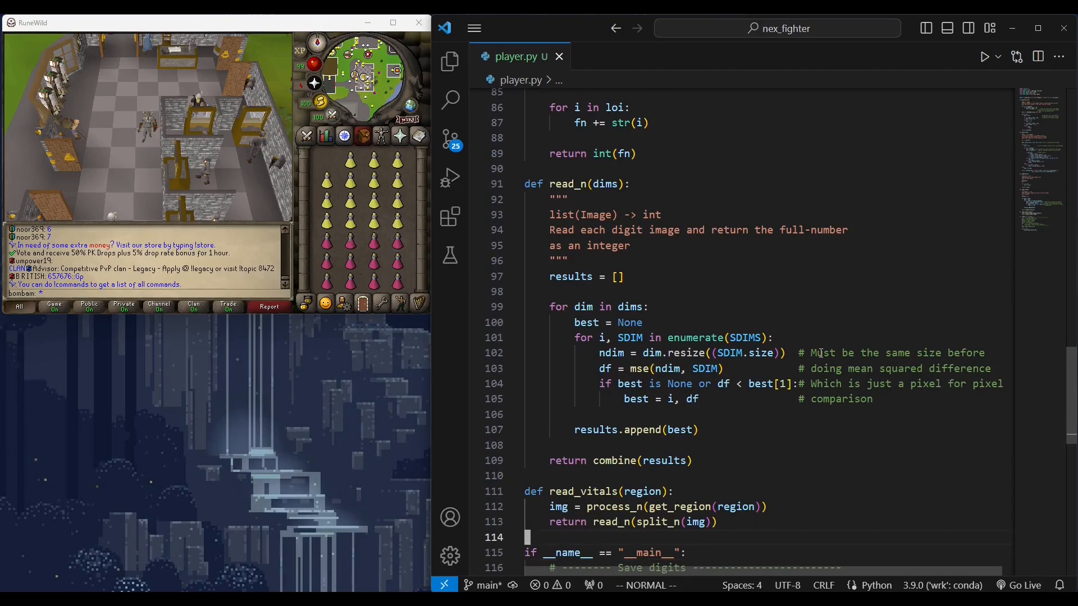
{"action": "left_click", "coordinate": [638, 429]}
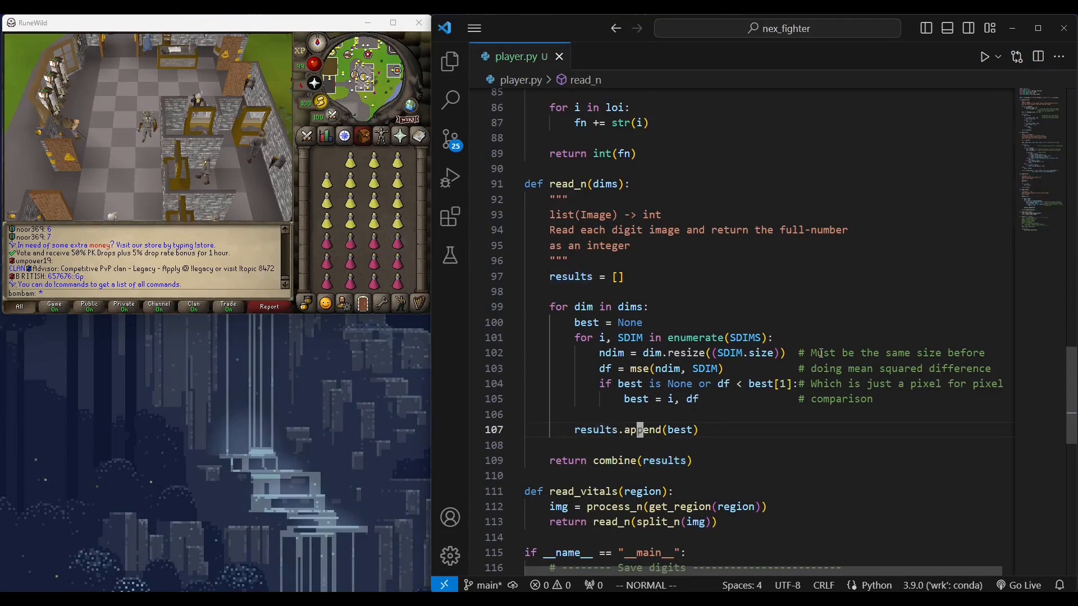
{"action": "type", "text": "[0]"}
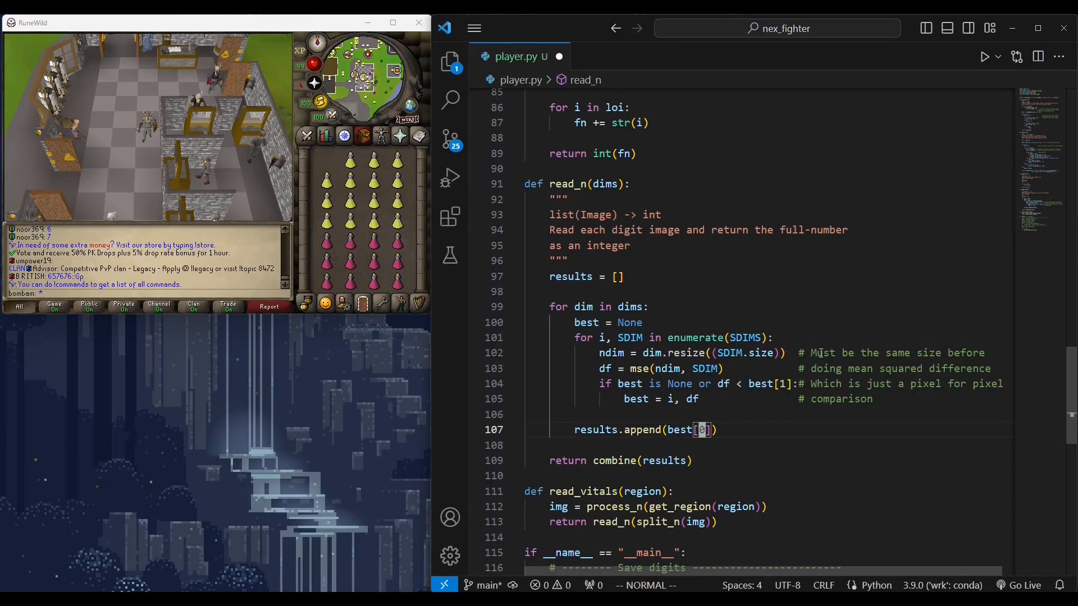
{"action": "scroll", "scroll_direction": "up", "scroll_amount": 3}
{"action": "type", "text": "python player.py"}
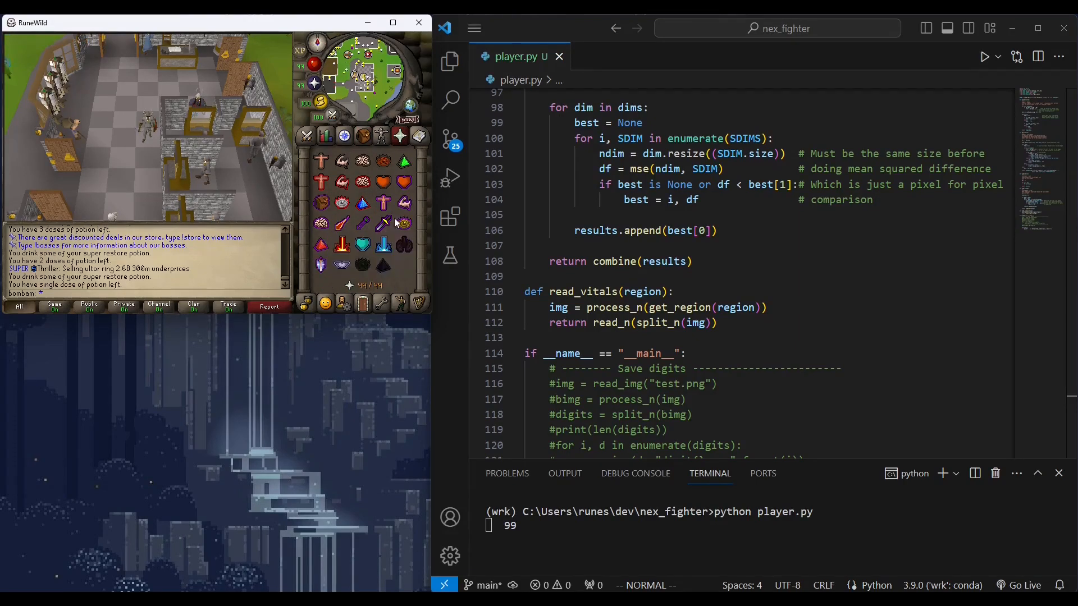
{"action": "mouse_move", "coordinate": [404, 203]}
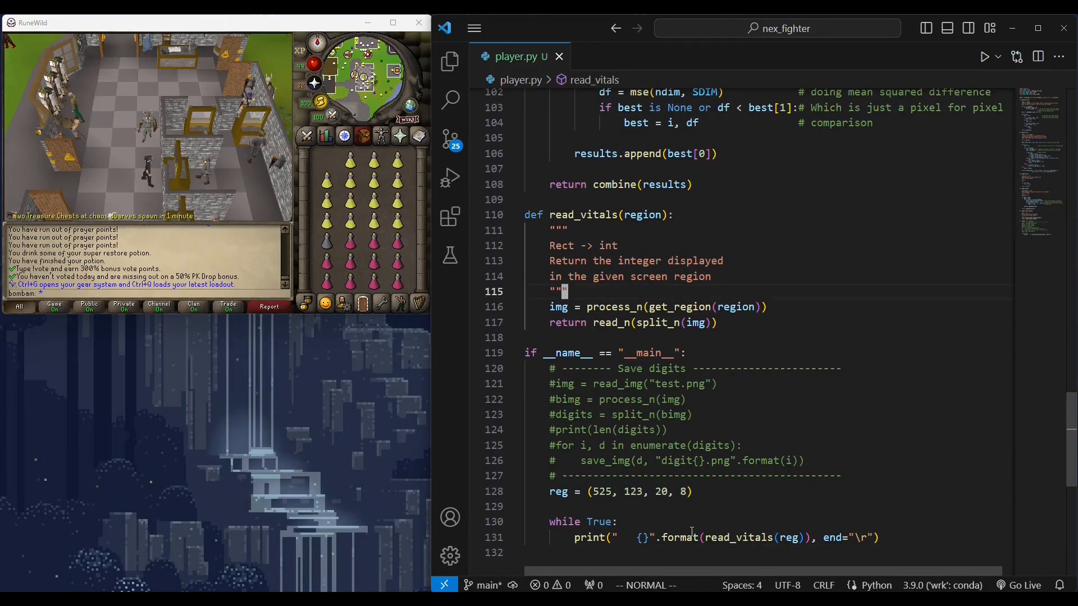
- Run player.py, stop it with Ctrl+C, and rerun until UnboundLocalError for clr
{"action": "left_click", "coordinate": [983, 56]}
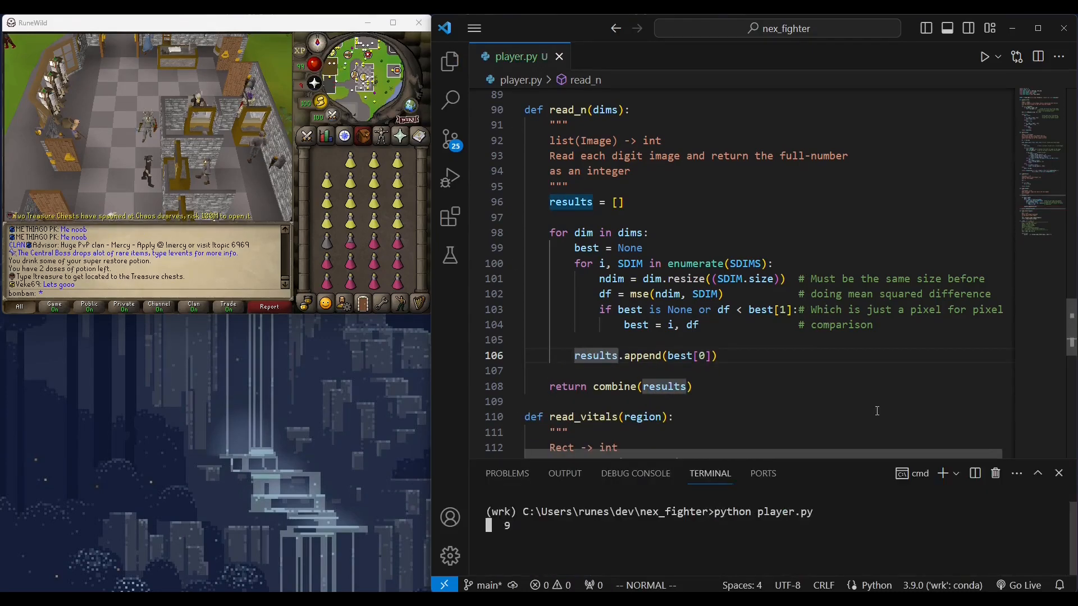
{"action": "key", "text": "ctrl+c"}
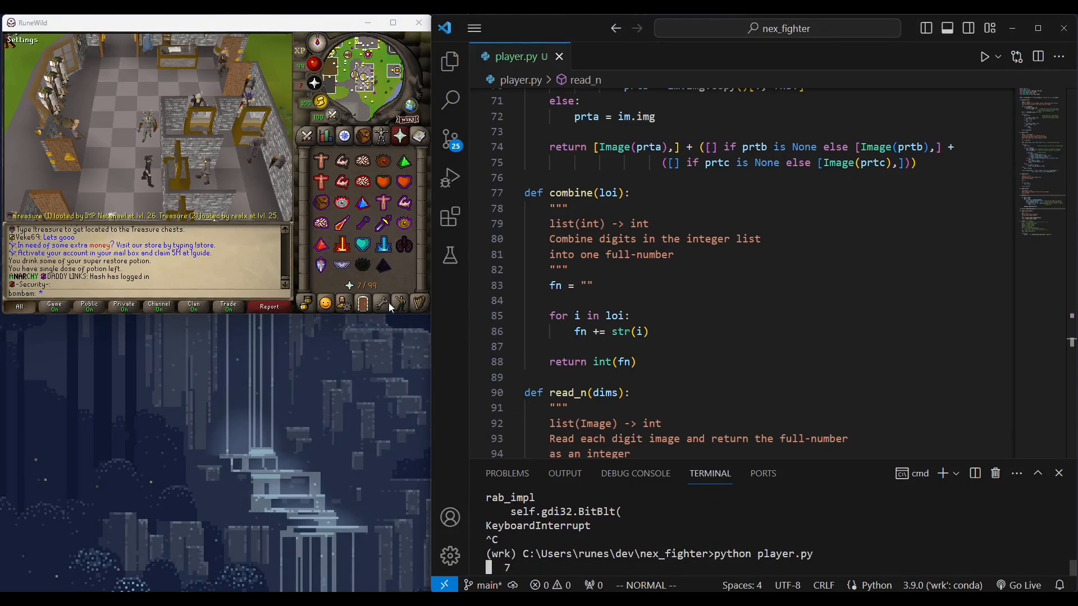
{"action": "mouse_move", "coordinate": [320, 223]}
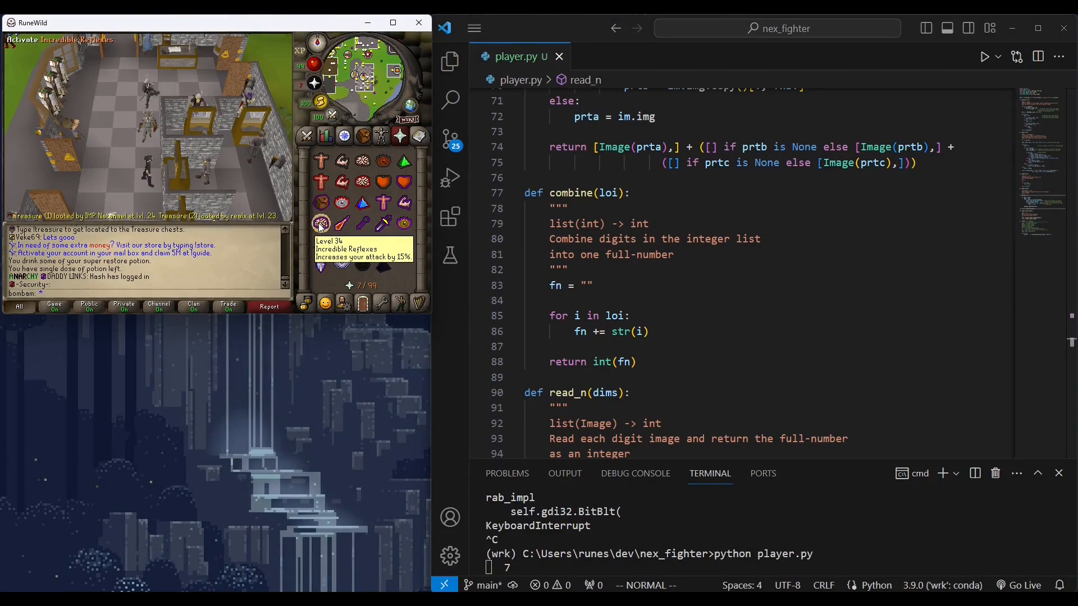
{"action": "key", "text": "Return"}
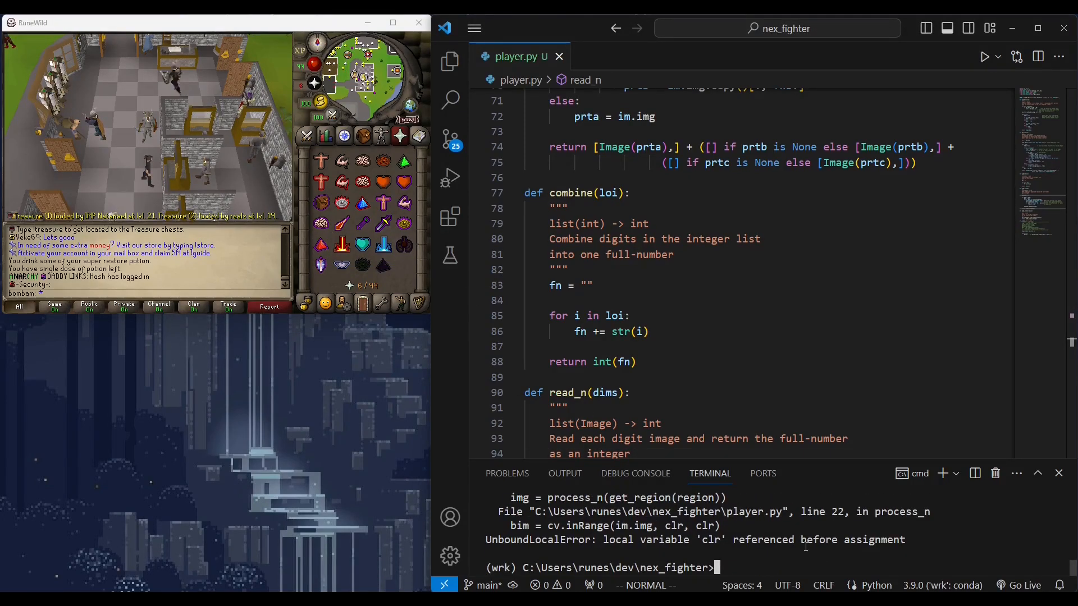
- Zoom into the pasted capture to inspect the red digit 6 pixel by pixel
{"action": "scroll", "scroll_direction": "down", "scroll_amount": 3}
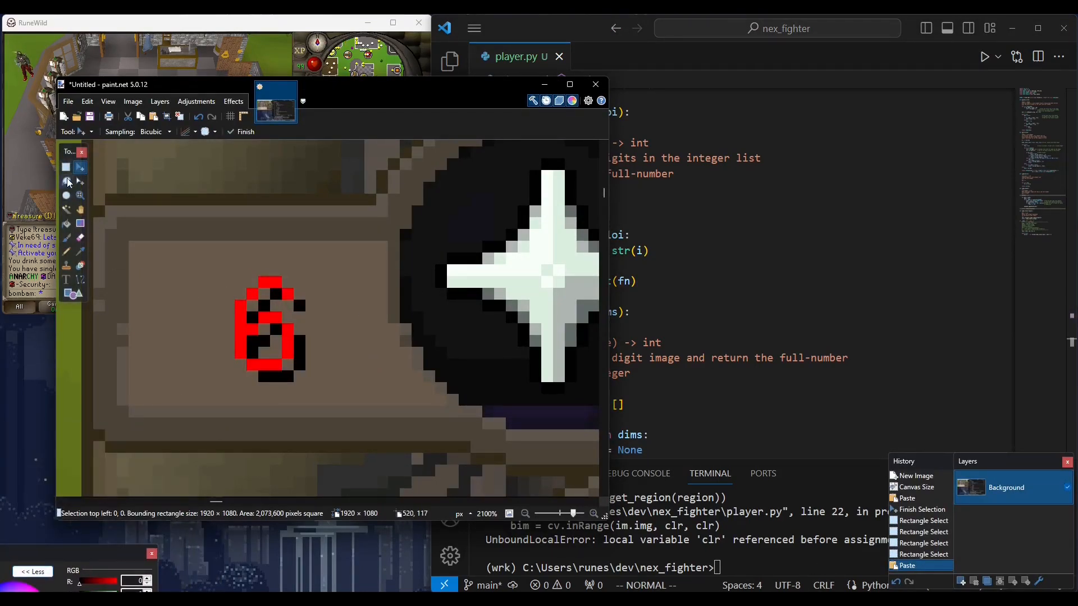
{"action": "left_click", "coordinate": [595, 84]}
{"action": "type", "text": "python player.py"}
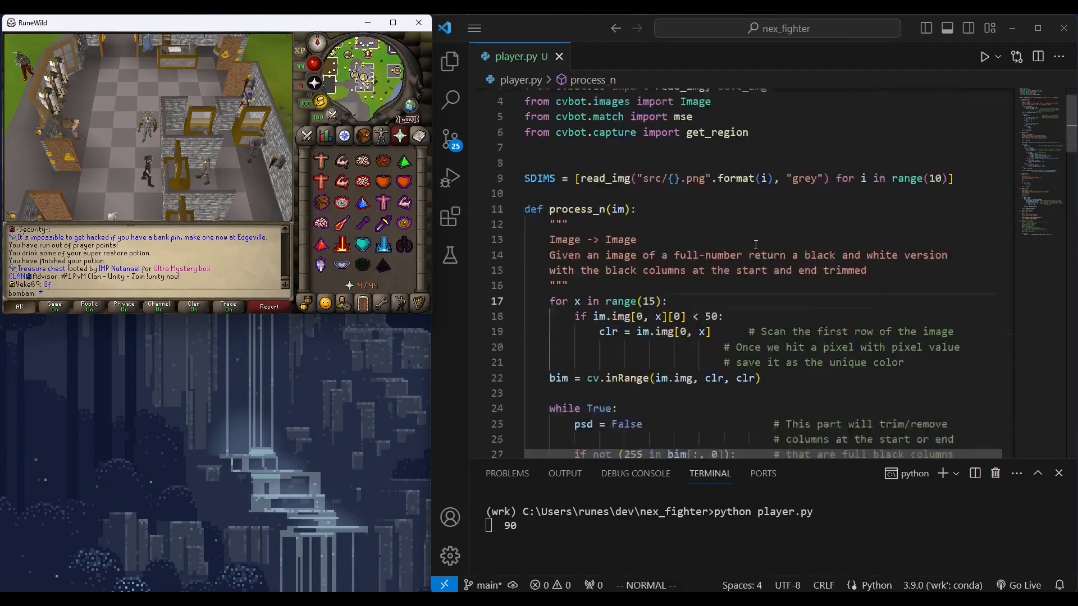
- Save player.py and add more padding inside the printed readings string
{"action": "scroll", "scroll_direction": "down", "scroll_amount": 3}
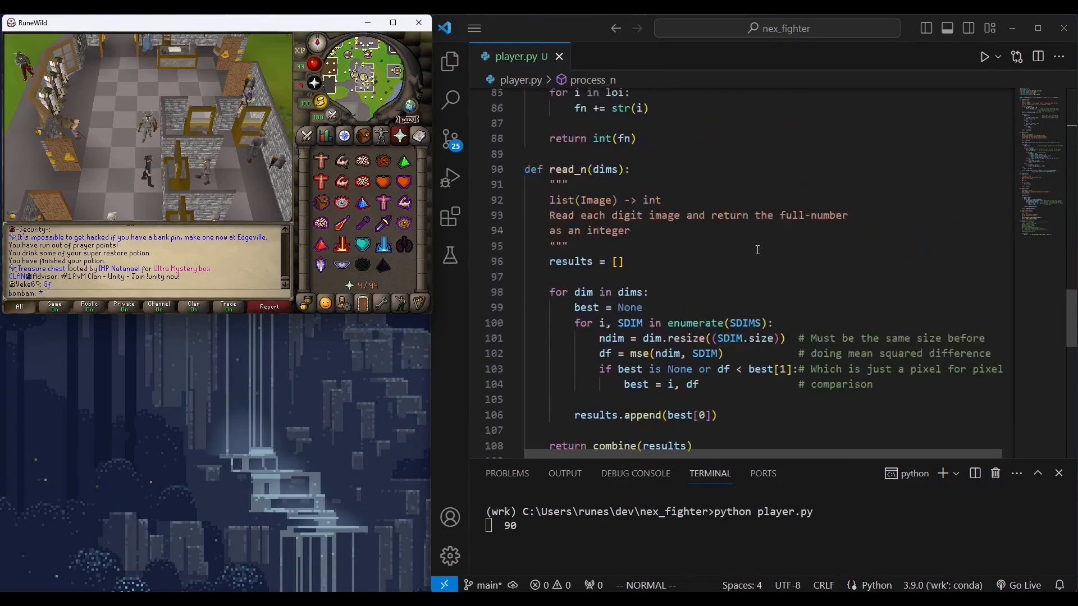
{"action": "scroll", "scroll_direction": "down", "scroll_amount": 3}
{"action": "type", "text": "print(\"   {} \".format(read_vitals(reg)), end=\"\\r\")"}
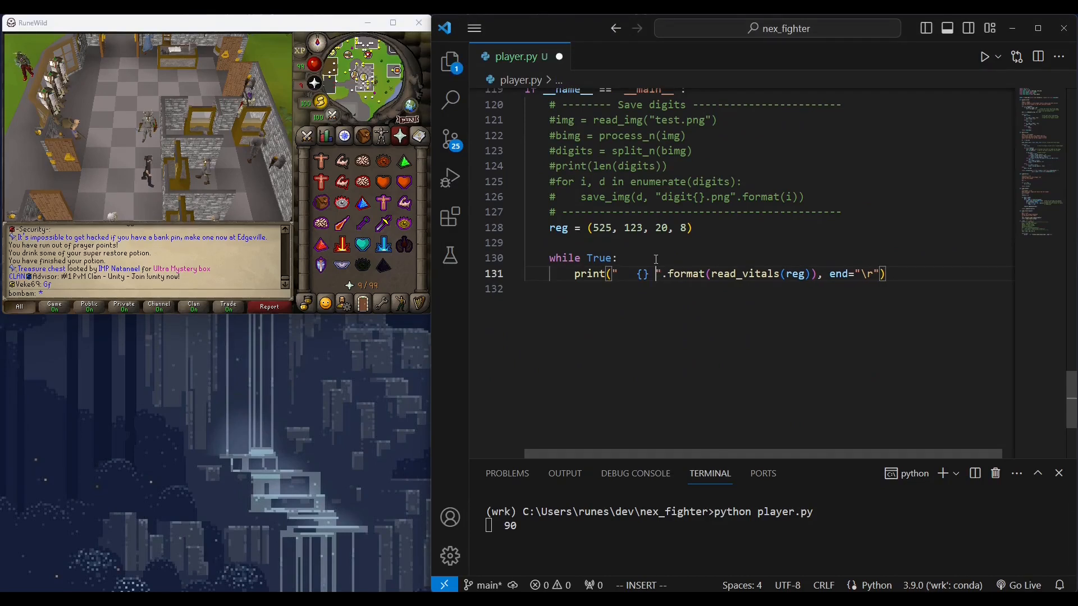
{"action": "key", "text": "ctrl+s"}
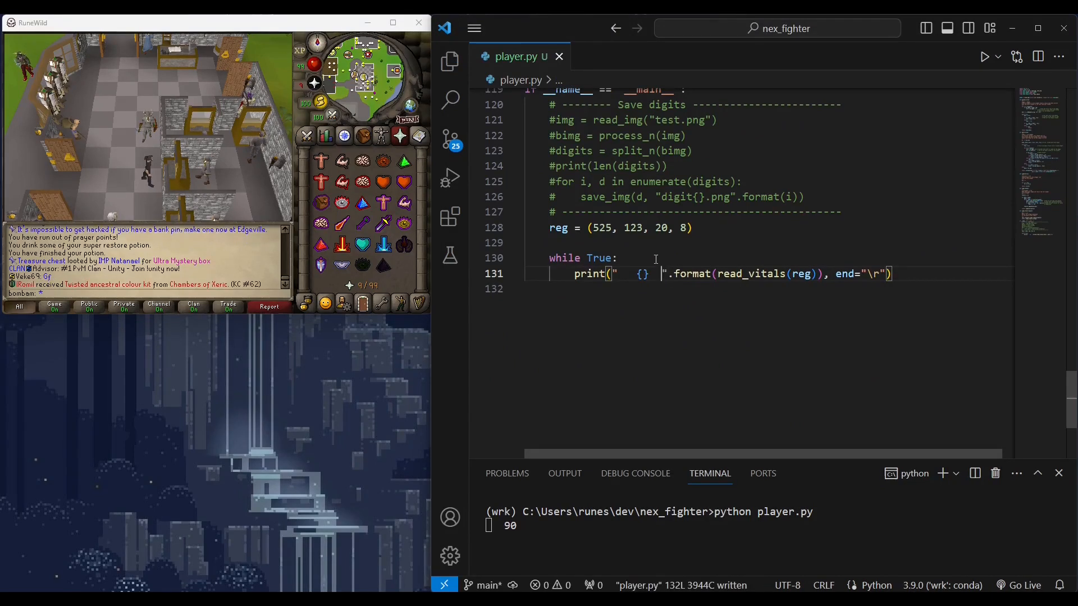
{"action": "key", "text": "Escape"}
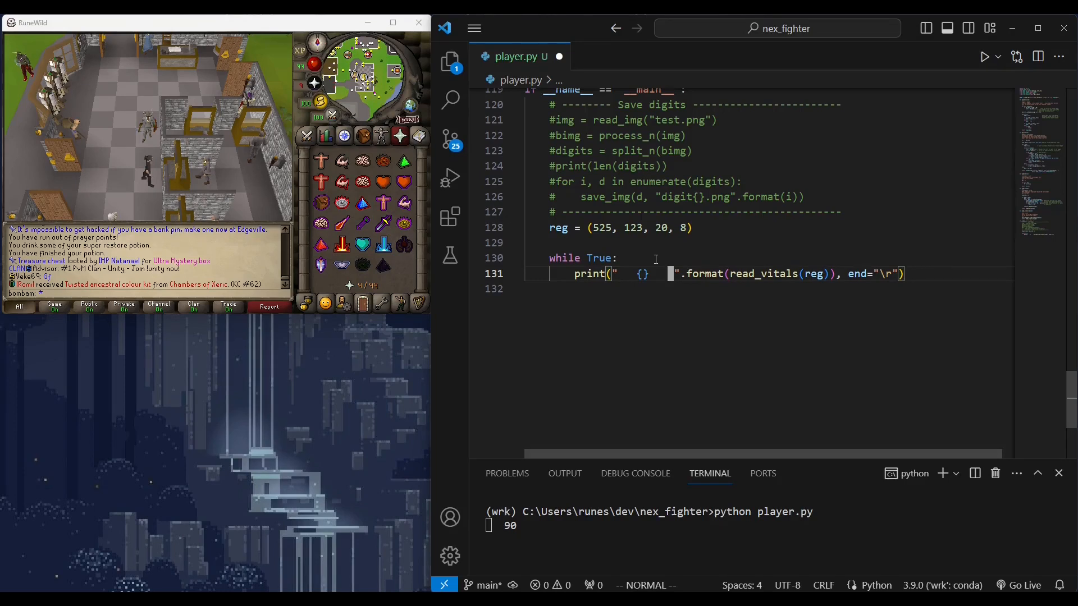
- Rename the region variable to pryr and add hp and eng region lines
{"action": "key", "text": "ctrl+s"}
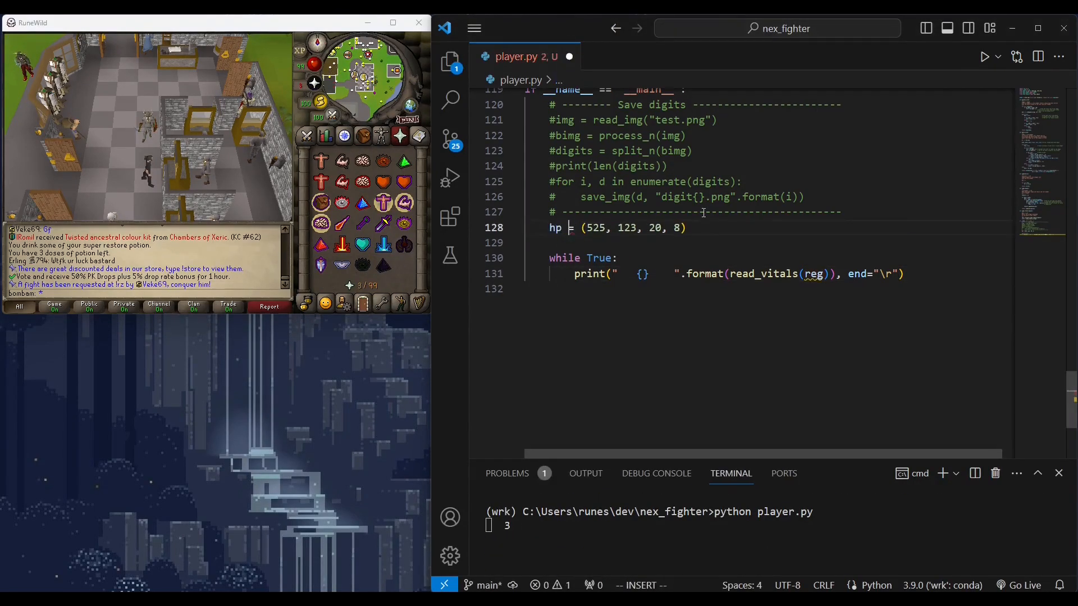
{"action": "type", "text": "pryr"}
{"action": "type", "text": "eng = ()"}
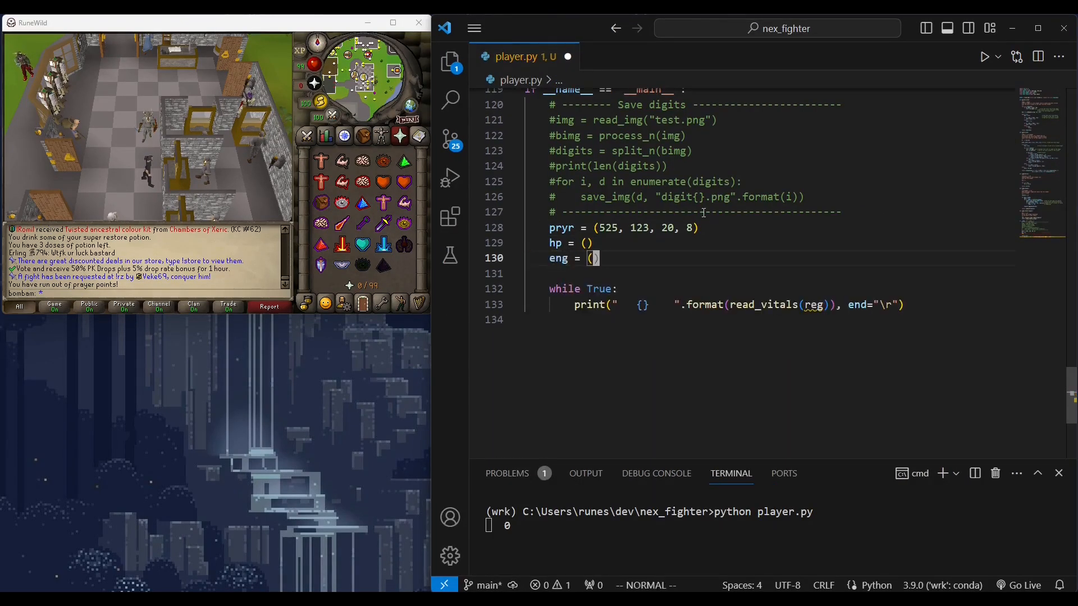
{"action": "key", "text": "ctrl+s"}
{"action": "type", "text": "python player.py"}
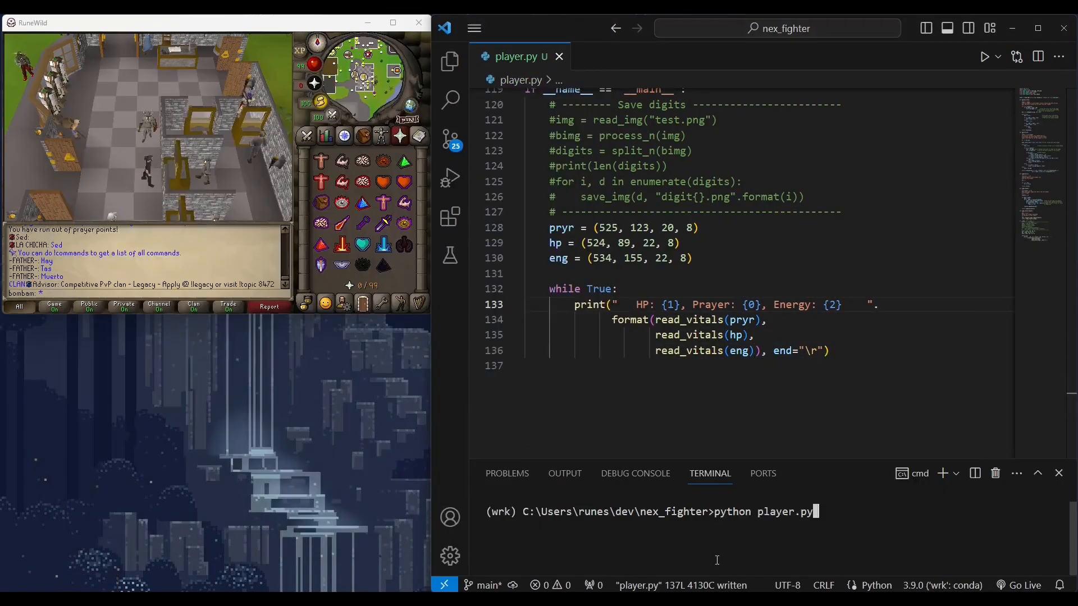
- Run player.py and right-click a Saradomin brew while HP, Prayer and Energy update
{"action": "key", "text": "Return"}
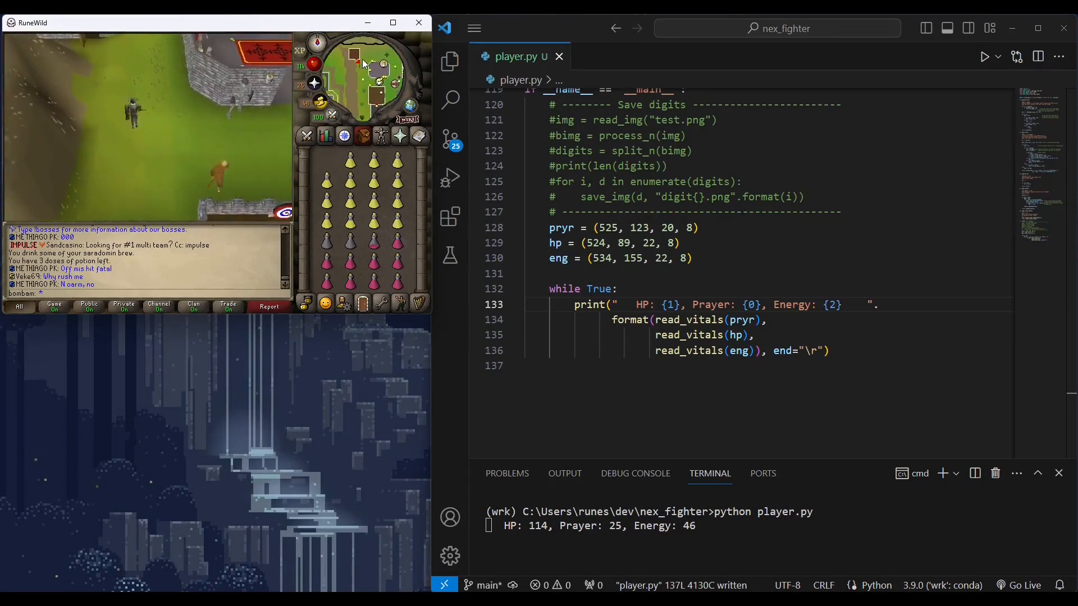
{"action": "right_click", "coordinate": [327, 229]}
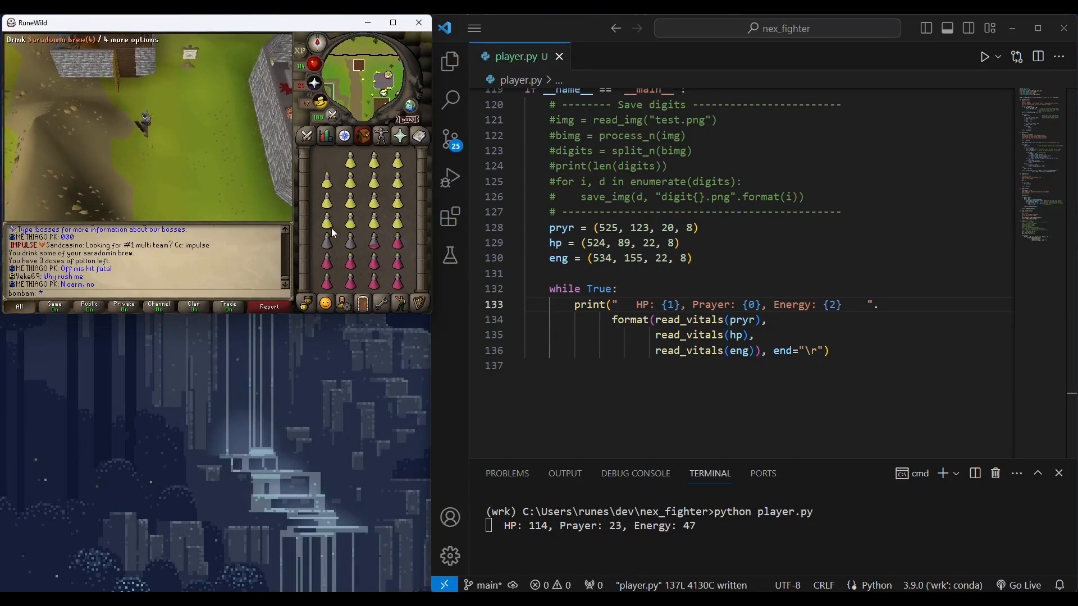